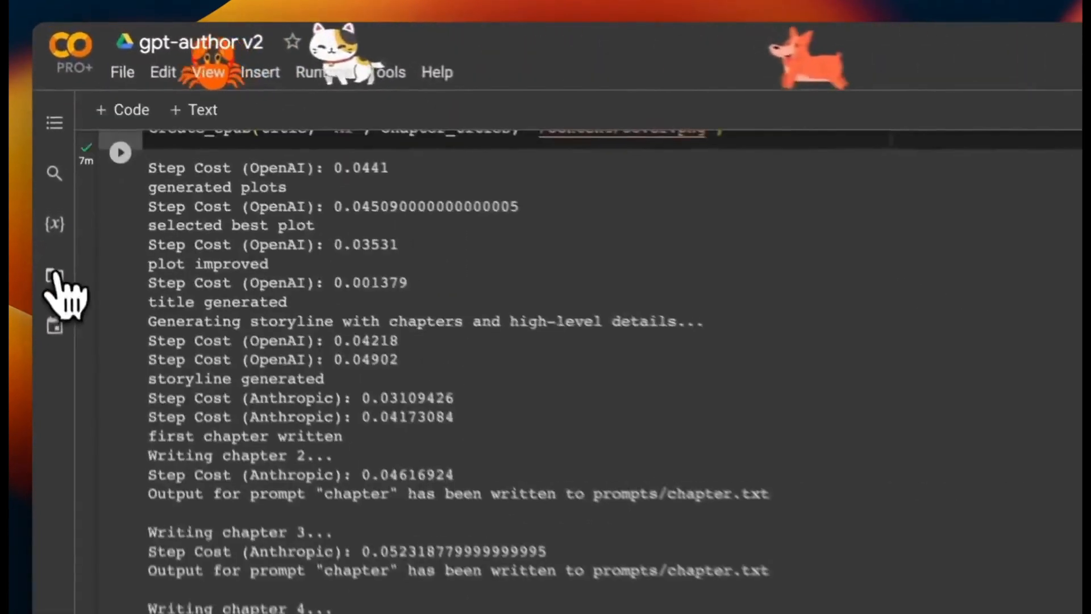
# Step: Read the novel's first chapter, then jump to chapter two, The Guardian of Secrets
pyautogui.click(53, 275)
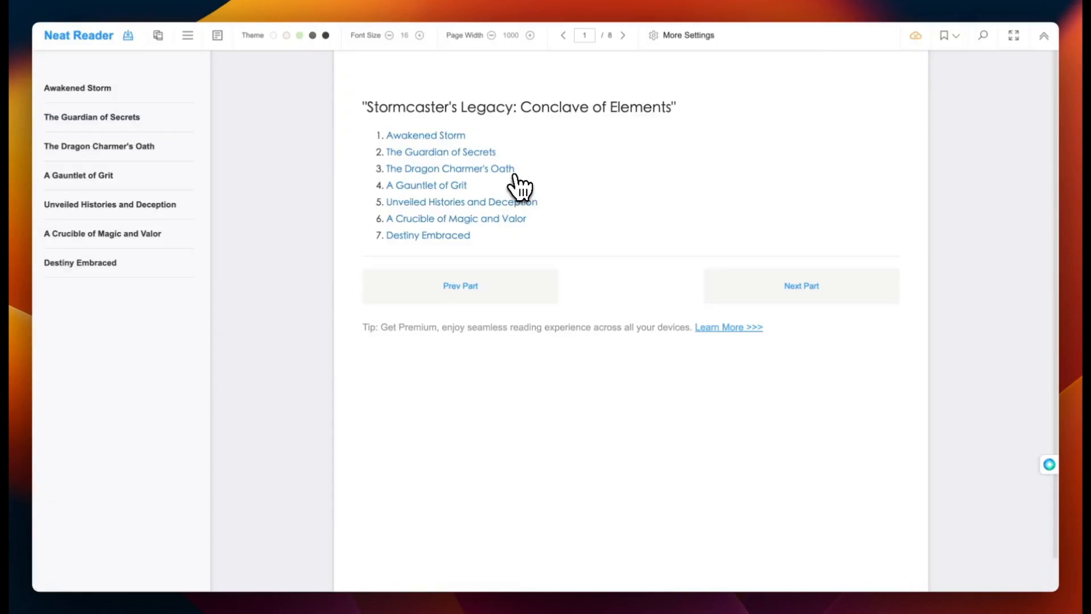
pyautogui.click(424, 135)
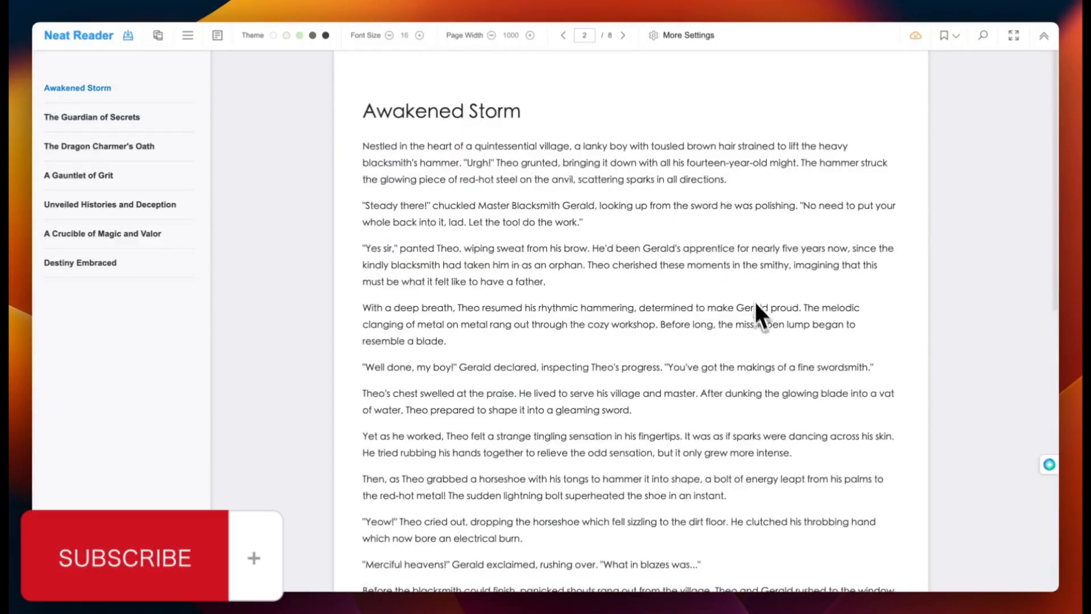
pyautogui.scroll(-3)
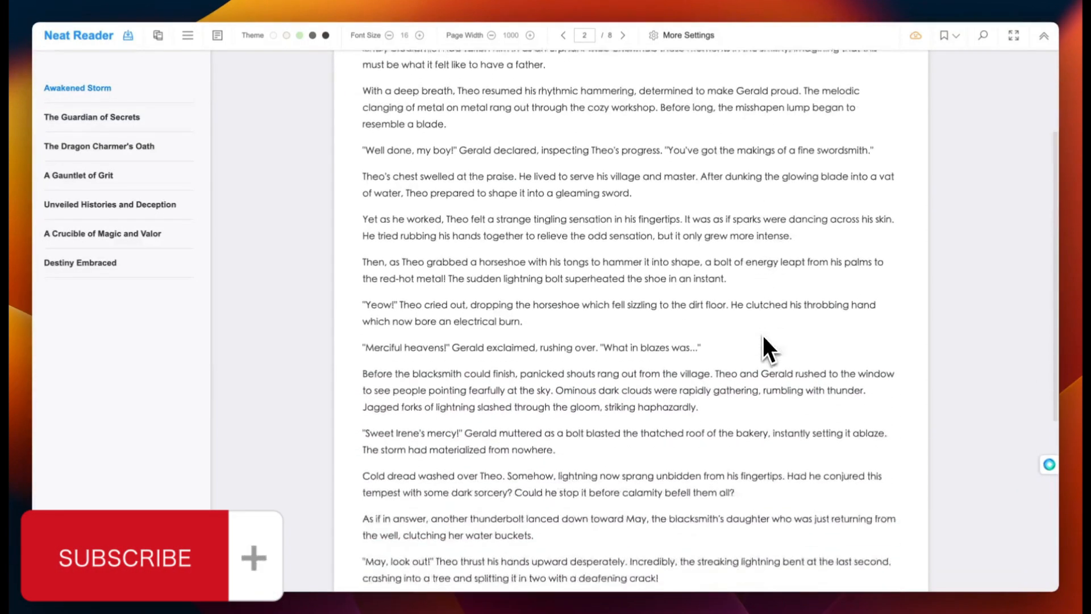
pyautogui.click(624, 36)
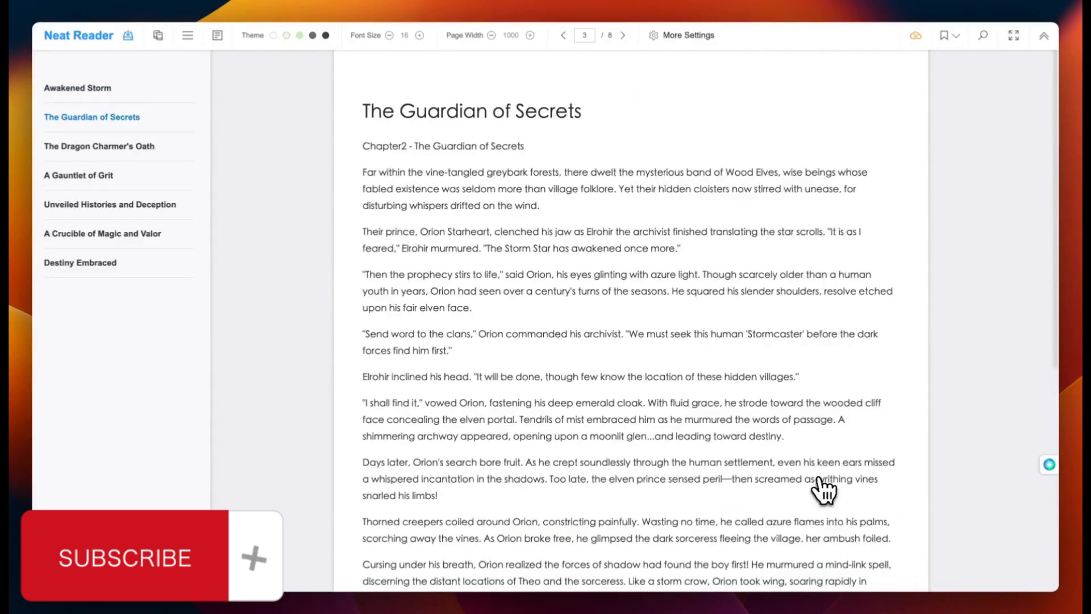
pyautogui.click(622, 35)
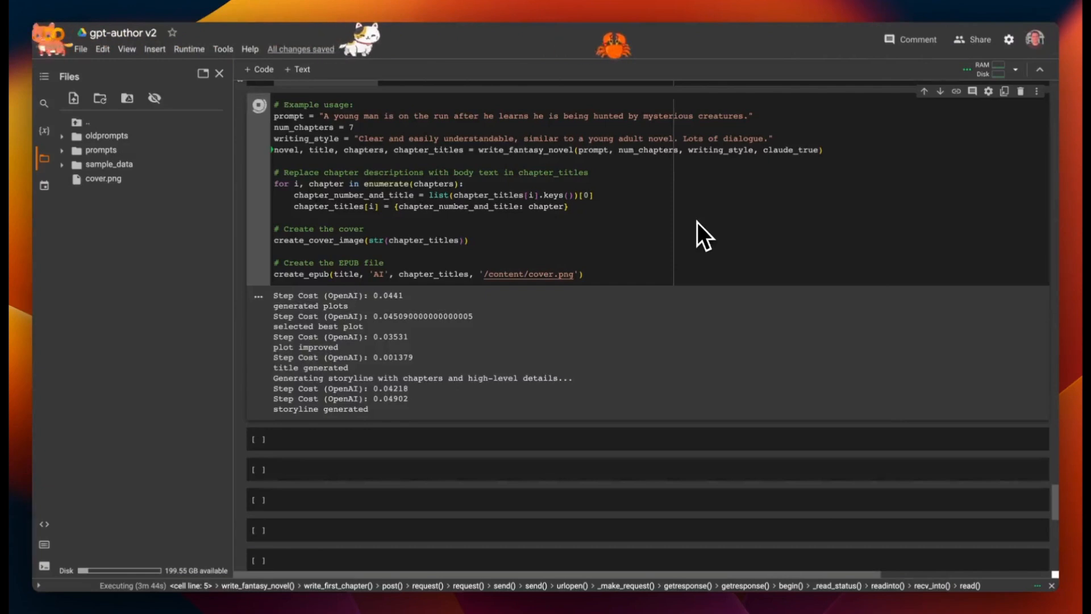
pyautogui.scroll(-3)
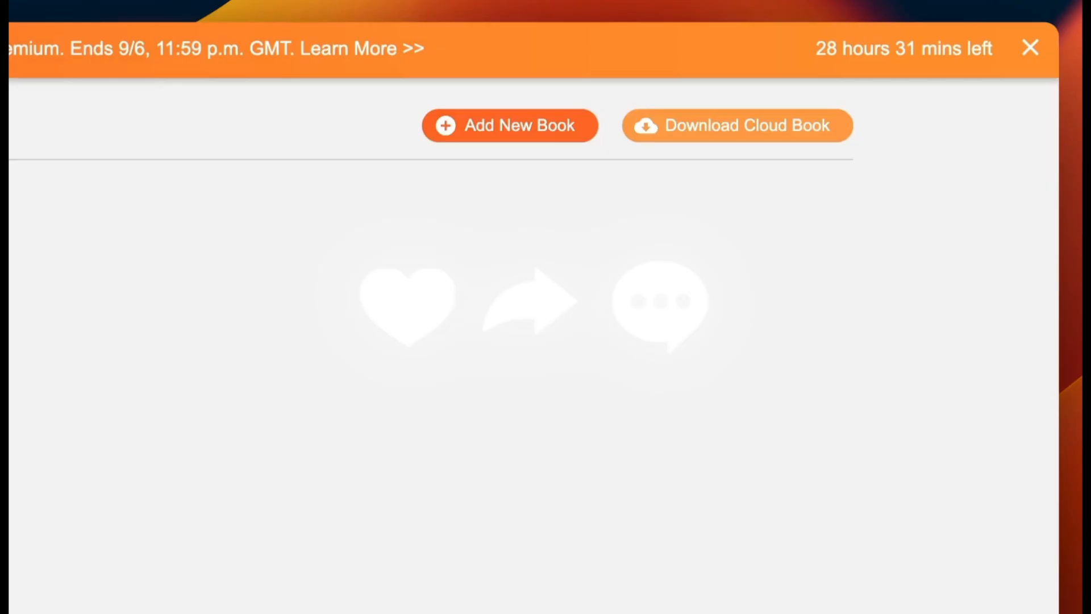
pyautogui.moveTo(515, 139)
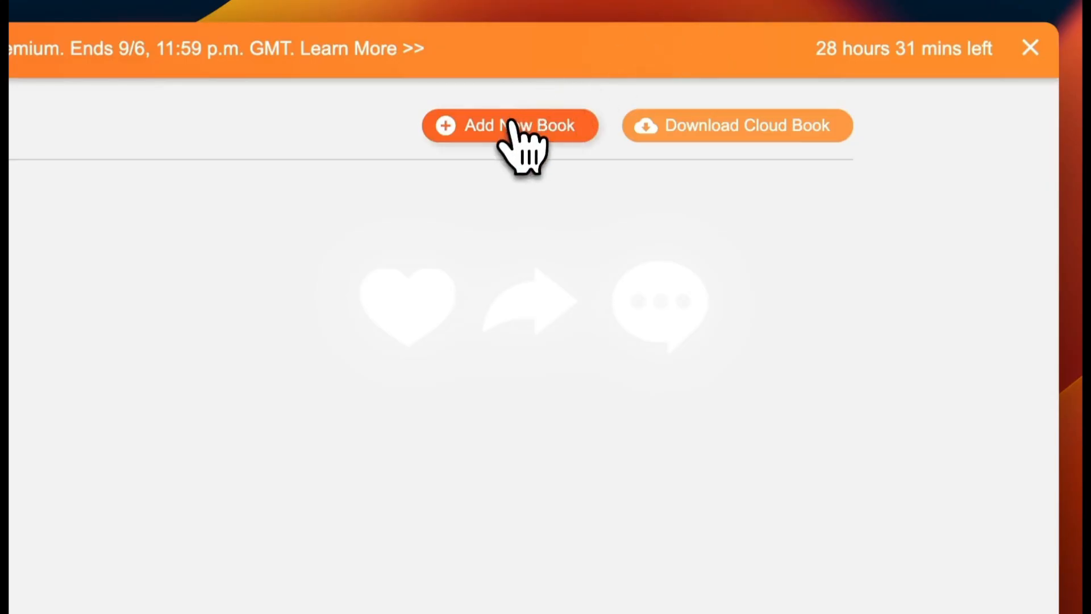
# Step: Start adding a new book to the empty Neat Reader library
pyautogui.click(511, 126)
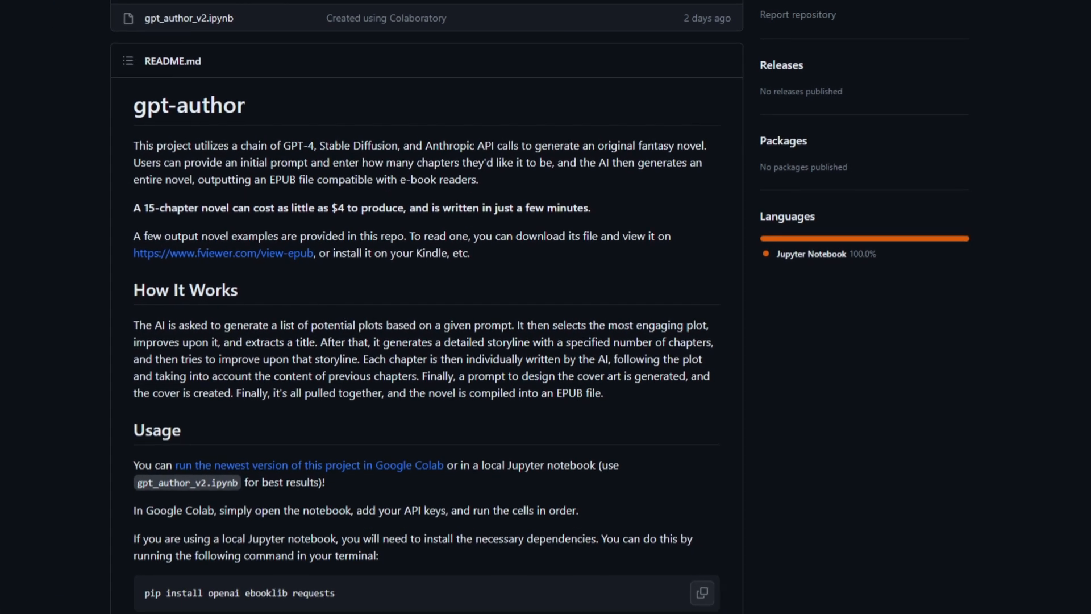
pyautogui.scroll(-3)
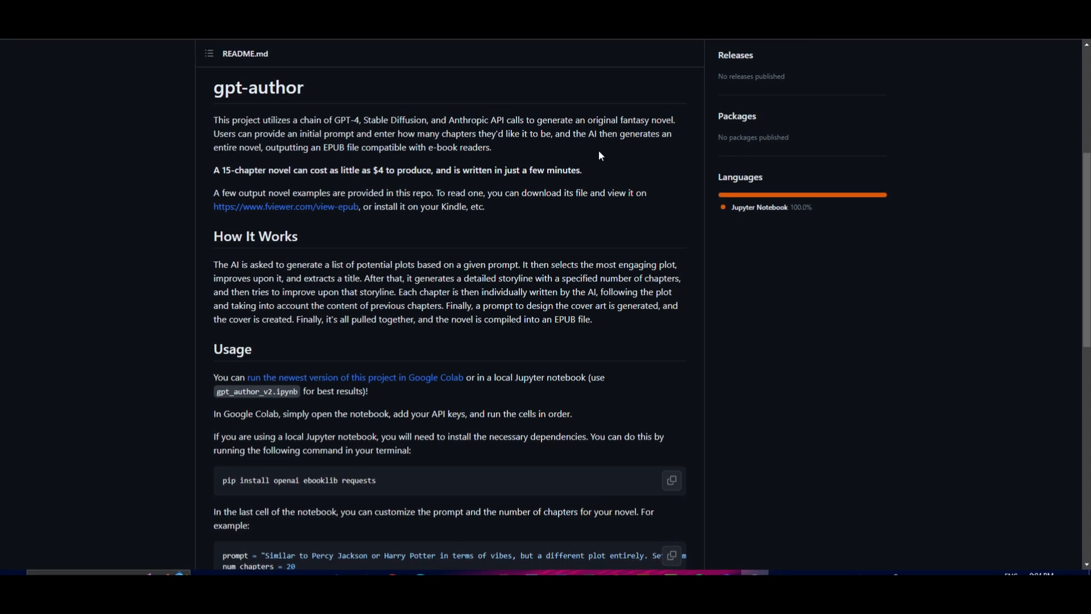
pyautogui.scroll(3)
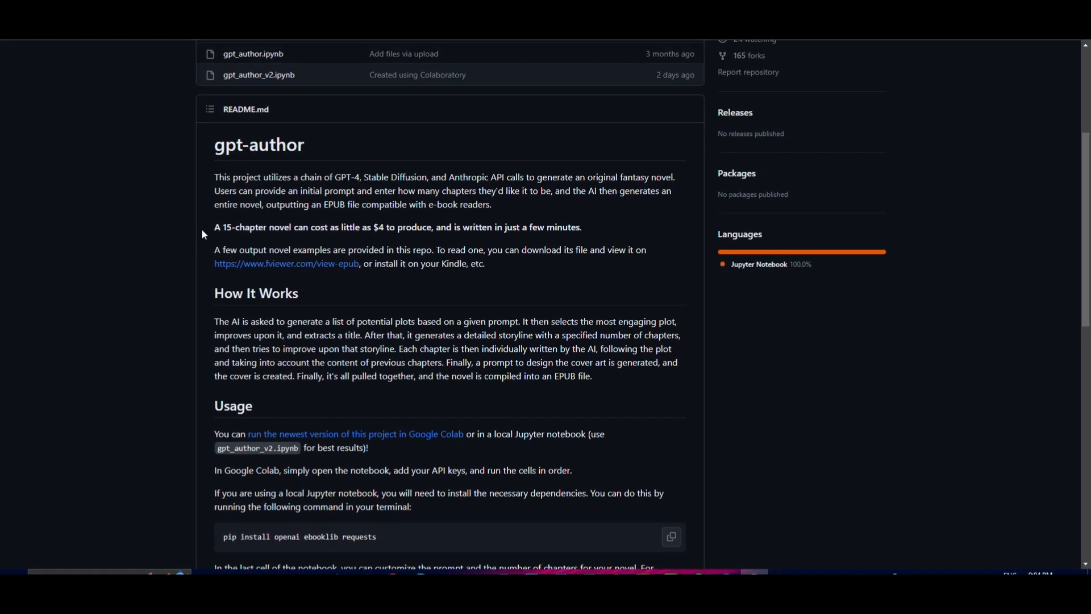
pyautogui.moveTo(309, 213)
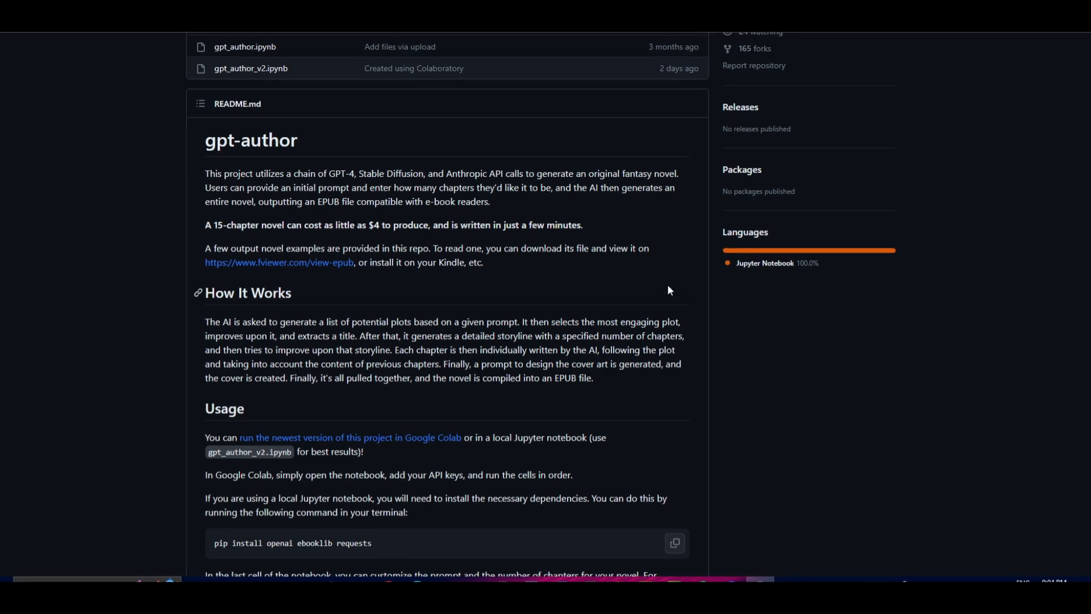
pyautogui.scroll(3)
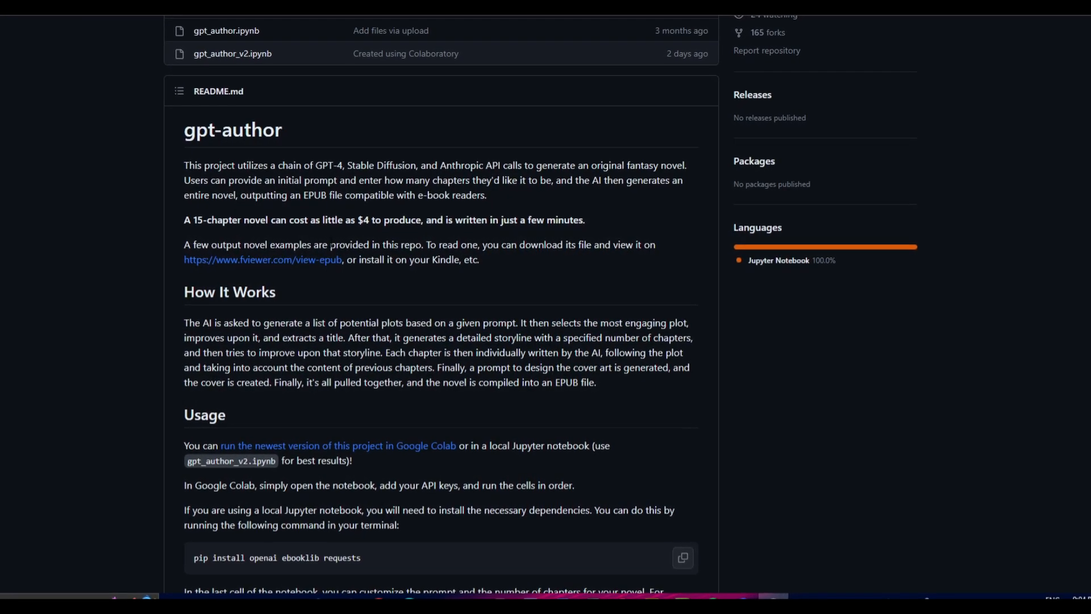
pyautogui.scroll(-3)
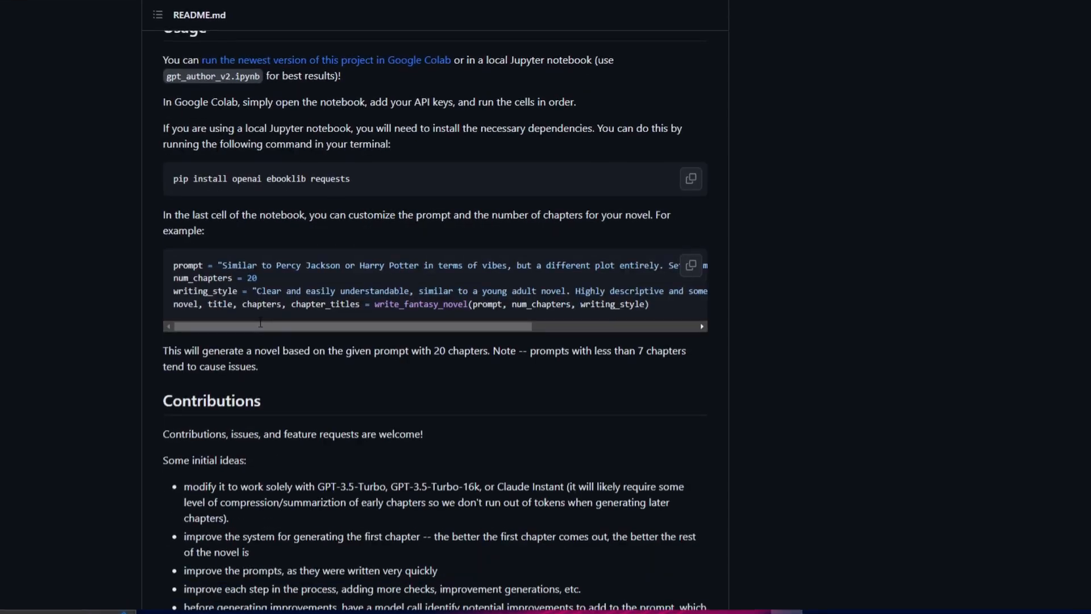
pyautogui.scroll(-3)
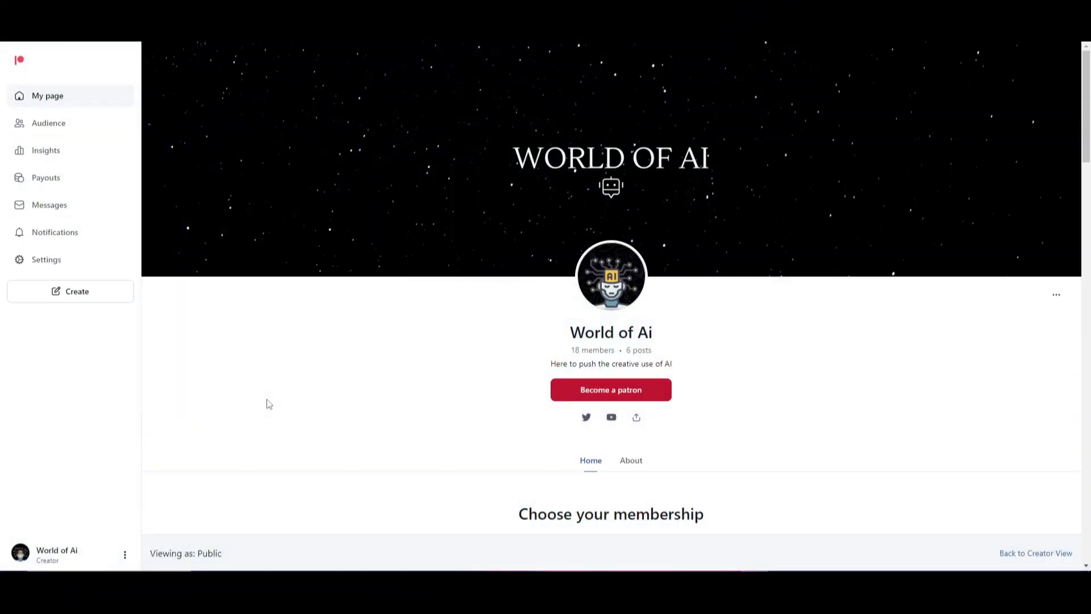
pyautogui.moveTo(262, 341)
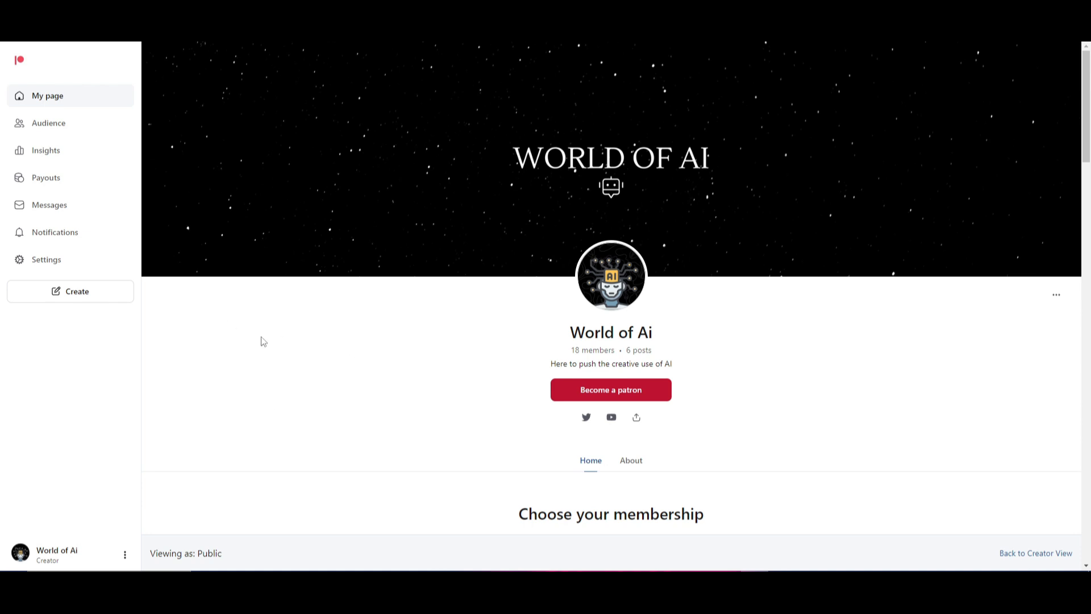
pyautogui.moveTo(761, 314)
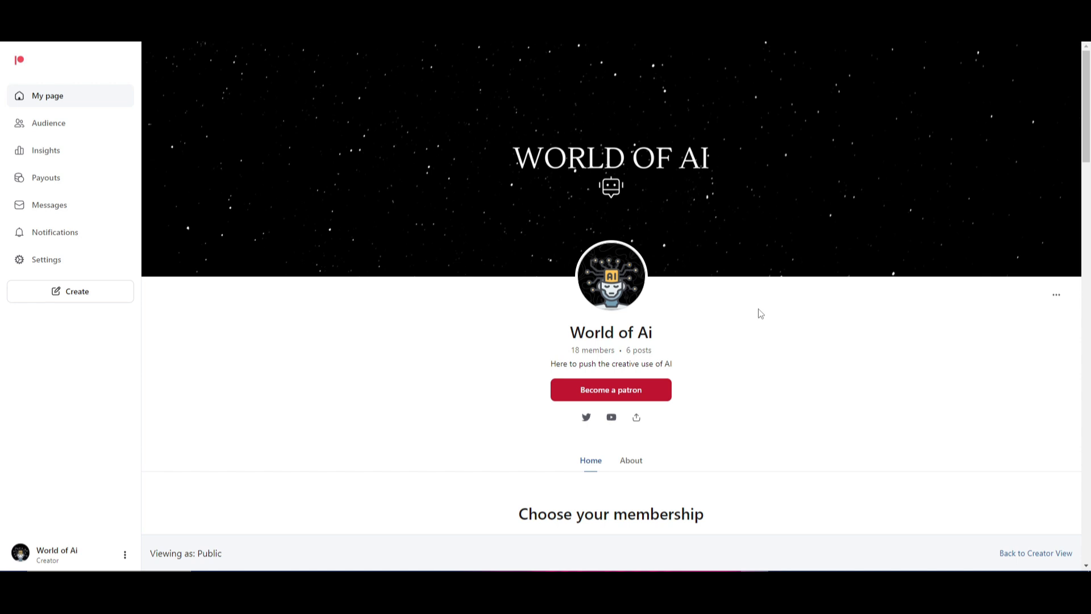
pyautogui.moveTo(999, 267)
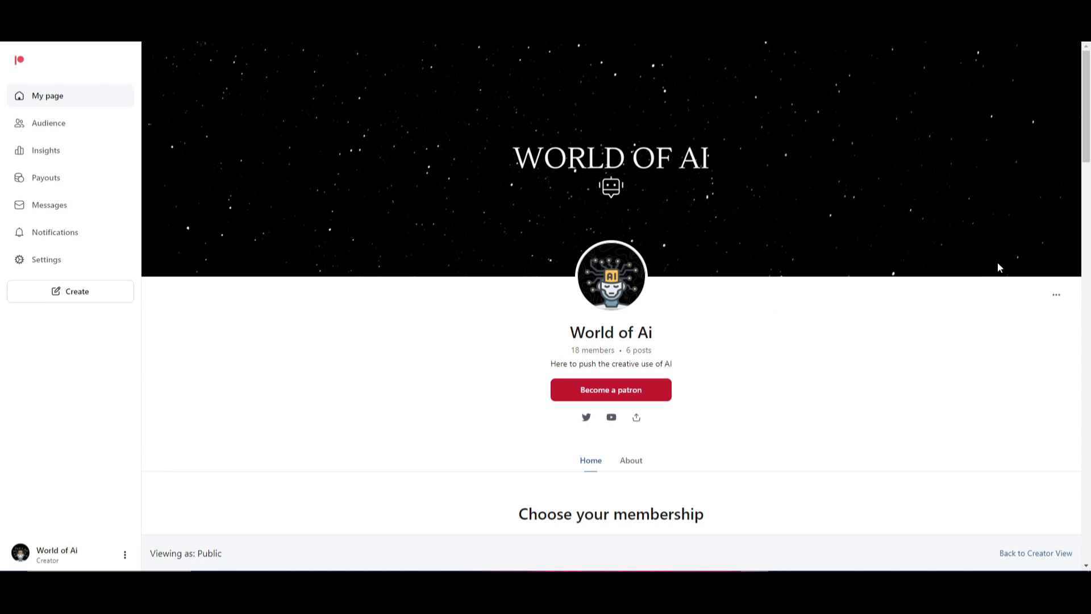
pyautogui.moveTo(522, 283)
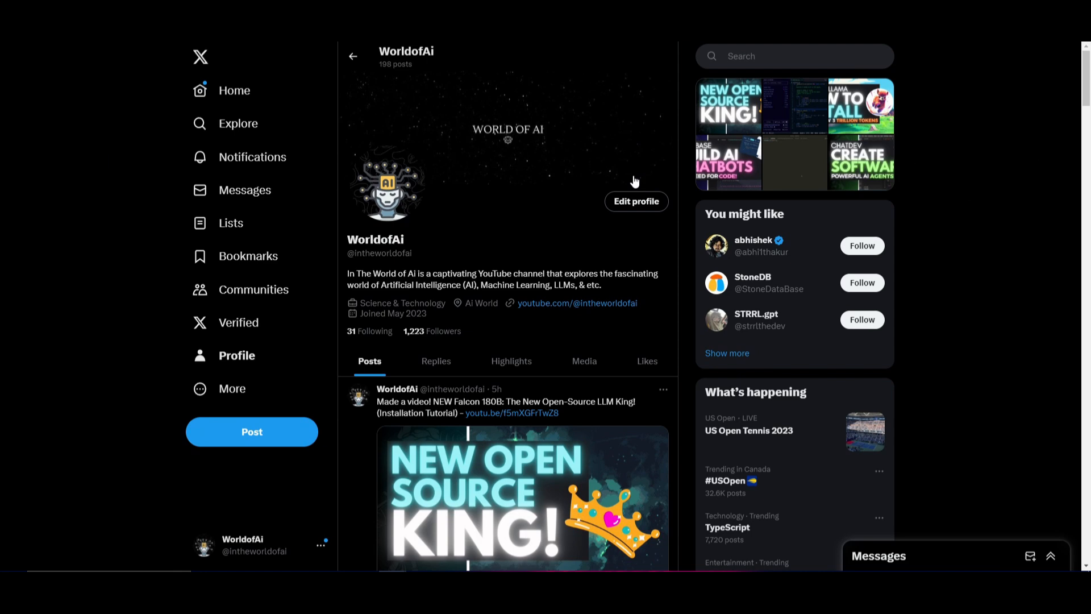
pyautogui.scroll(-3)
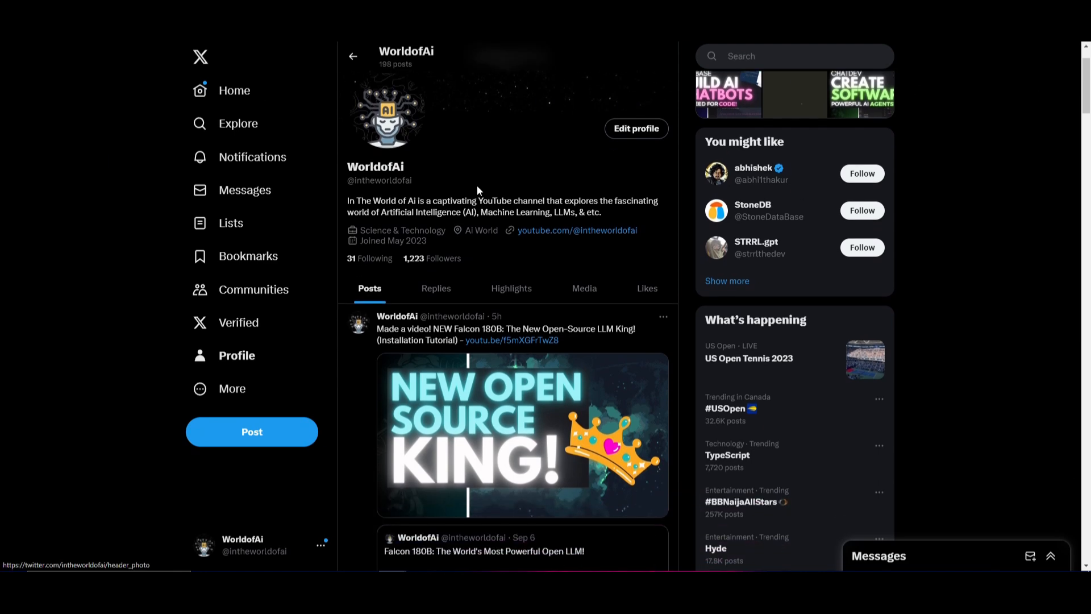
pyautogui.scroll(-3)
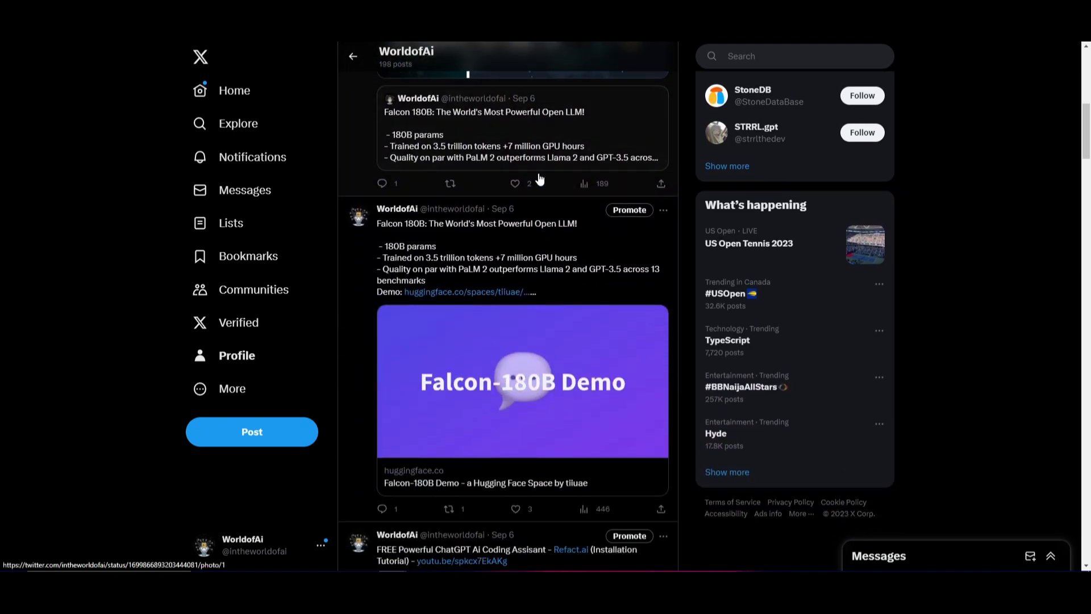
pyautogui.scroll(-3)
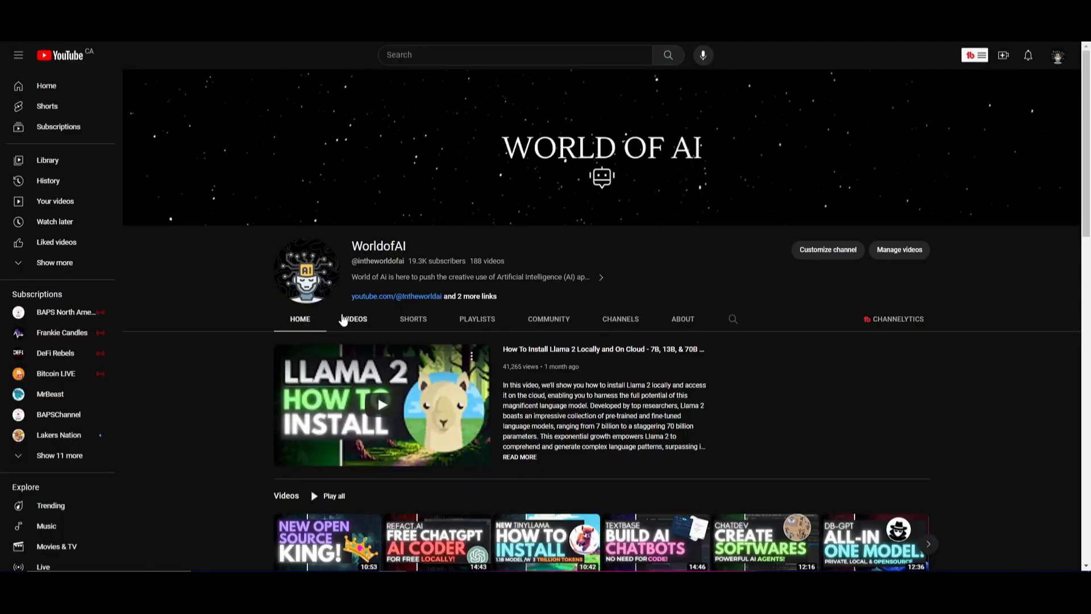
# Step: Show the channel's Videos listing and browse through the upload grid
pyautogui.click(355, 318)
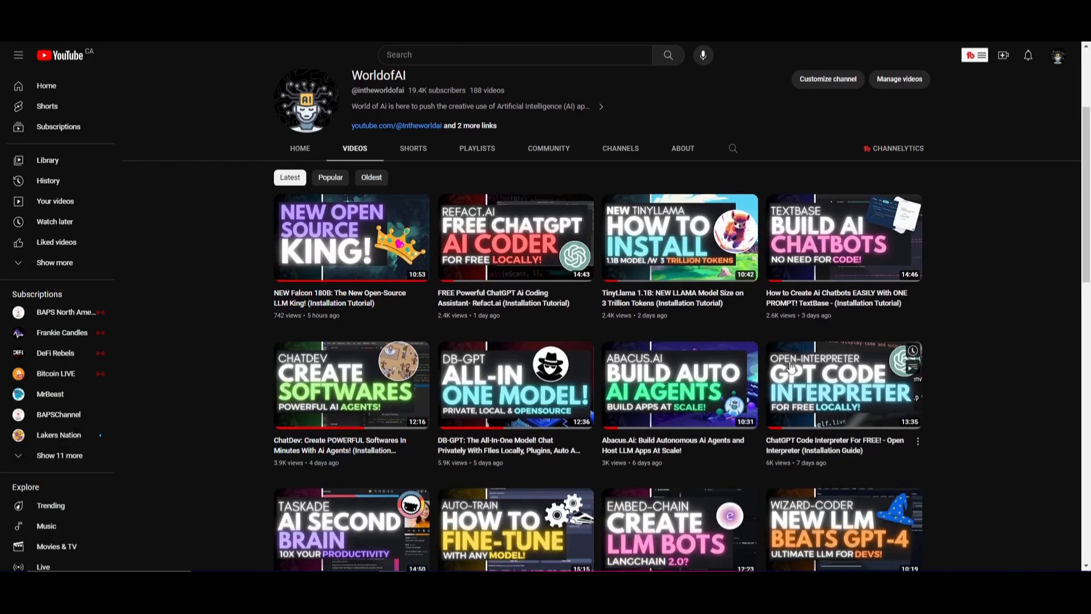
pyautogui.scroll(-3)
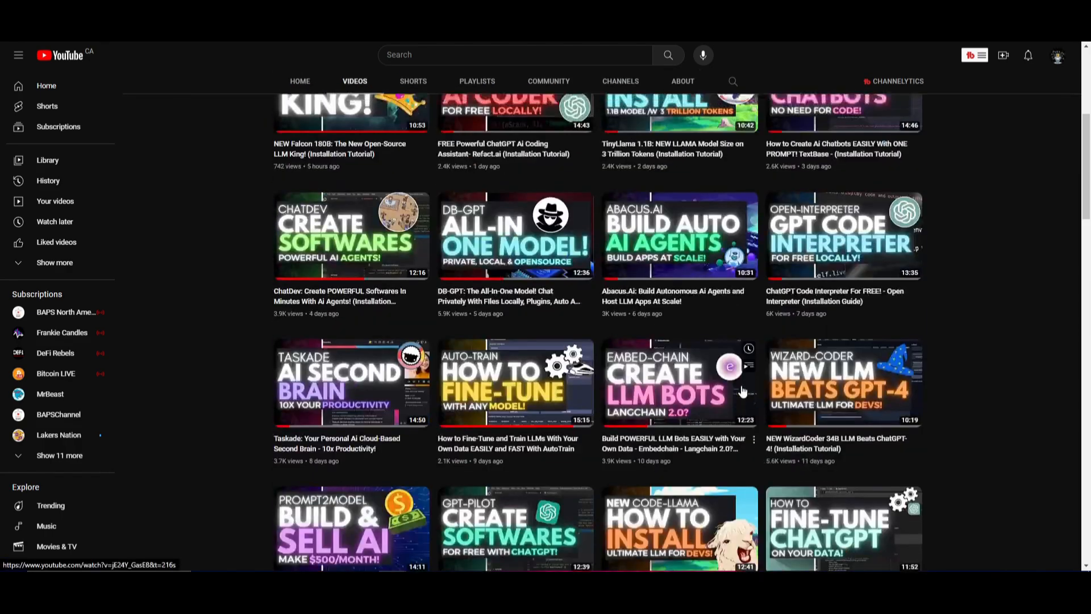
pyautogui.scroll(3)
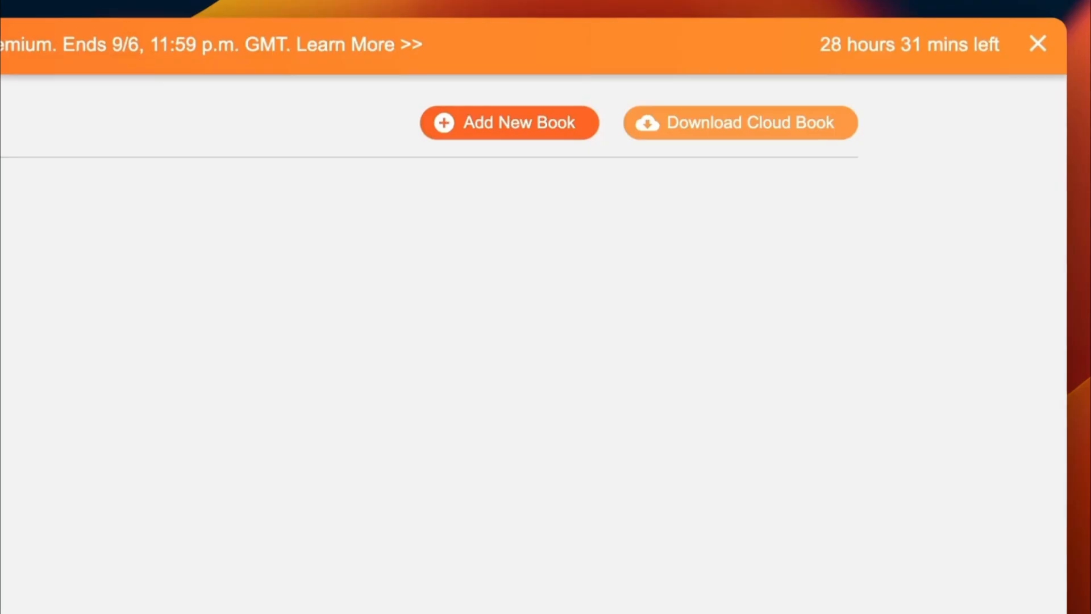
pyautogui.moveTo(519, 138)
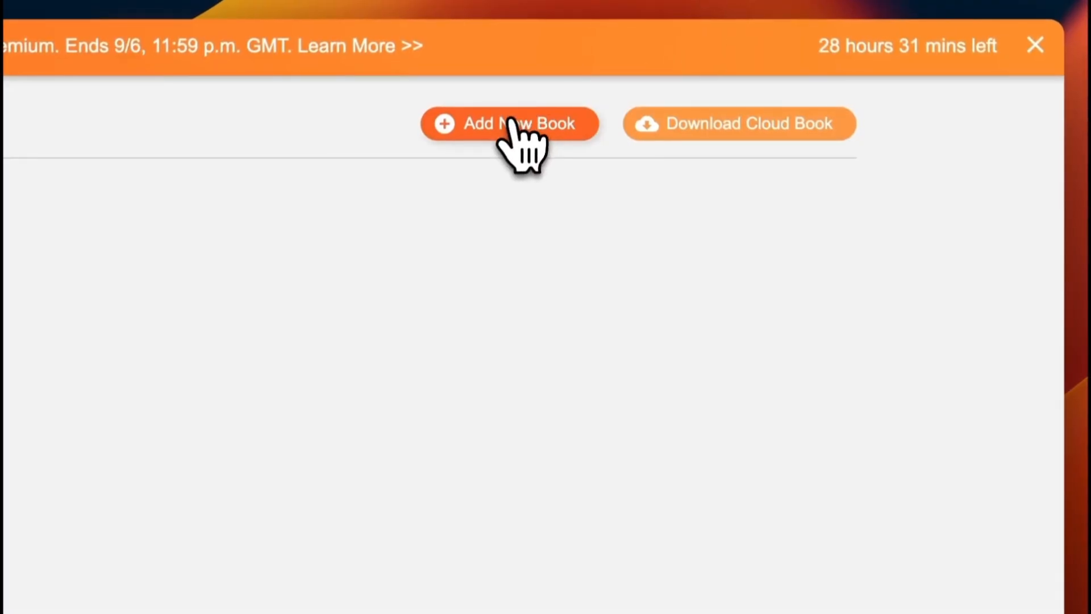
# Step: Load the generated novel's EPUB into the reader and read down the chapter
pyautogui.click(509, 123)
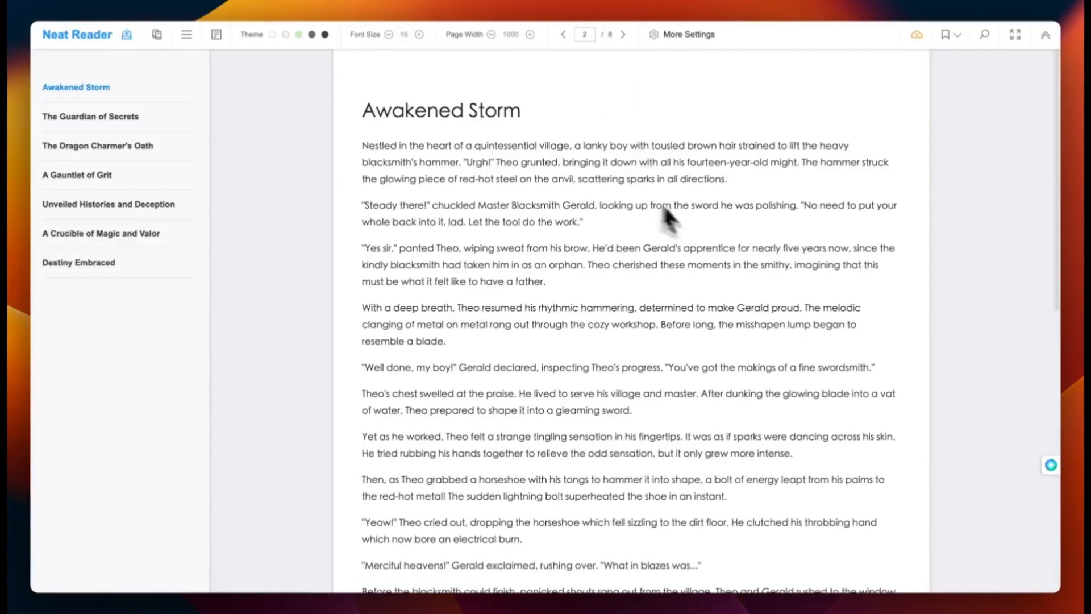
pyautogui.scroll(-3)
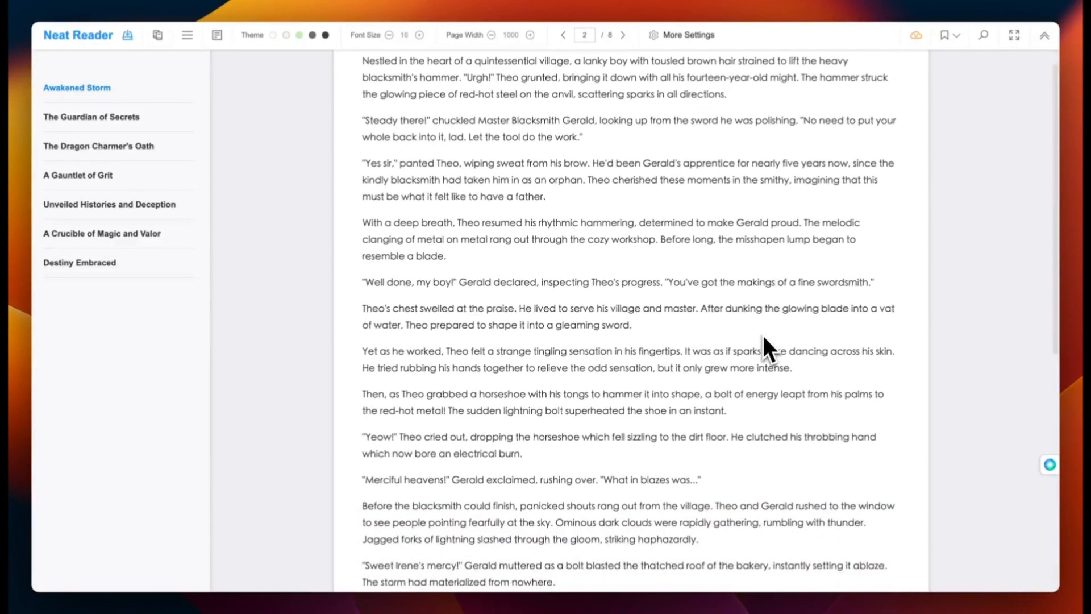
pyautogui.scroll(-3)
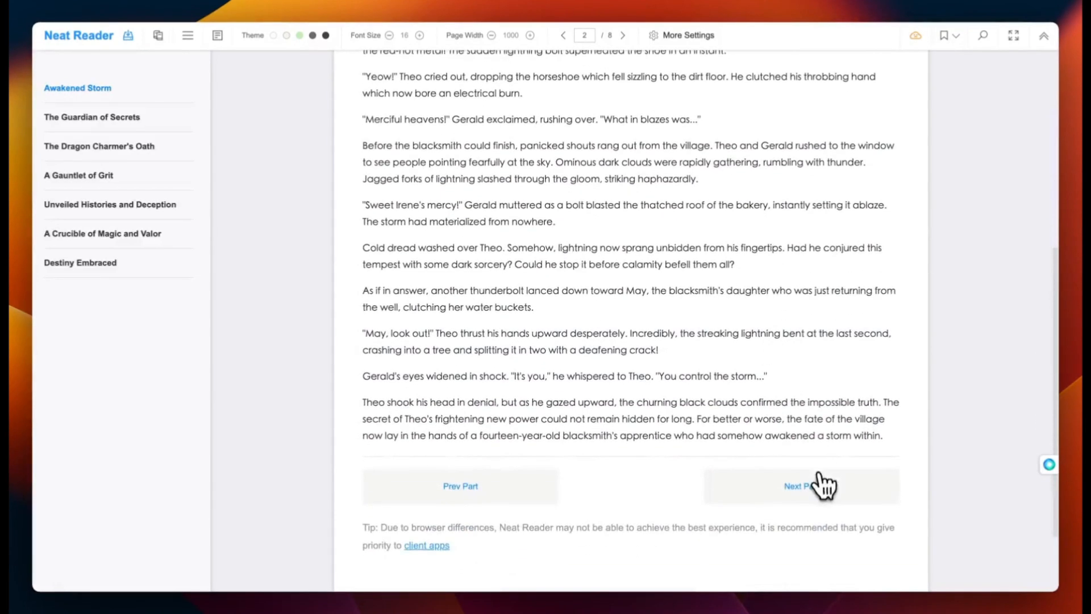
# Step: Advance through the next chapters toward chapter six
pyautogui.click(801, 485)
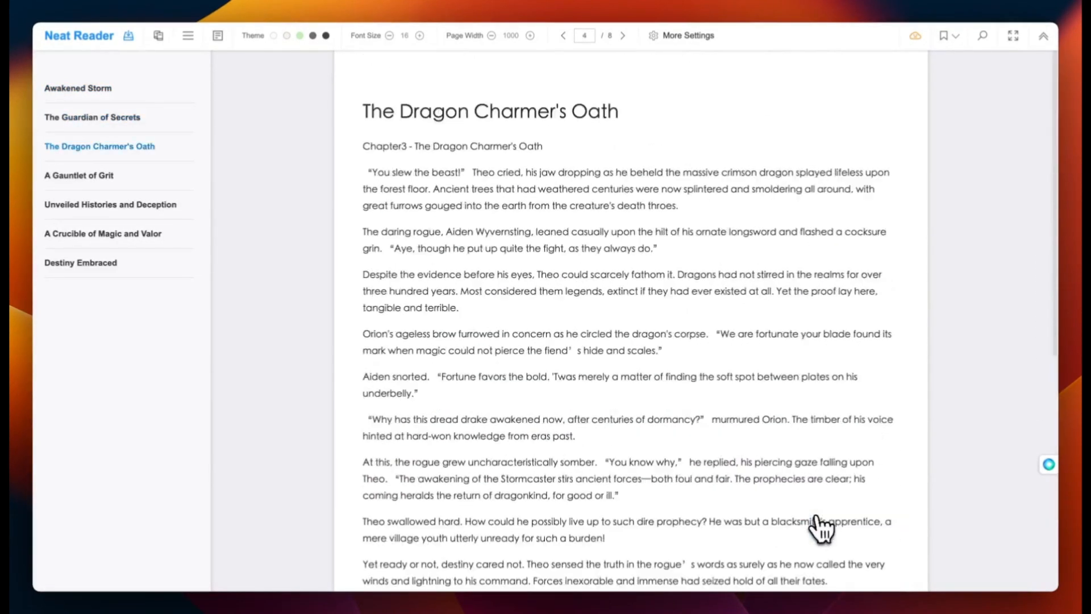
pyautogui.click(623, 35)
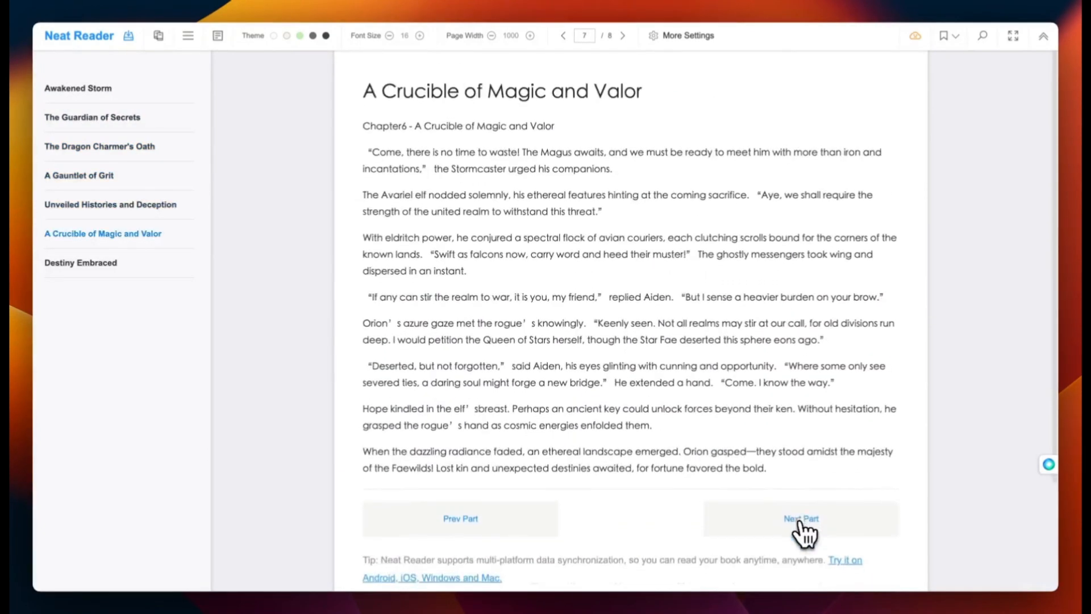
pyautogui.click(800, 518)
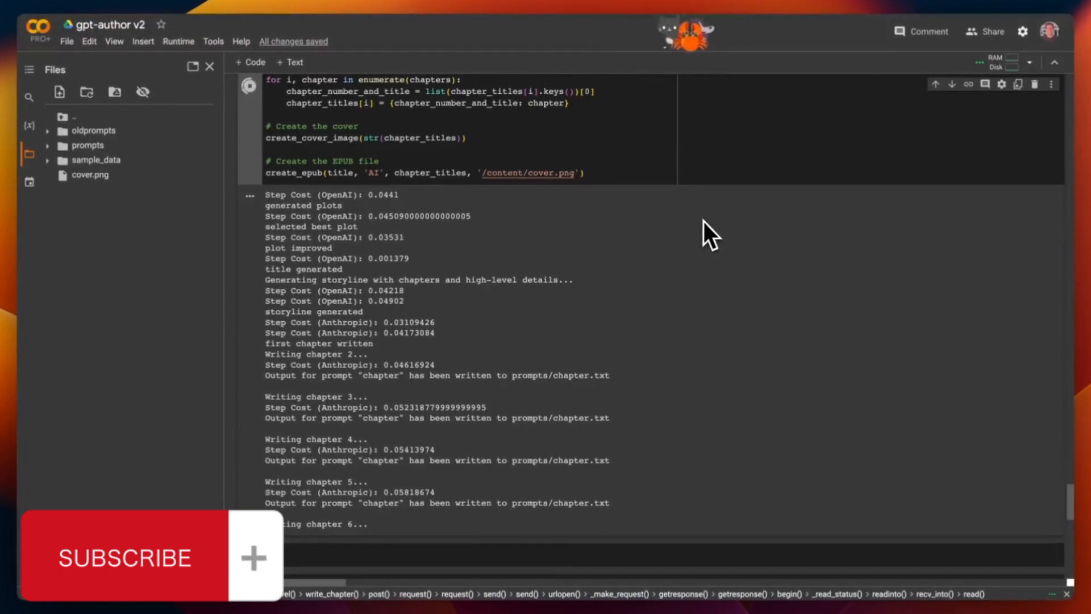
pyautogui.scroll(-3)
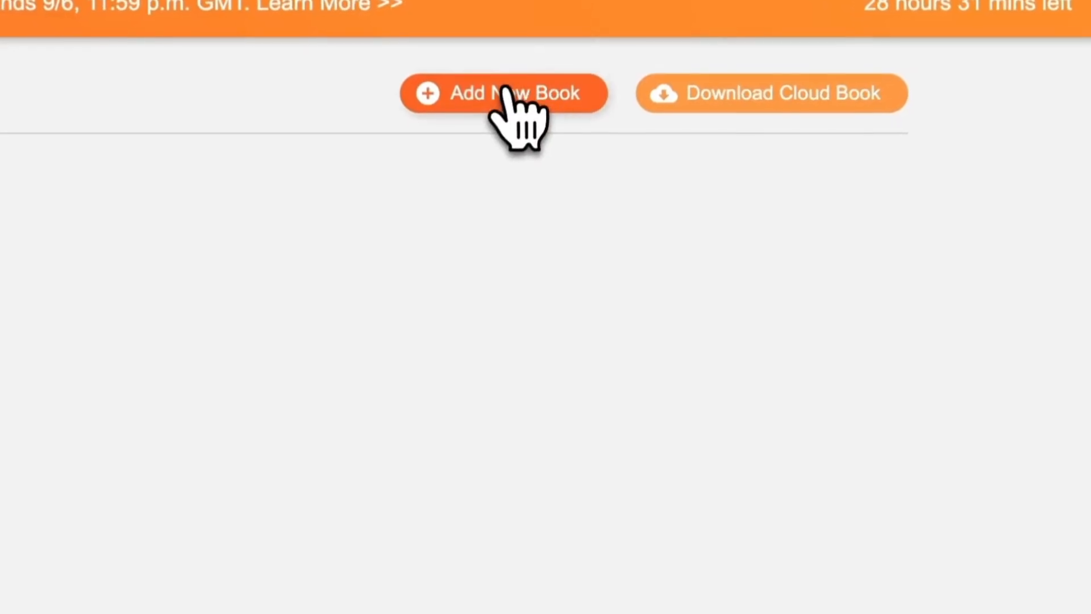
# Step: Load Stormcaster's Legacy into the library and read chapter 1, Awakened Storm
pyautogui.click(505, 93)
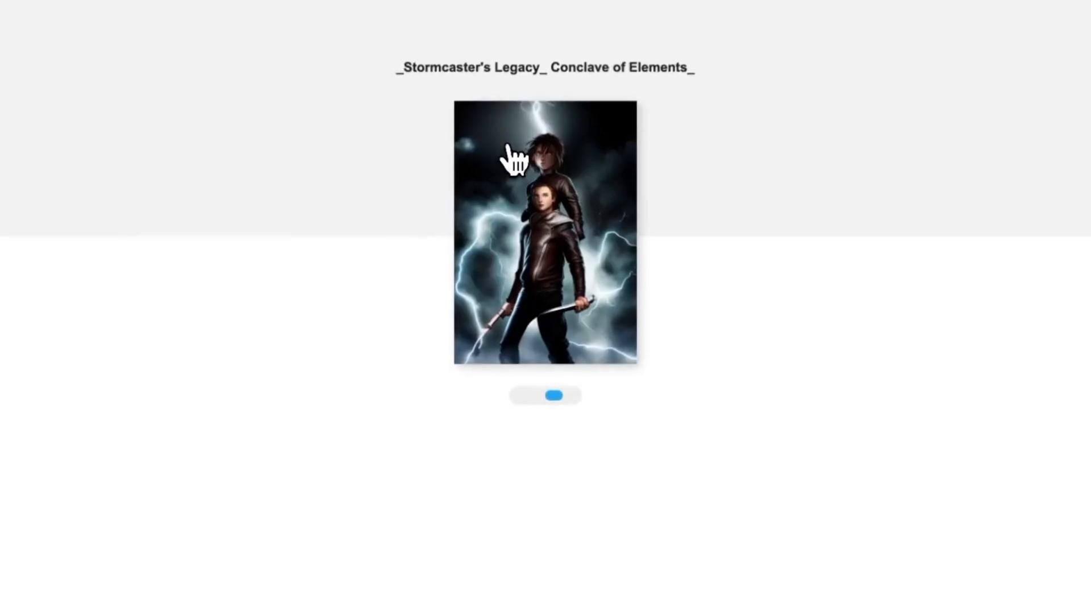
pyautogui.click(545, 232)
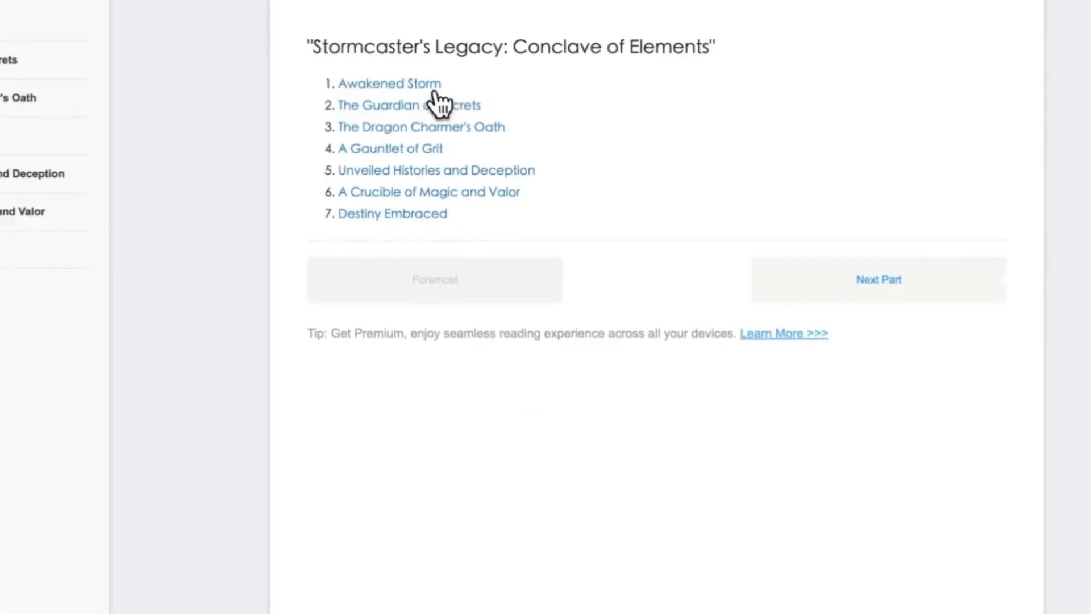
pyautogui.click(389, 83)
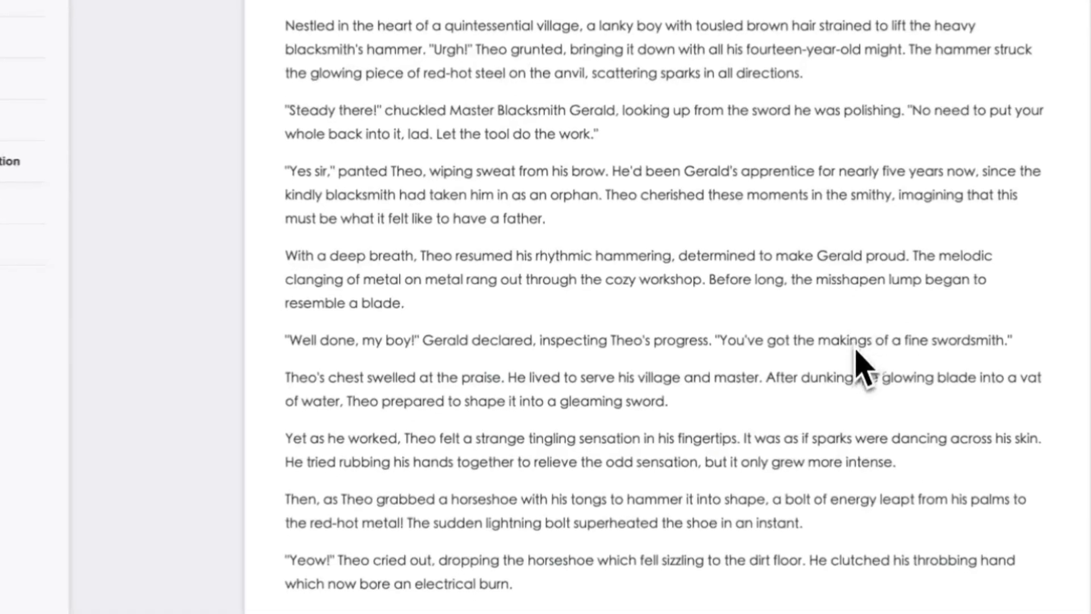
pyautogui.scroll(-3)
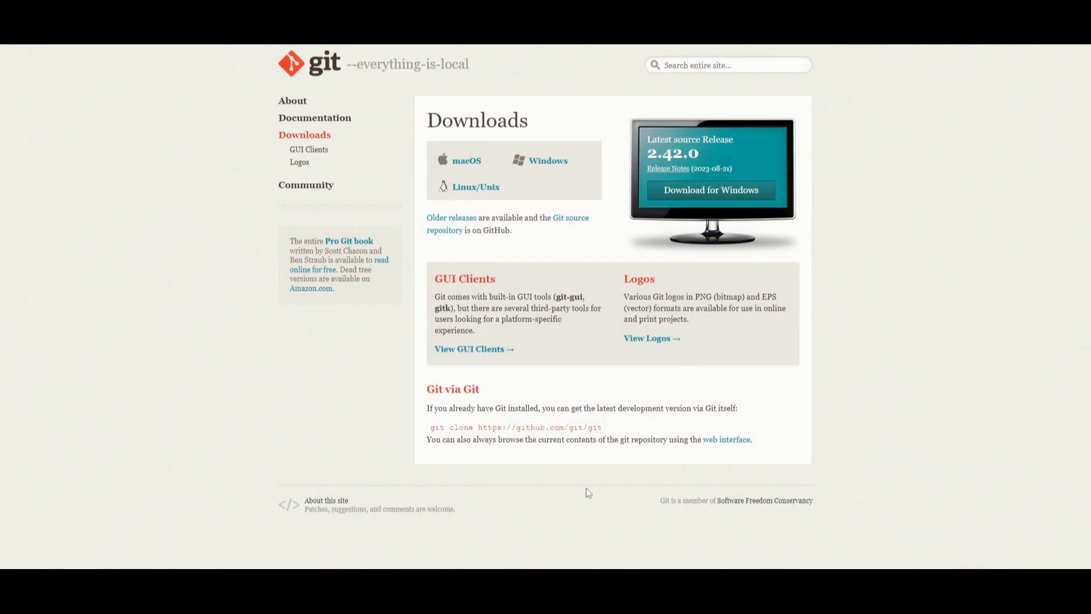
pyautogui.moveTo(932, 224)
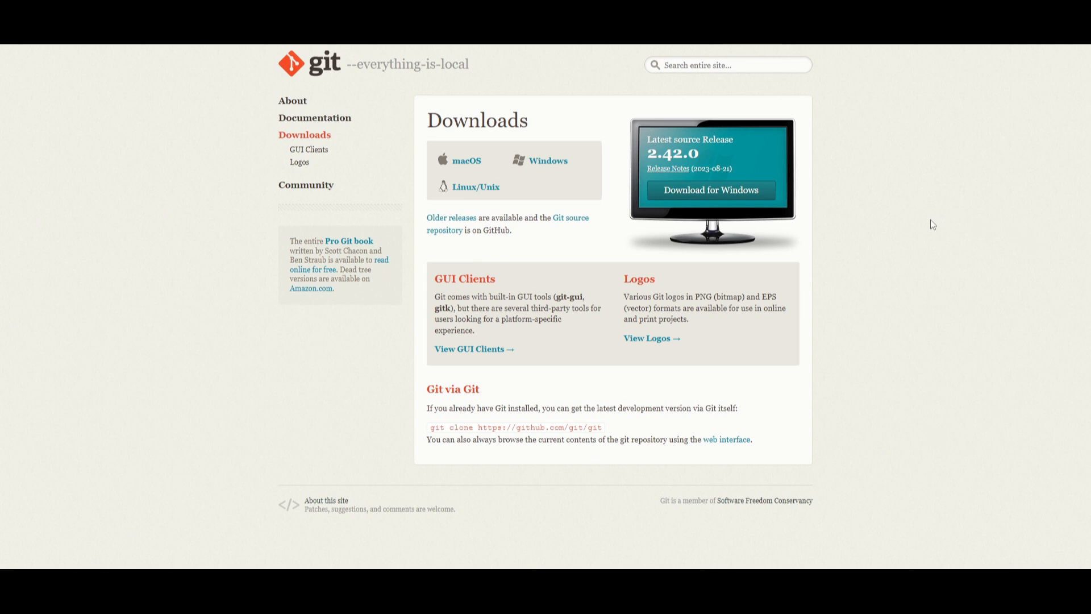
pyautogui.moveTo(470, 91)
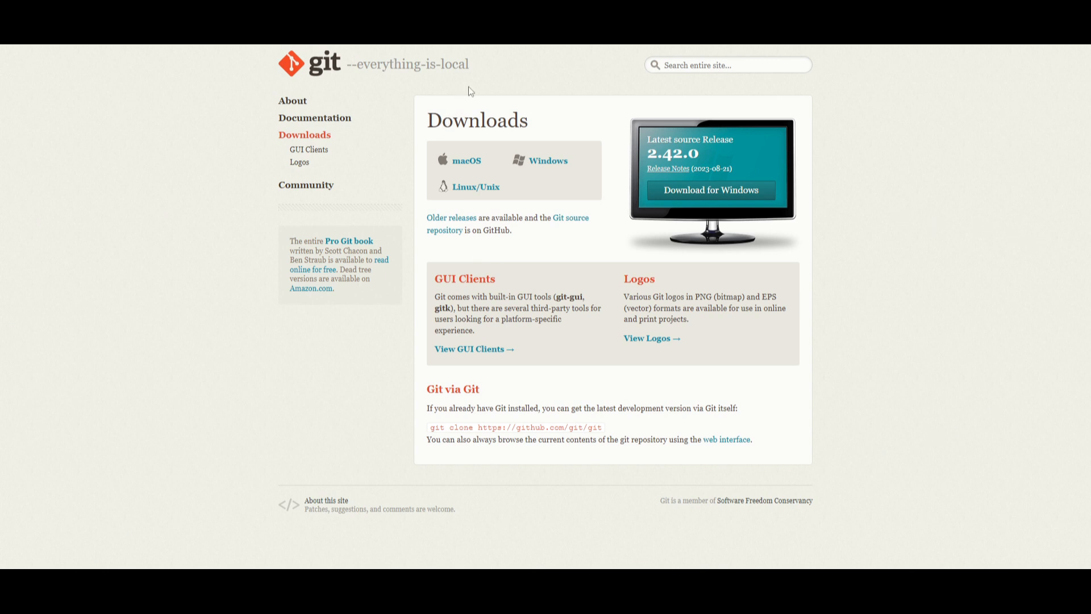
pyautogui.moveTo(458, 236)
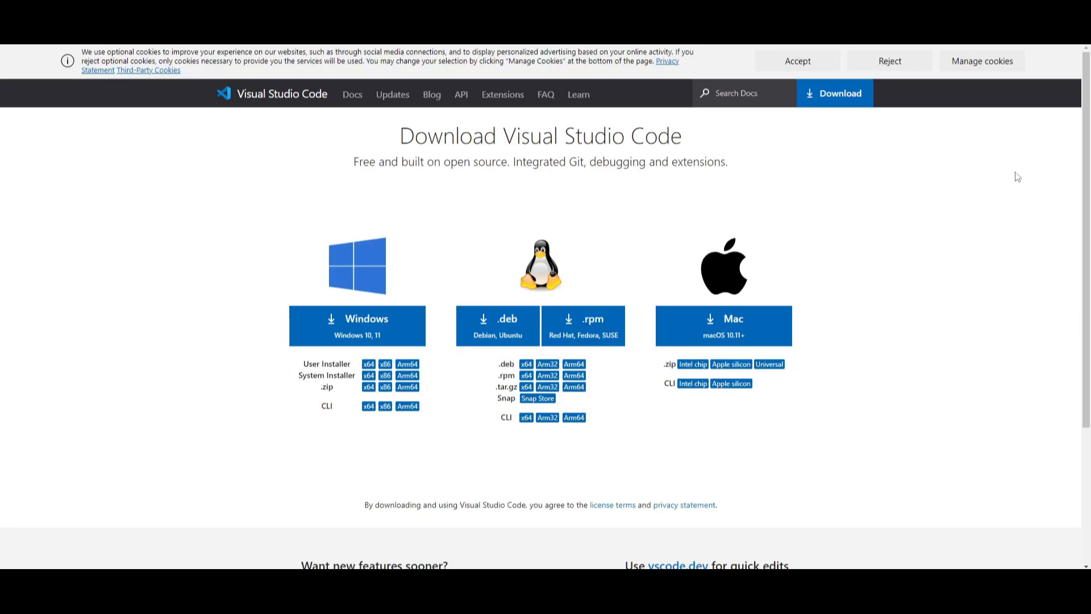
pyautogui.moveTo(489, 169)
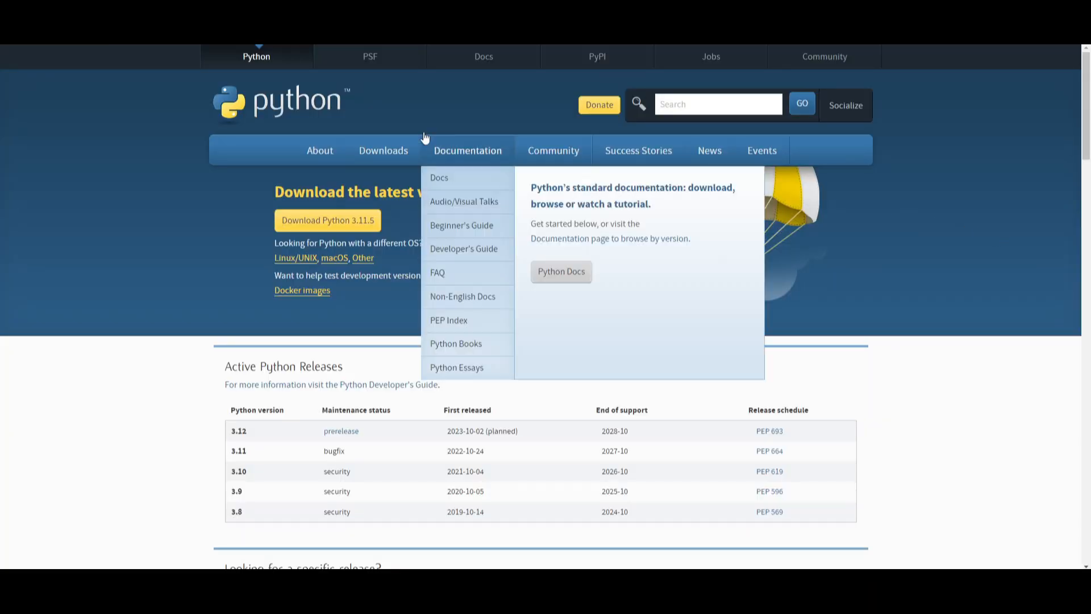
pyautogui.moveTo(501, 259)
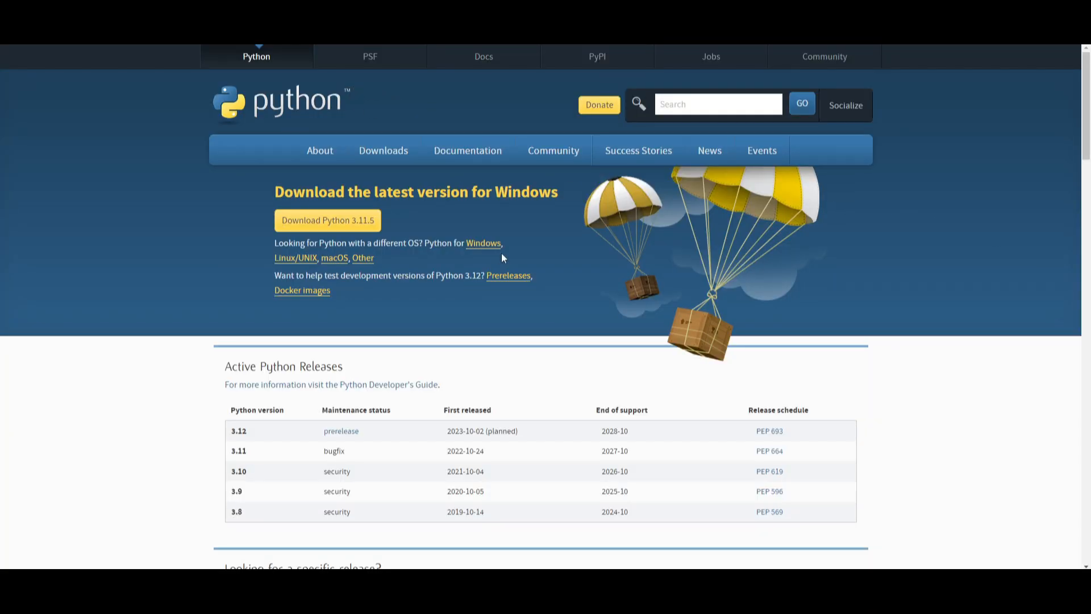
pyautogui.moveTo(283, 96)
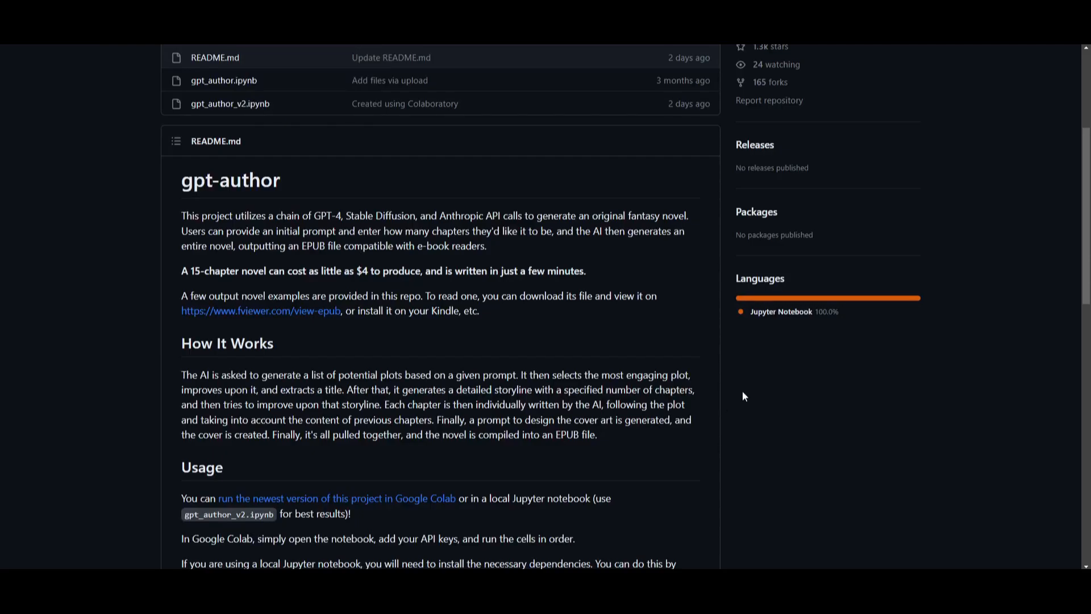
# Step: Scroll the gpt-author repository page back to its top
pyautogui.scroll(3)
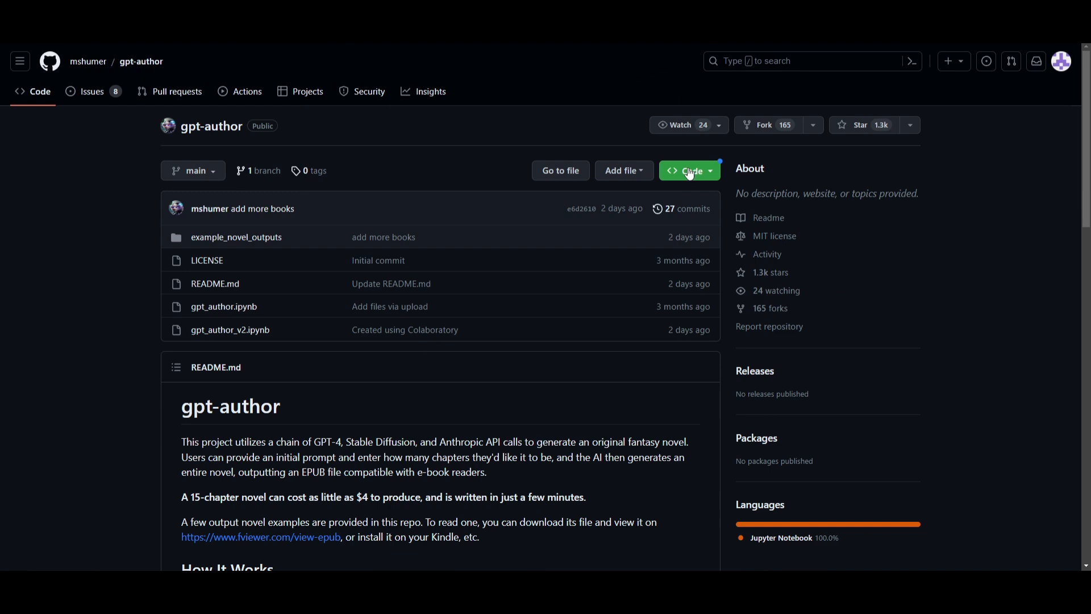
pyautogui.moveTo(520, 453)
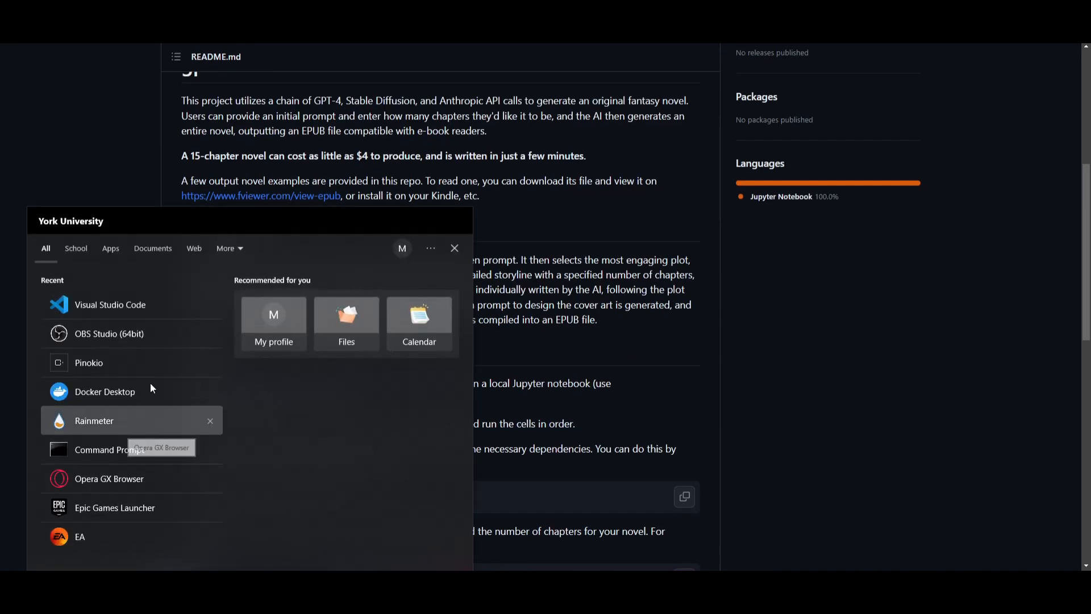
# Step: Launch Command Prompt and run git clone for the gpt-author repository
pyautogui.click(455, 248)
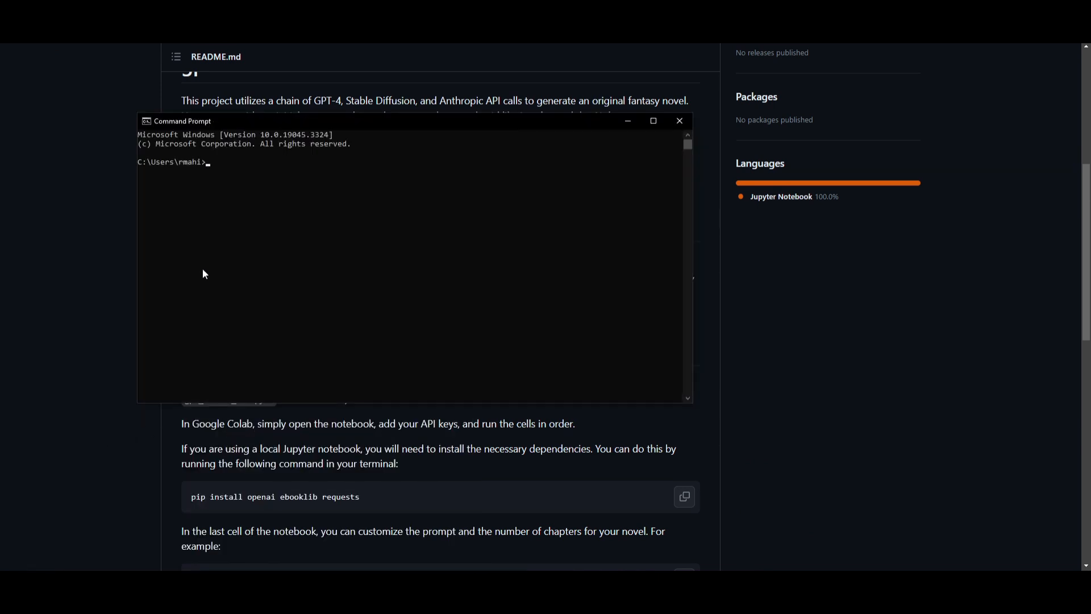
pyautogui.write('git clone https://github.com/mshumer/gpt-author.git')
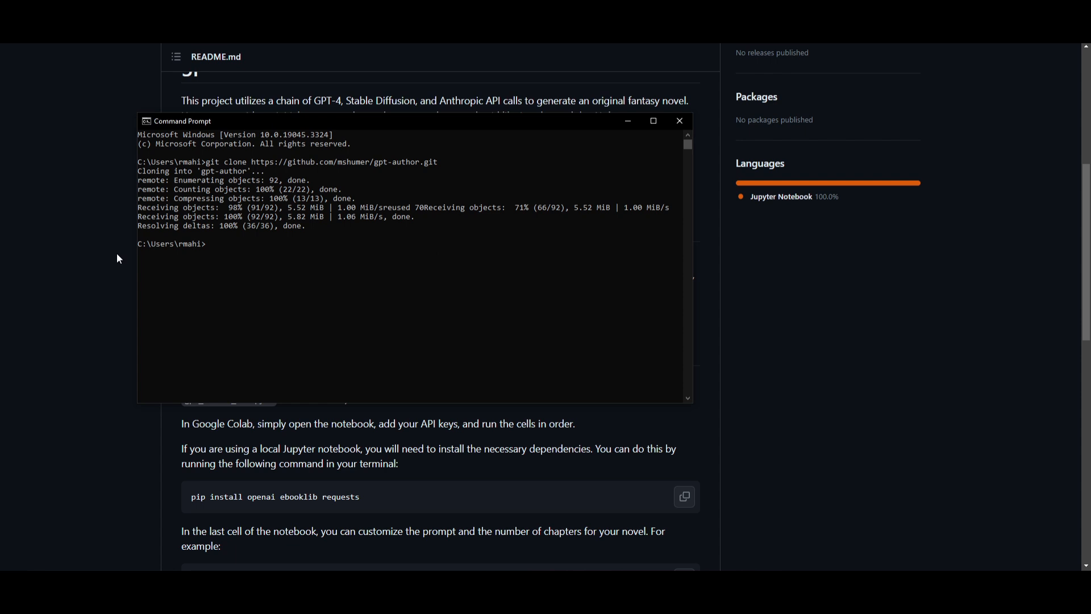
# Step: Following the README, cd into gpt-author and pip install openai, ebooklib and requests
pyautogui.click(679, 120)
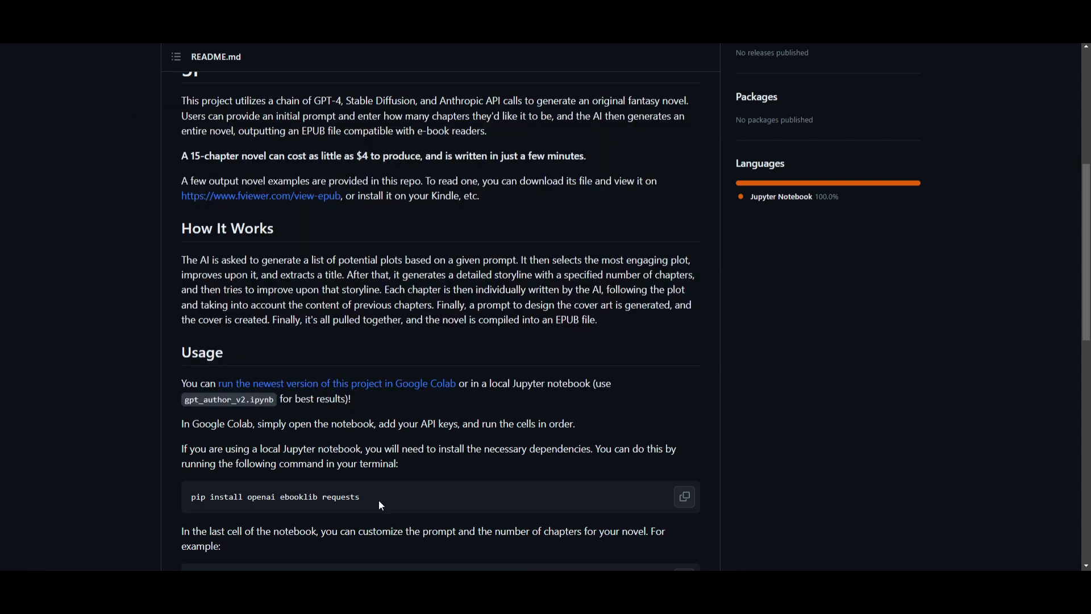
pyautogui.moveTo(136, 471)
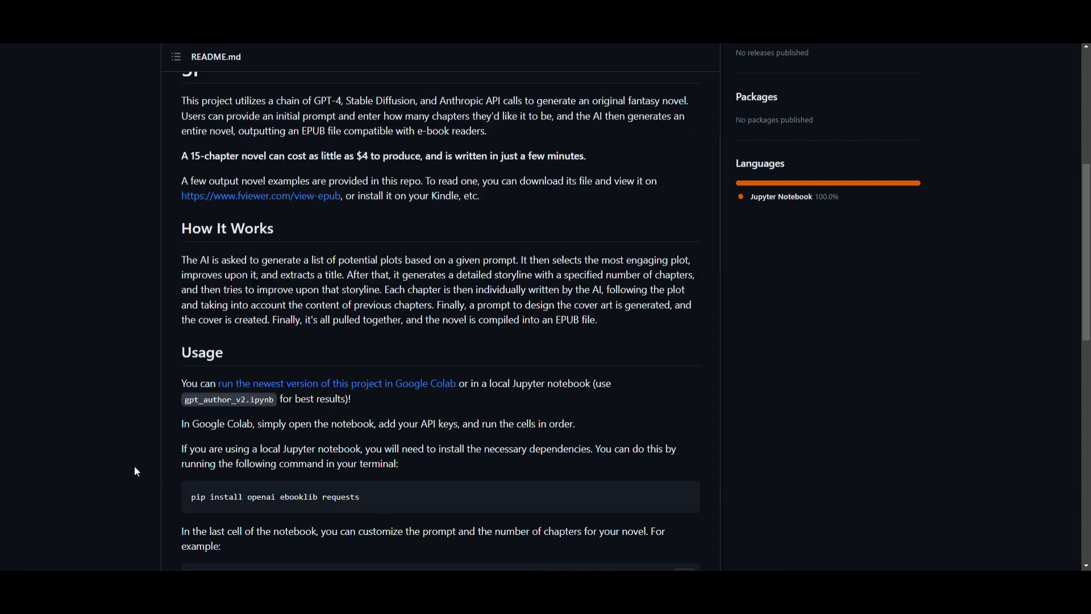
pyautogui.scroll(-3)
pyautogui.write('c')
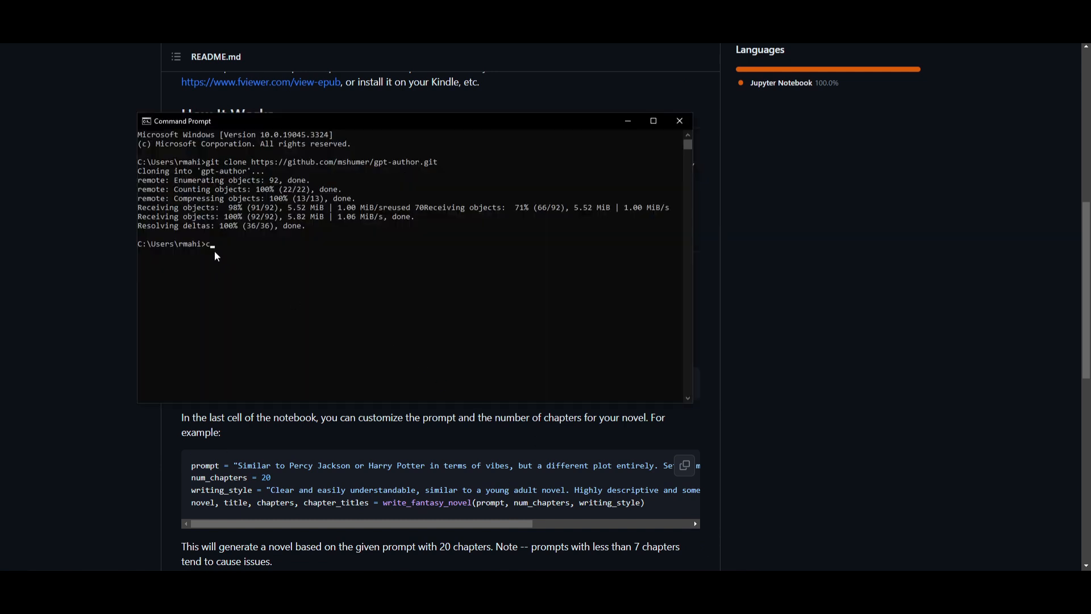
pyautogui.write('d')
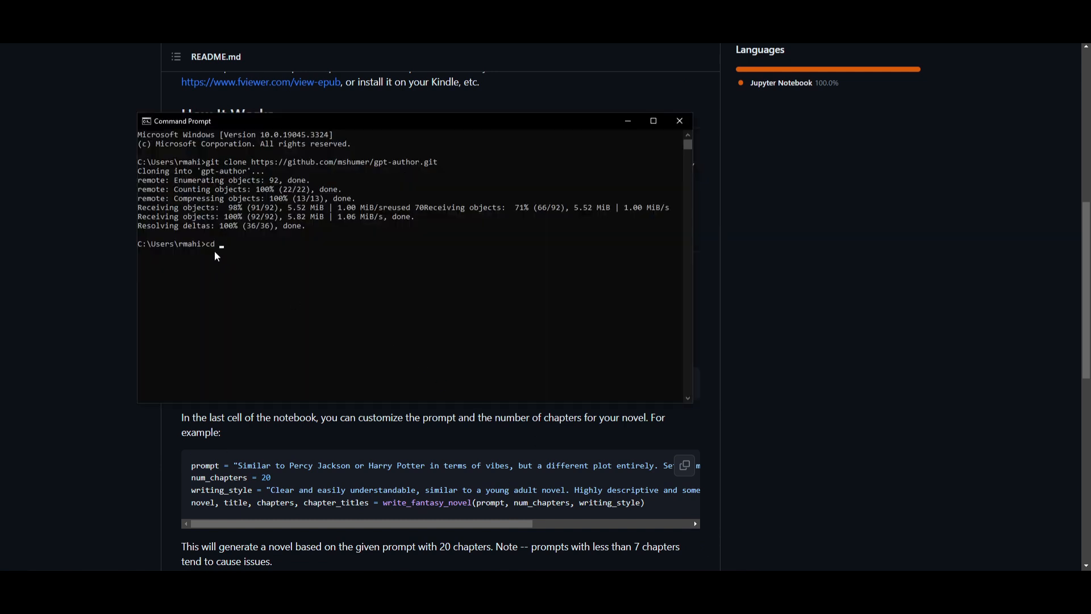
pyautogui.write('gpt-')
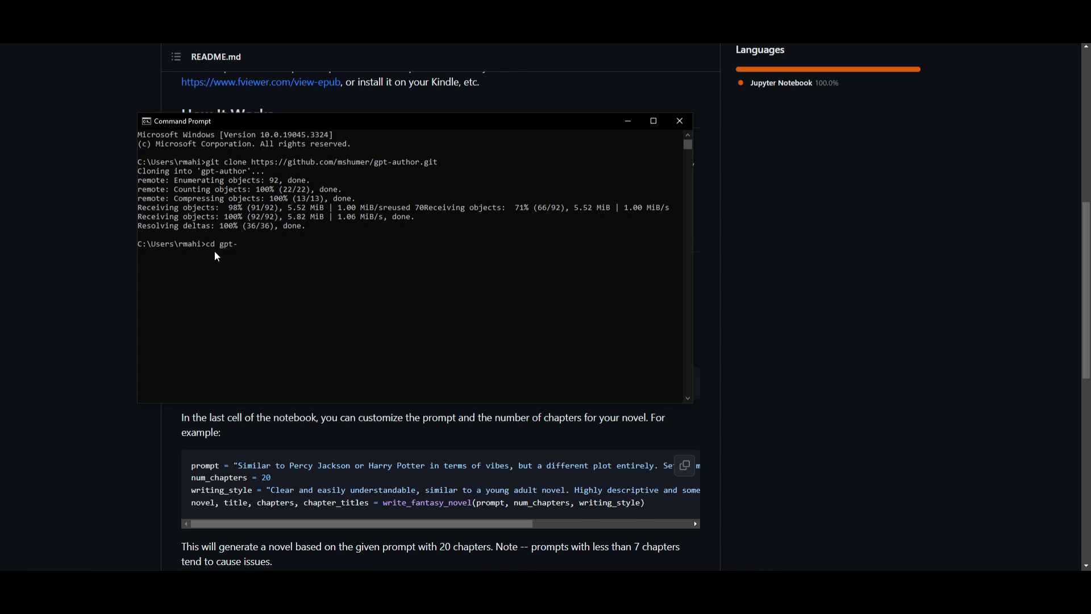
pyautogui.write('author')
pyautogui.write('pip install openai ebooklib requests')
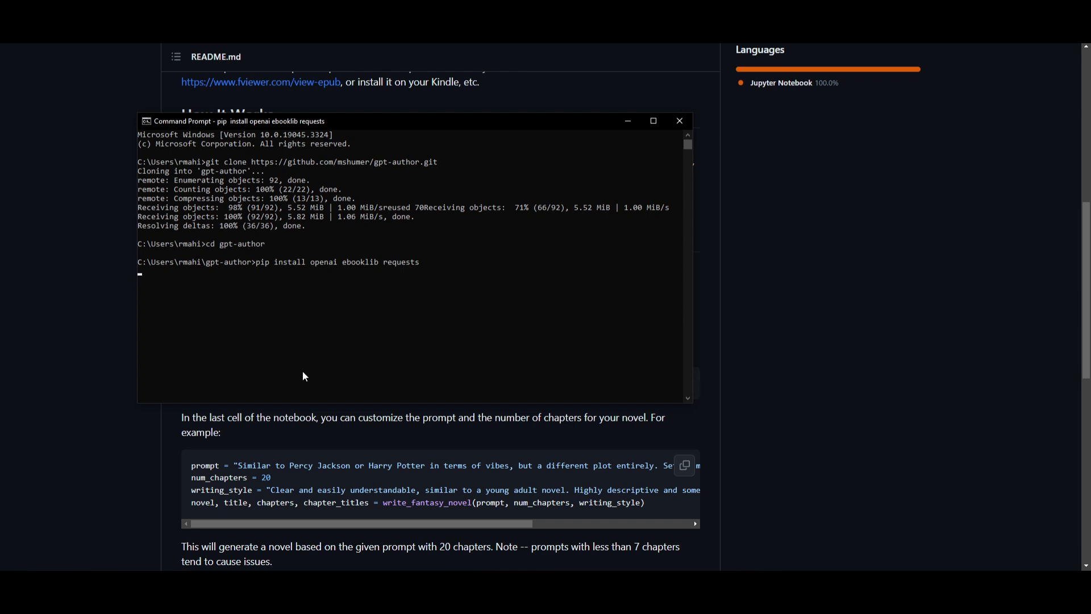
pyautogui.moveTo(275, 253)
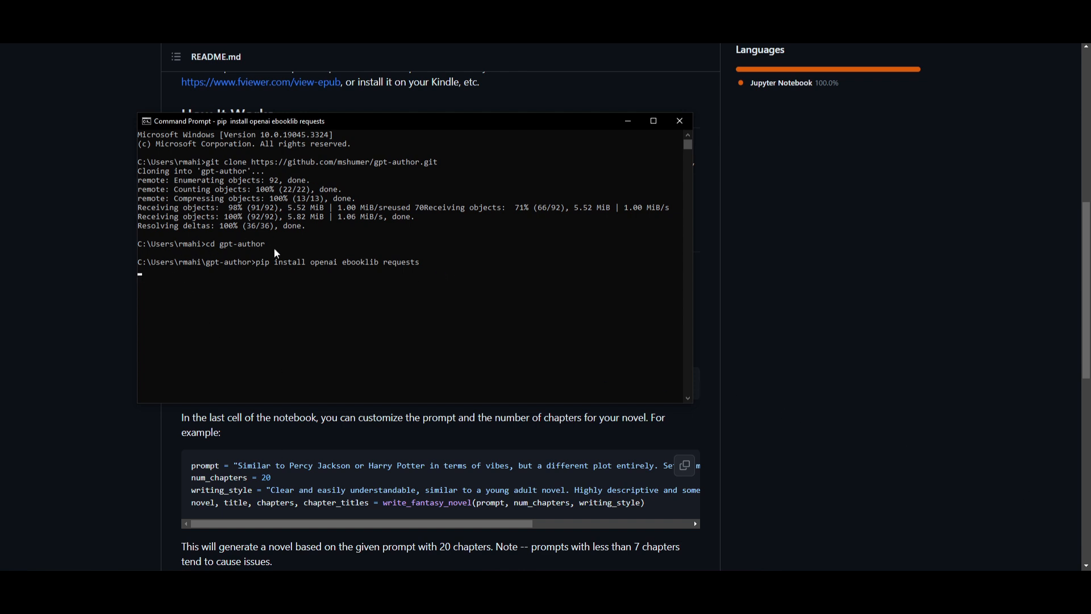
pyautogui.moveTo(274, 252)
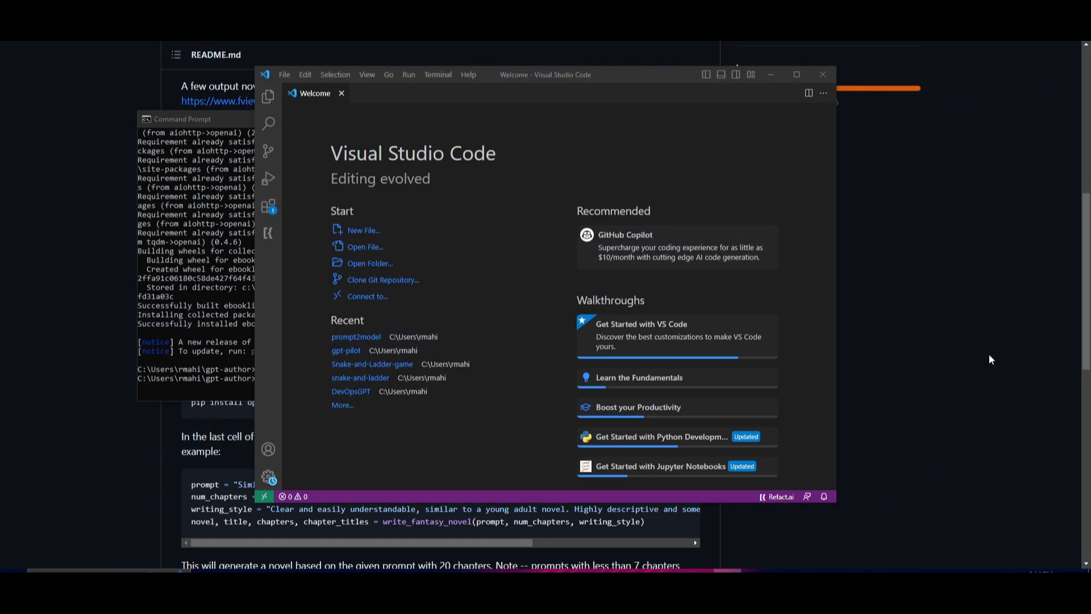
pyautogui.moveTo(353, 172)
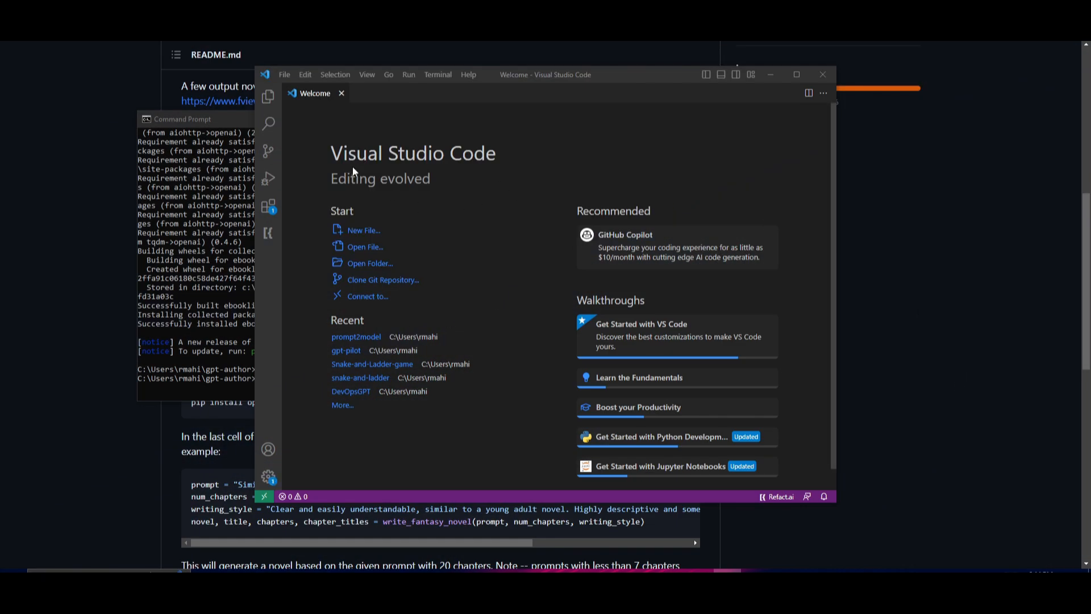
pyautogui.moveTo(374, 274)
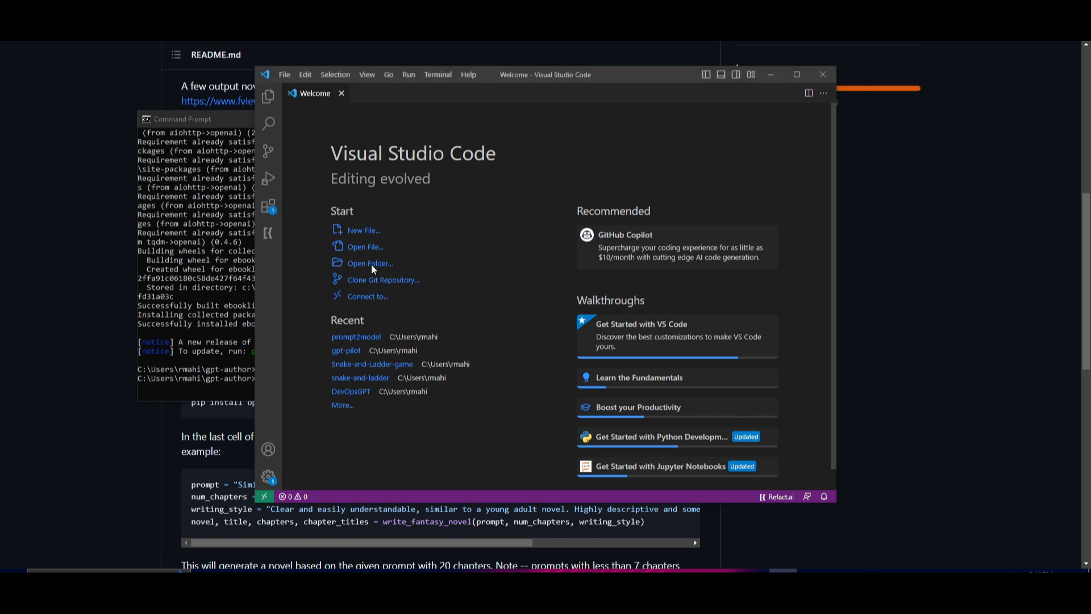
# Step: Open the cloned gpt-author folder as the Visual Studio Code workspace
pyautogui.click(369, 263)
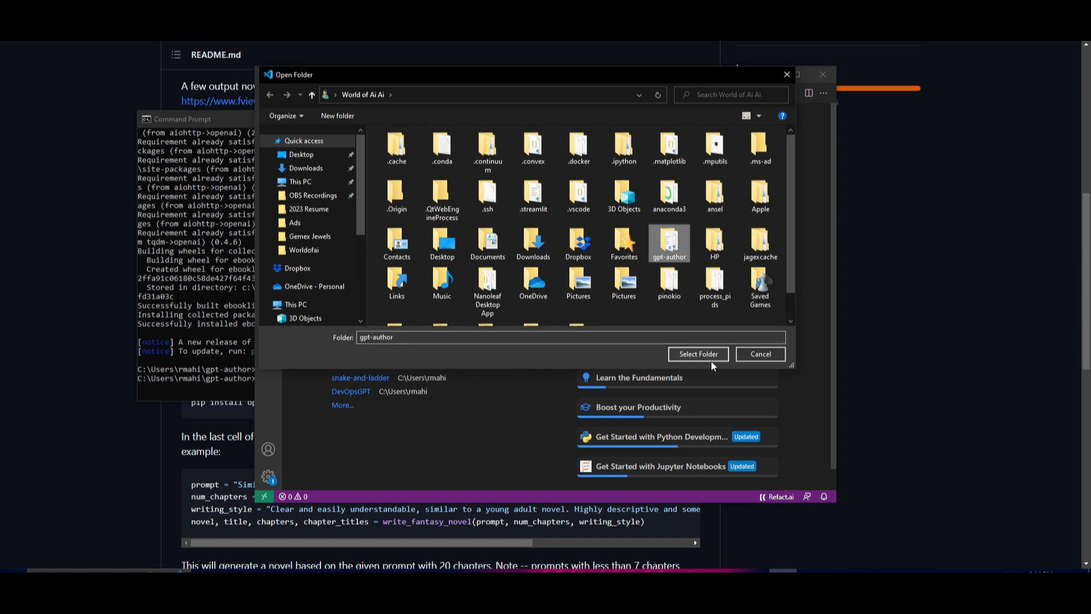
pyautogui.click(697, 354)
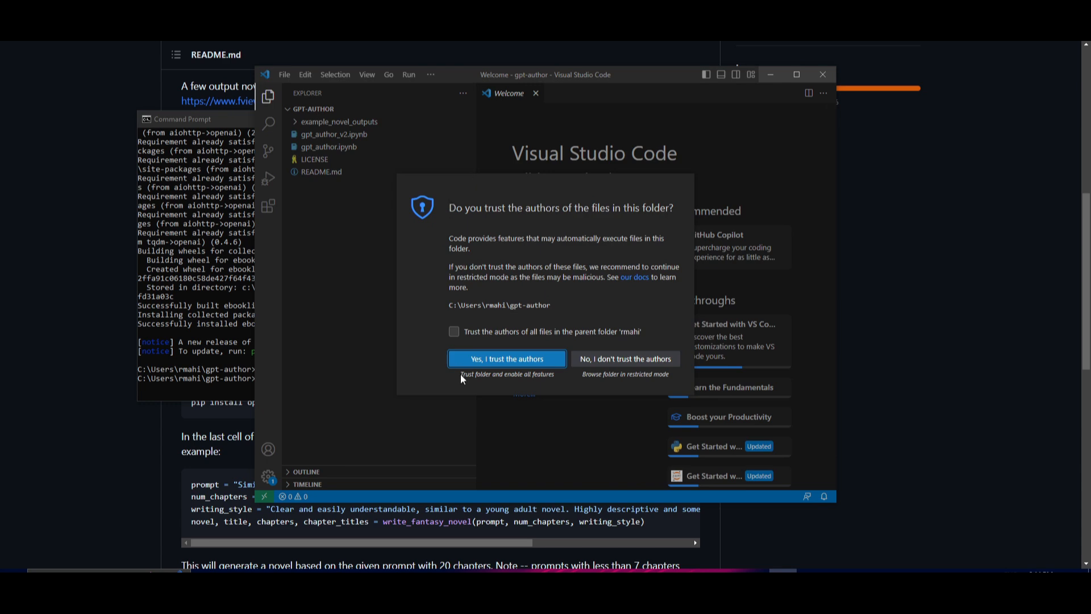
# Step: Trust the folder, glance at README and LICENSE, and open gpt_author.ipynb
pyautogui.click(506, 358)
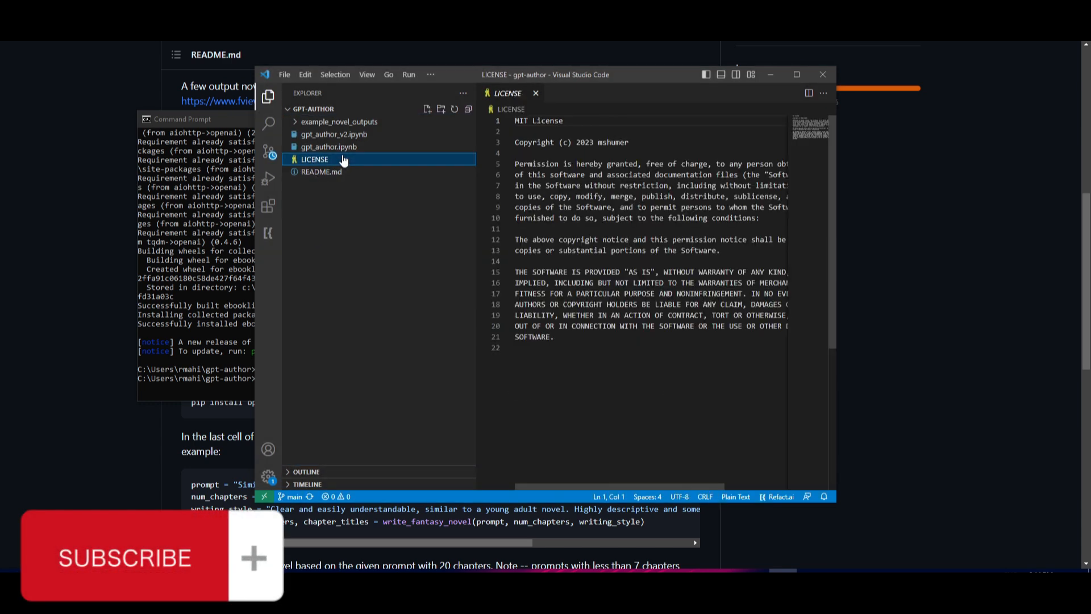
pyautogui.click(321, 171)
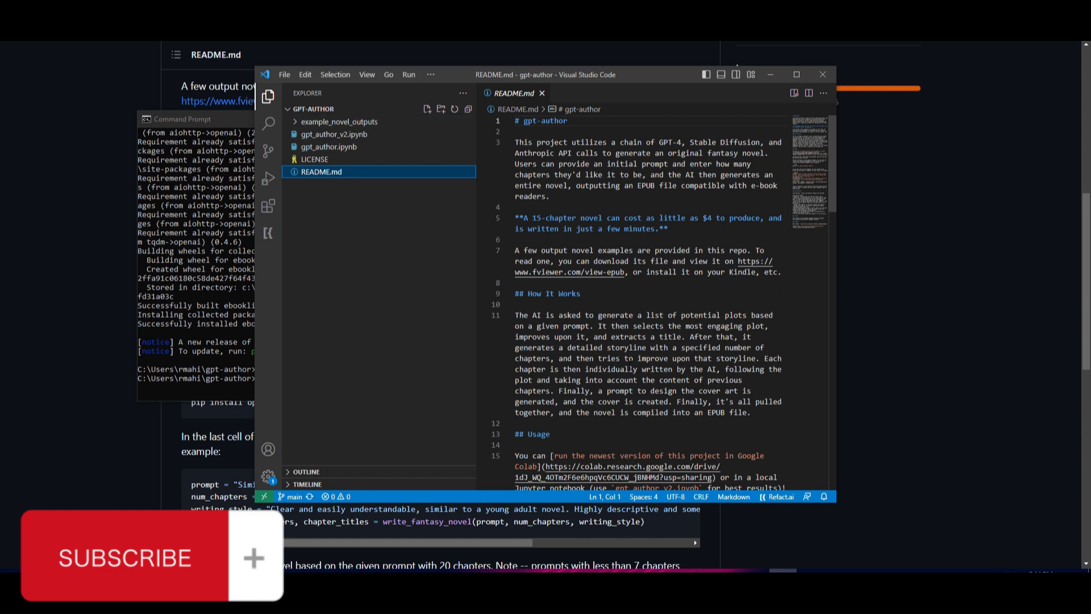
pyautogui.click(314, 159)
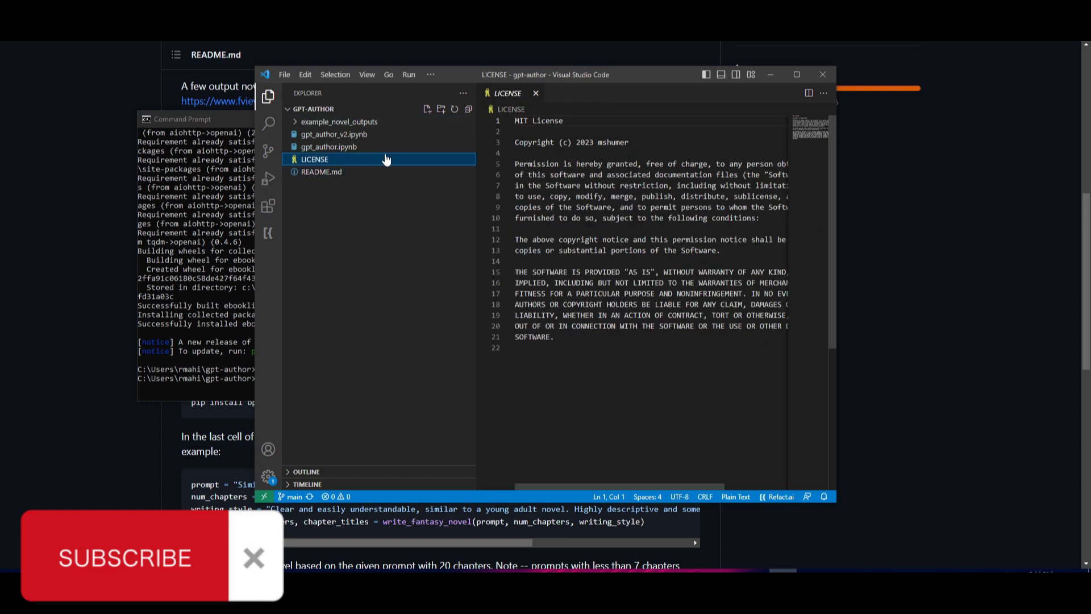
pyautogui.click(329, 146)
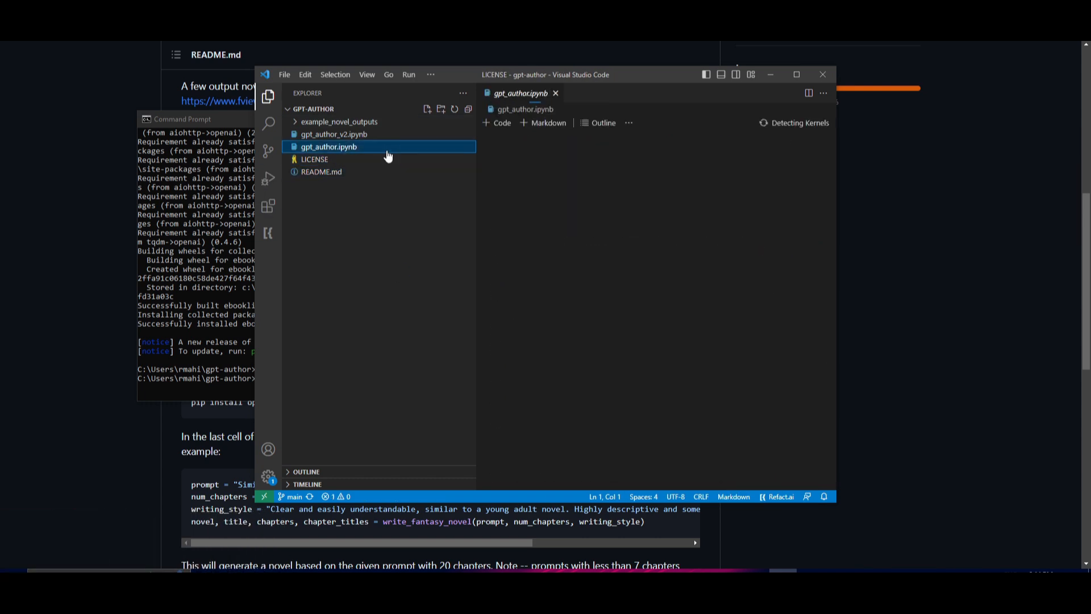
pyautogui.click(328, 147)
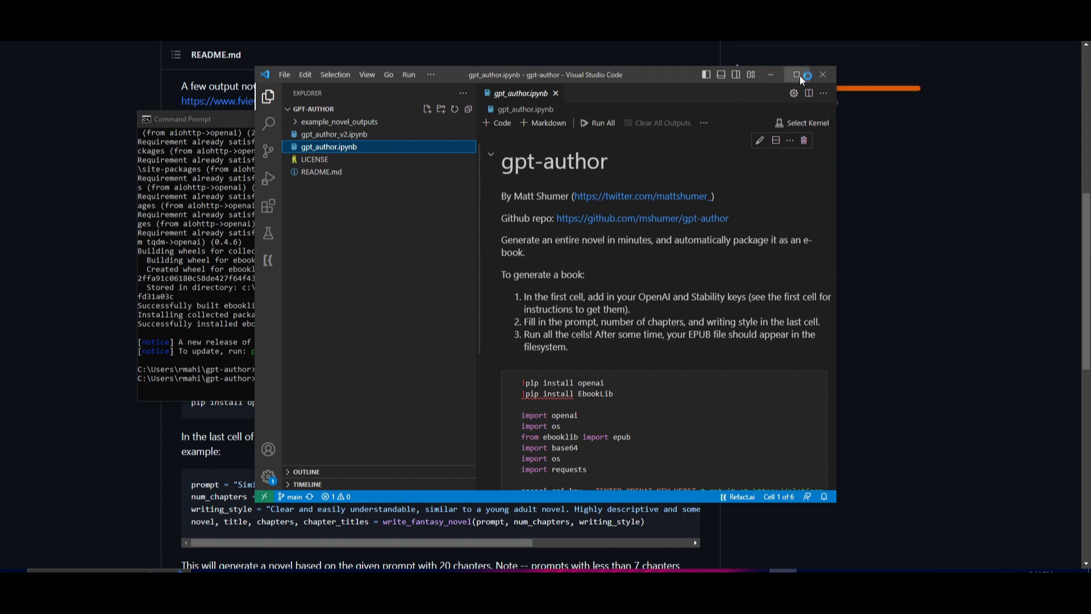
# Step: Review the notebook's setup and cover-prompt cells with the window maximized
pyautogui.scroll(-3)
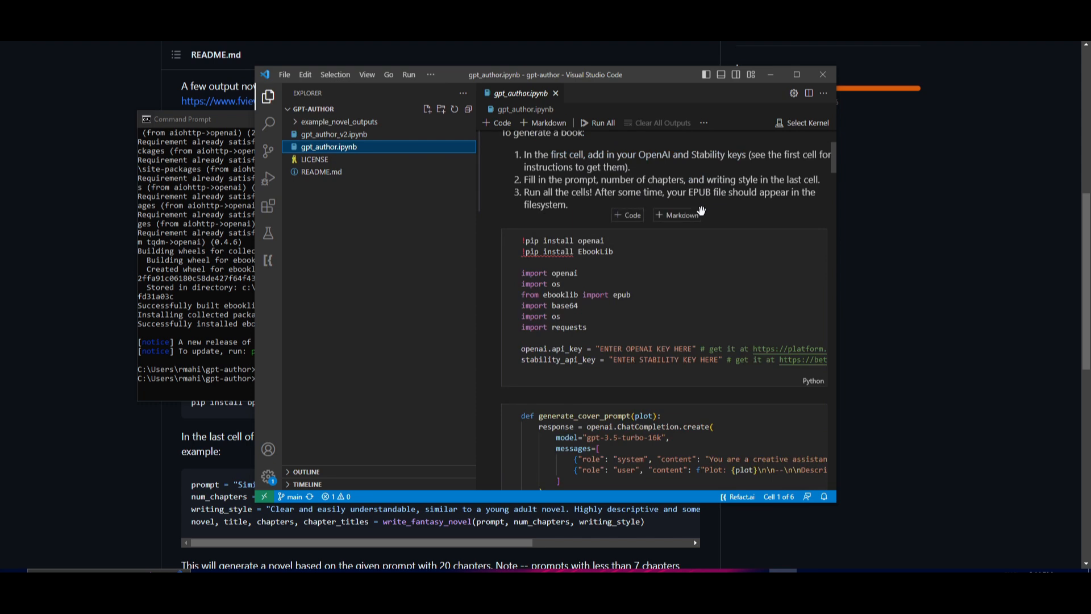
pyautogui.scroll(-3)
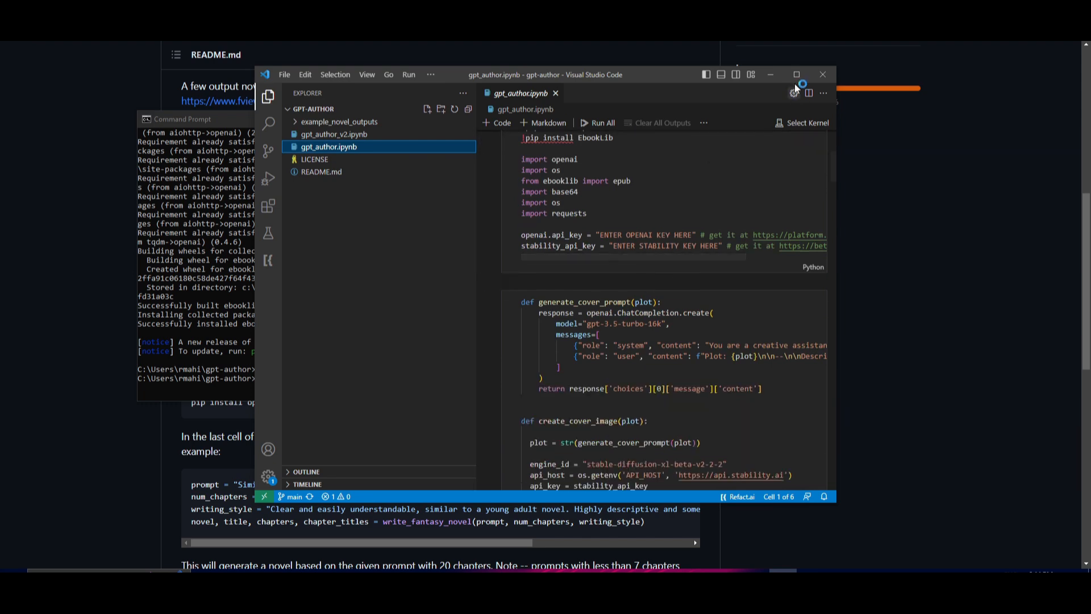
pyautogui.click(796, 75)
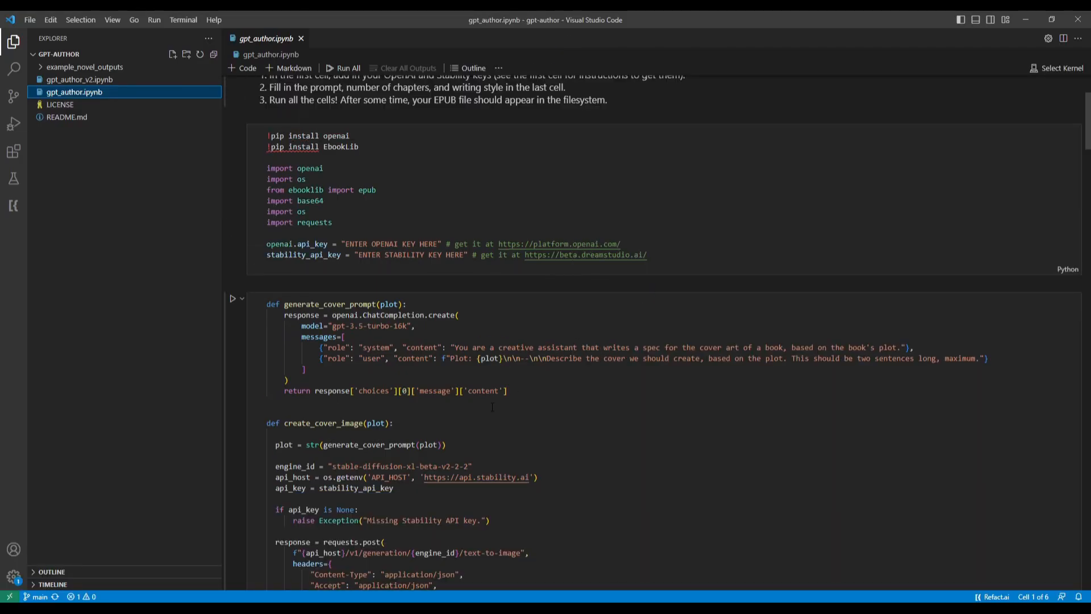
pyautogui.scroll(3)
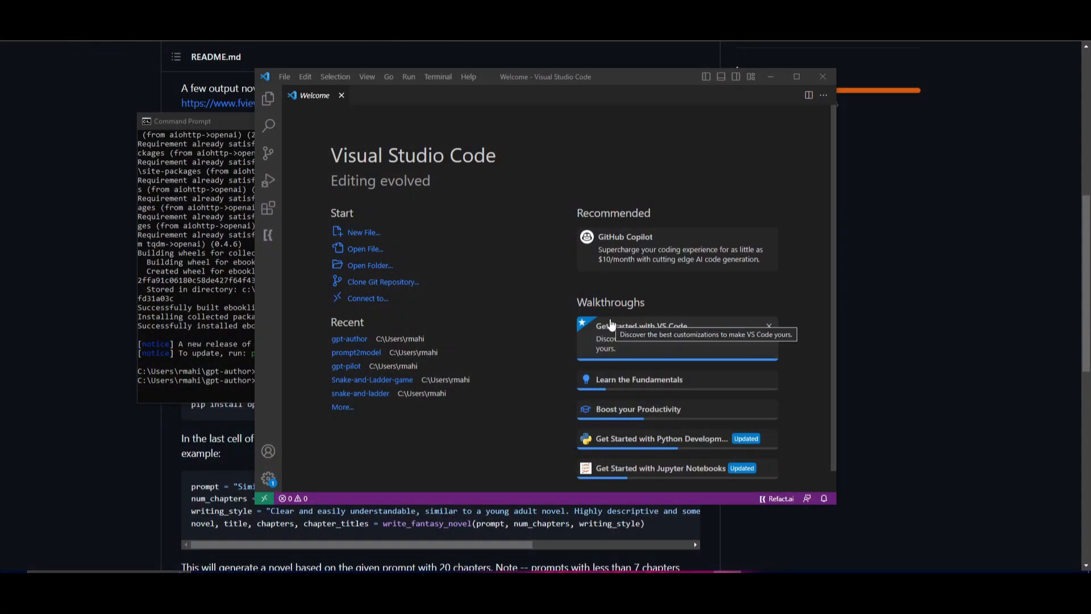
pyautogui.moveTo(513, 268)
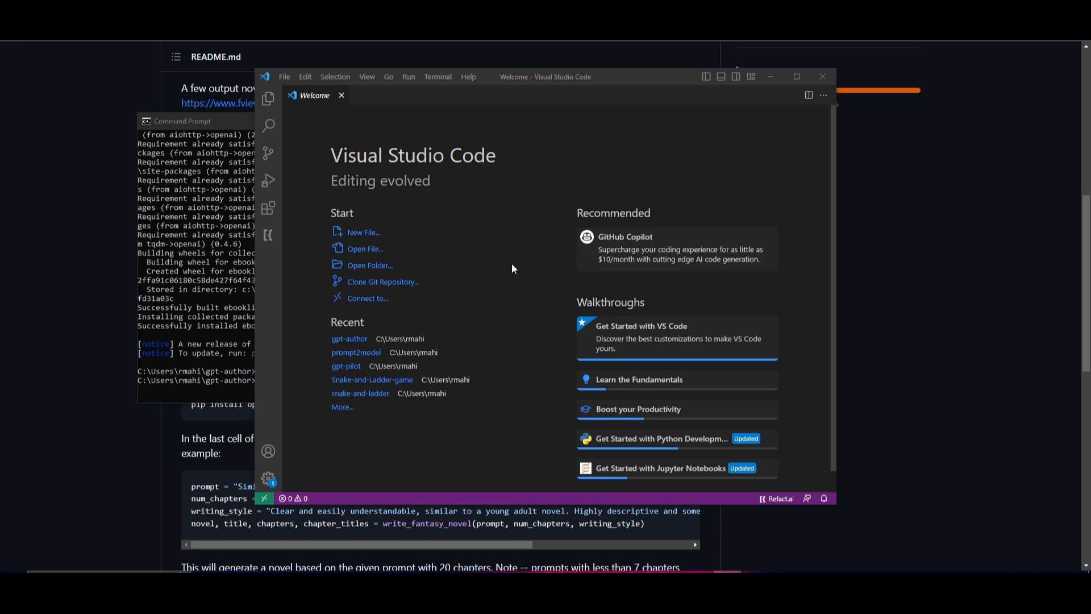
pyautogui.moveTo(546, 217)
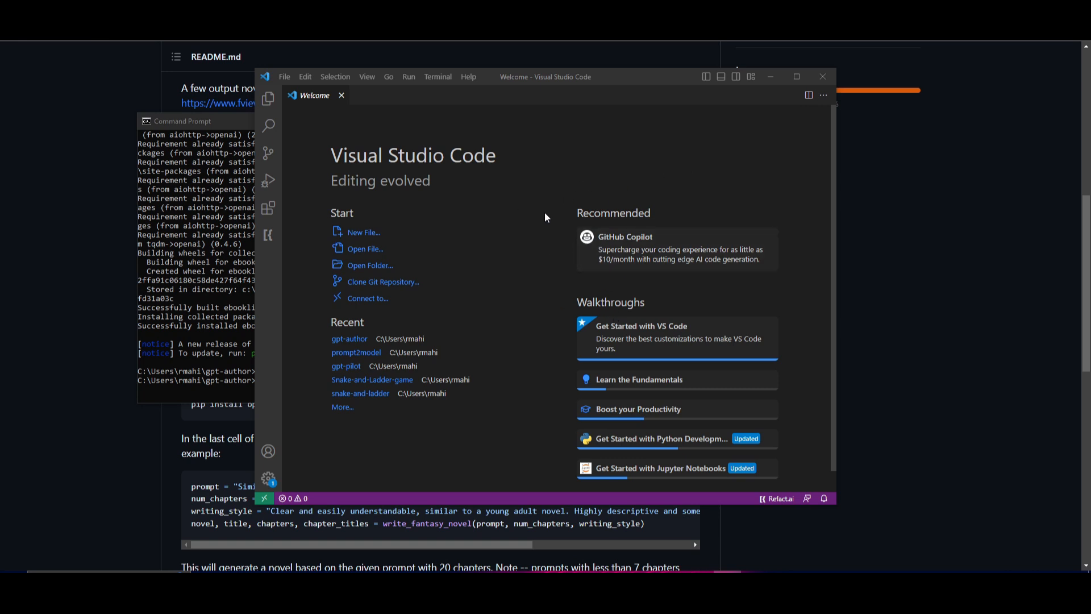
# Step: Choose the gpt-author folder from the Welcome page and open it as the workspace
pyautogui.click(370, 265)
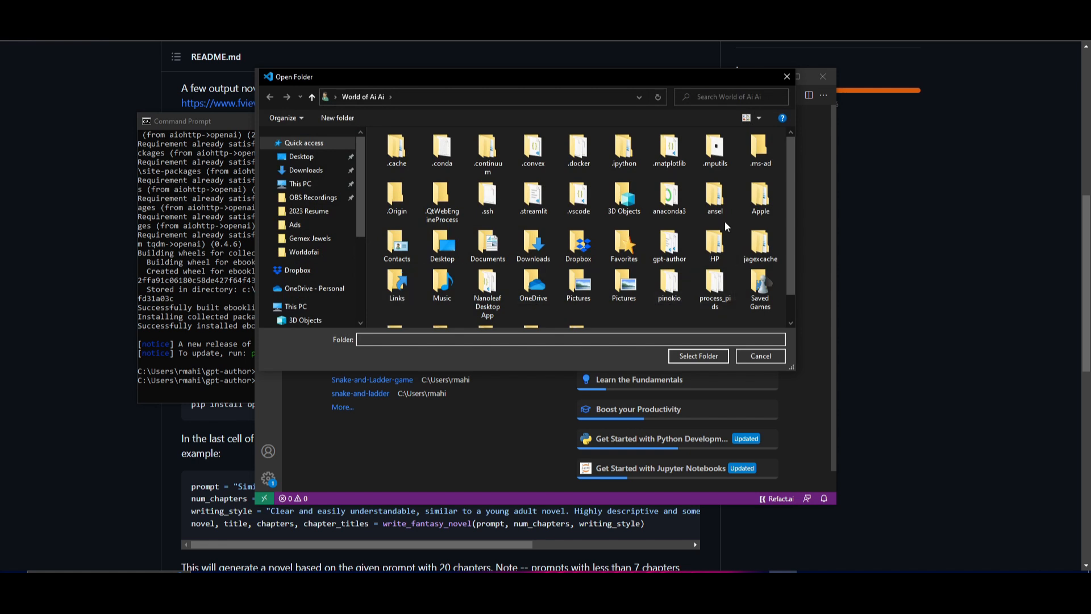
pyautogui.click(668, 243)
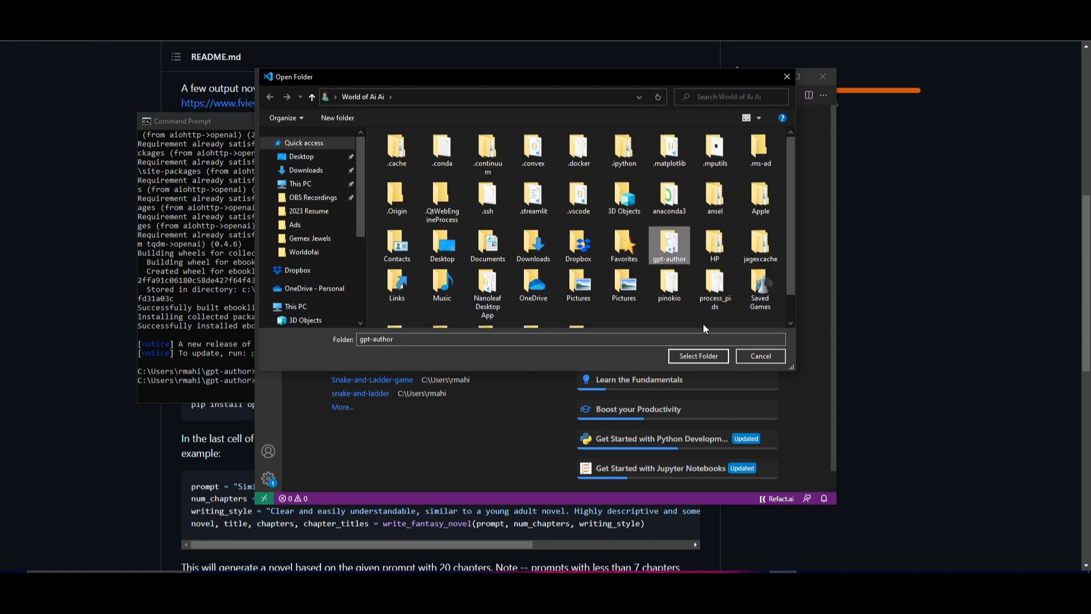
pyautogui.moveTo(698, 356)
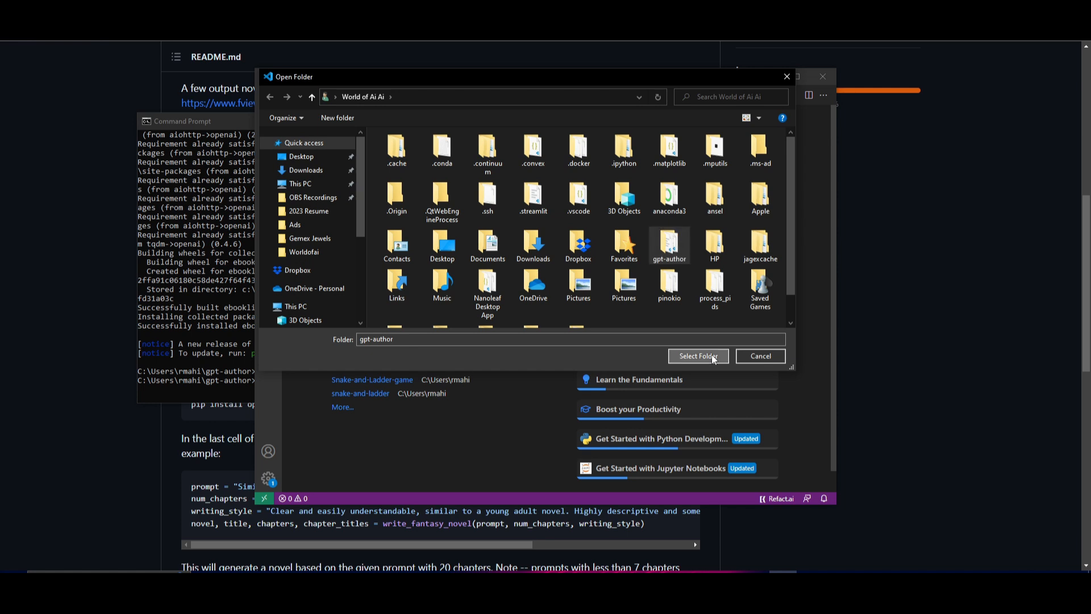
pyautogui.click(697, 356)
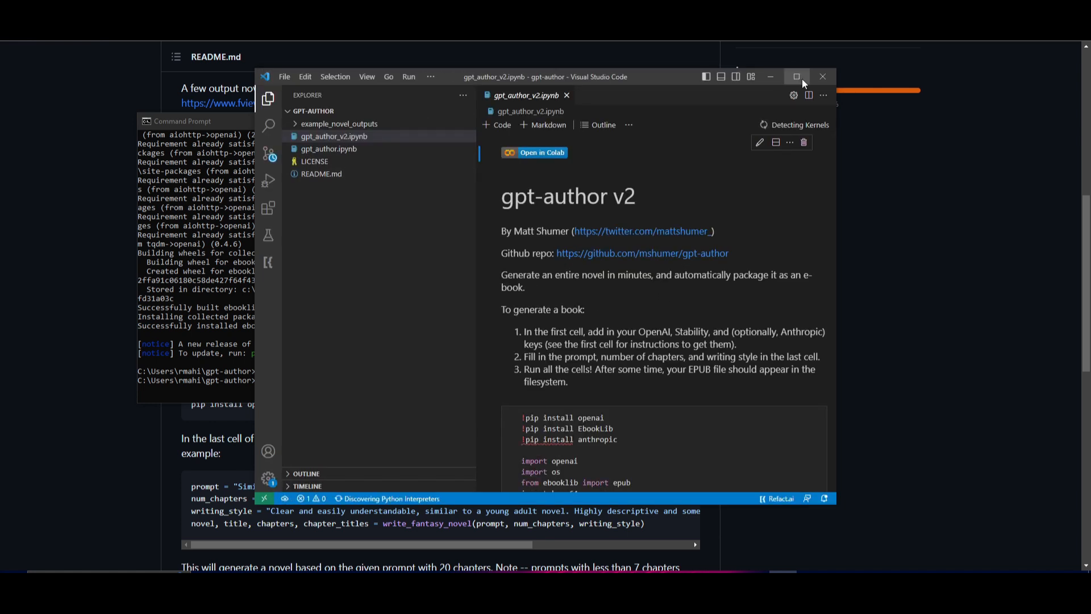
# Step: Maximize the window and flip between gpt_author.ipynb and gpt_author_v2.ipynb to compare them
pyautogui.click(796, 76)
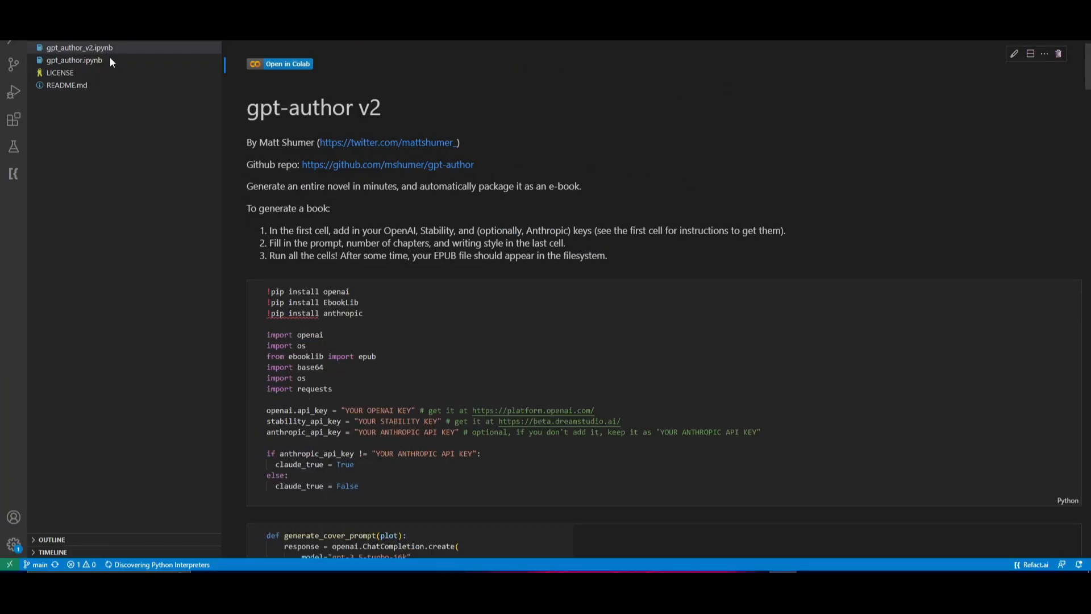
pyautogui.moveTo(66, 60)
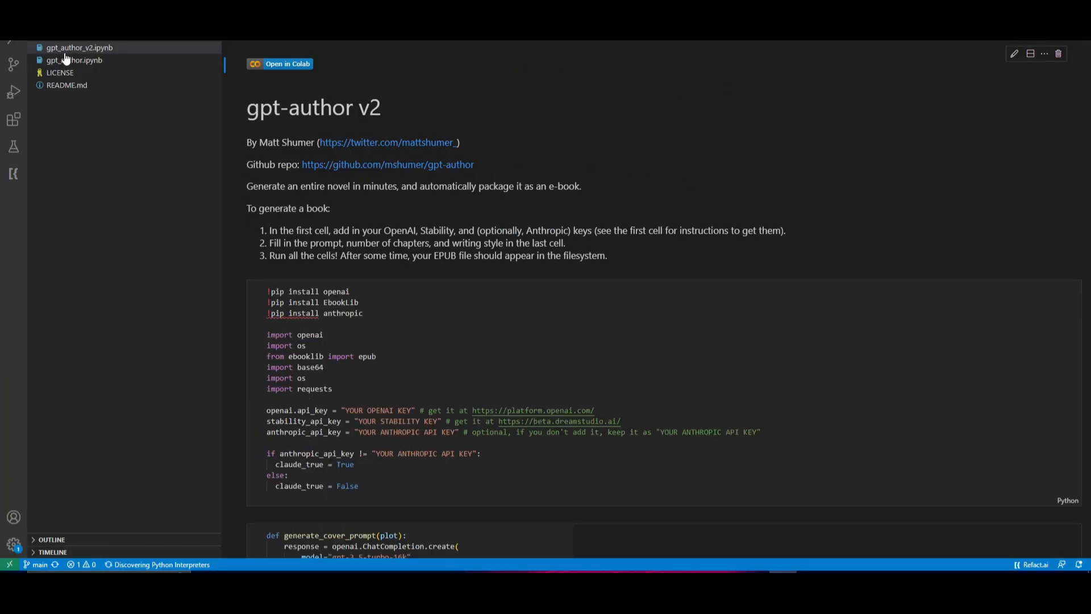
pyautogui.click(76, 61)
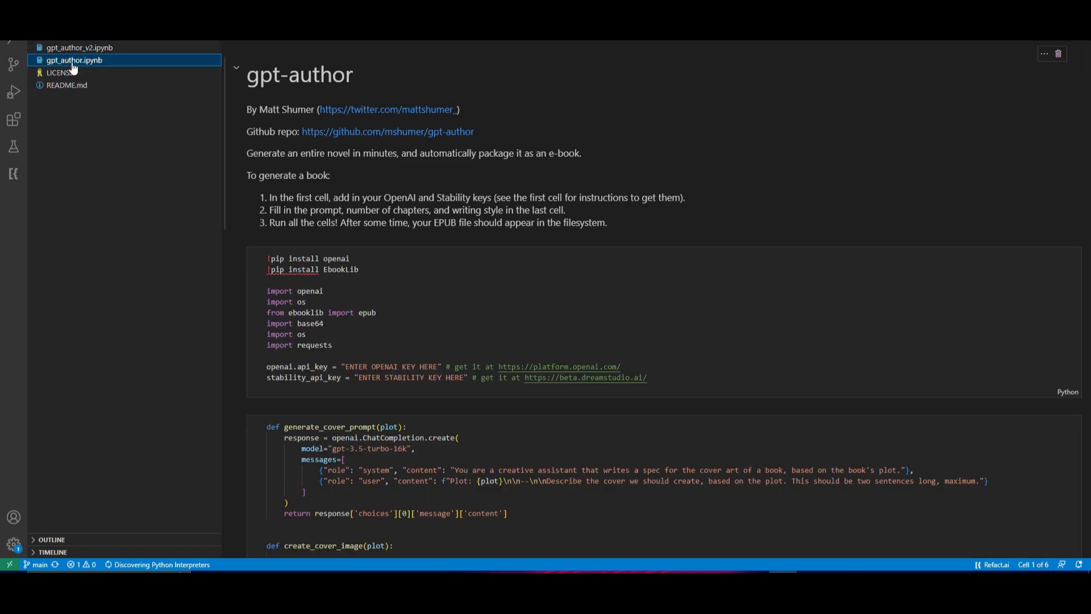
pyautogui.moveTo(89, 50)
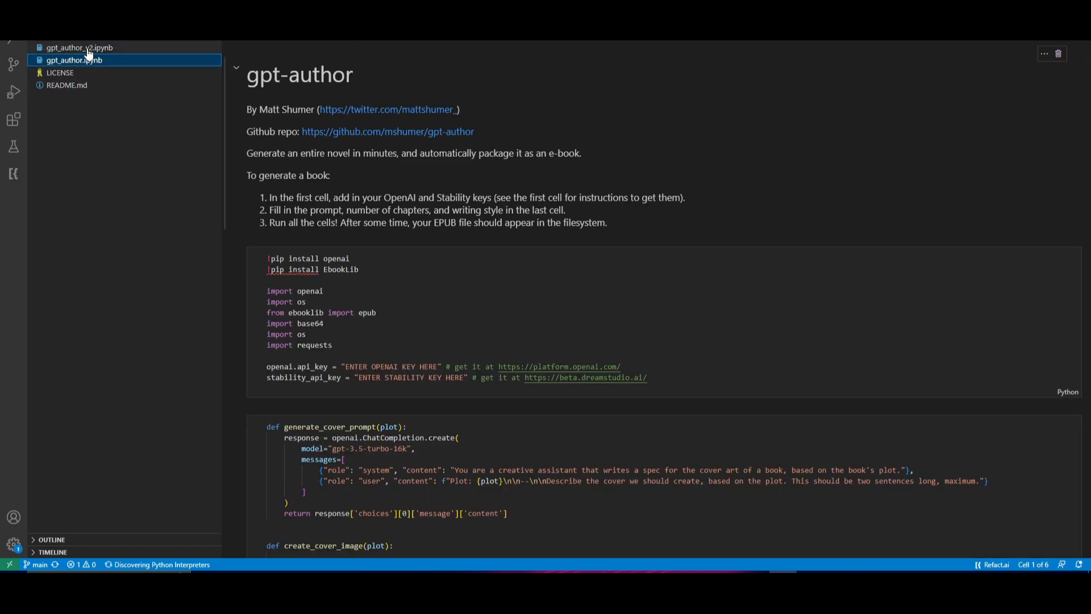
pyautogui.click(79, 48)
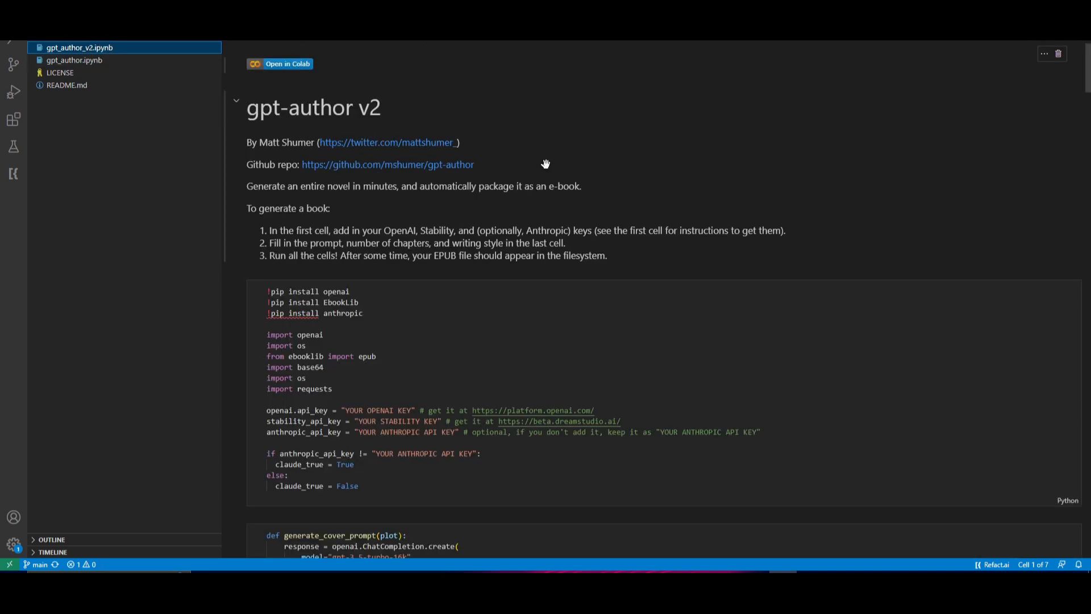
pyautogui.moveTo(569, 247)
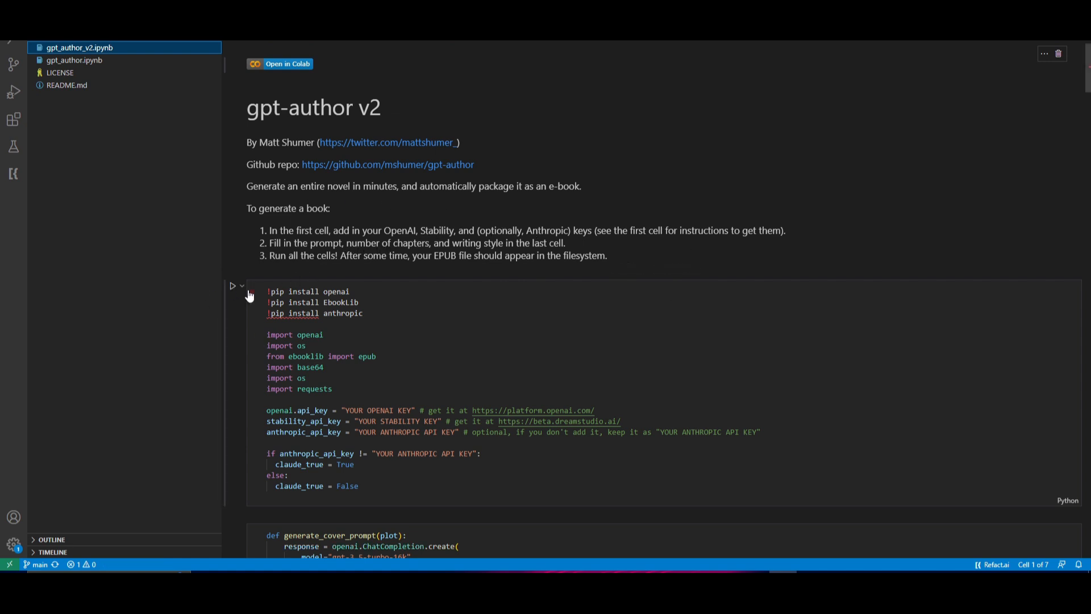
# Step: Browse the v2 notebook down to its example usage prompt cell and back to the title
pyautogui.scroll(-3)
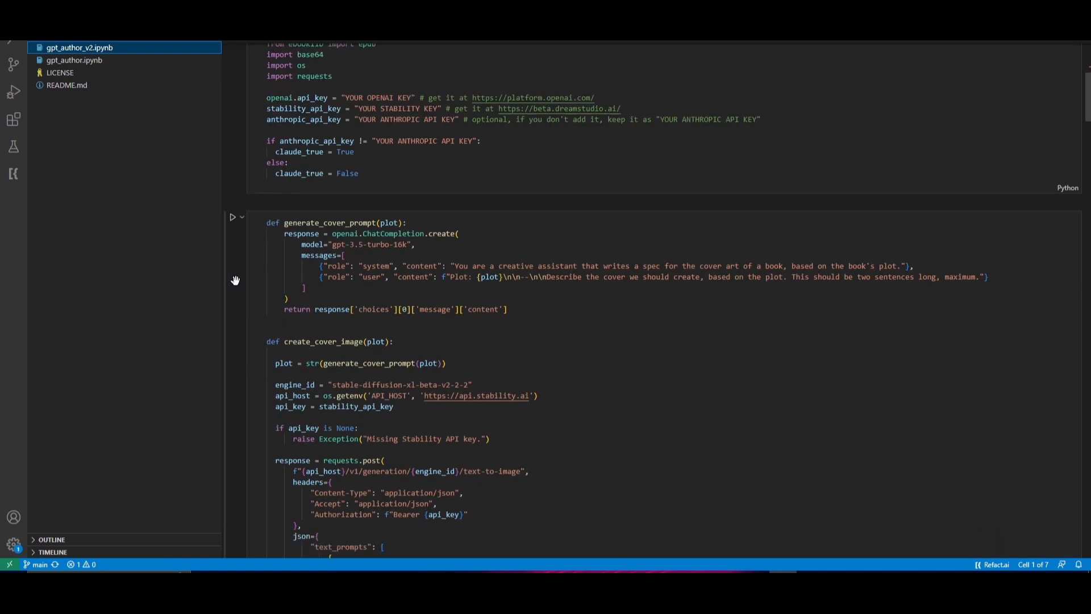
pyautogui.scroll(-3)
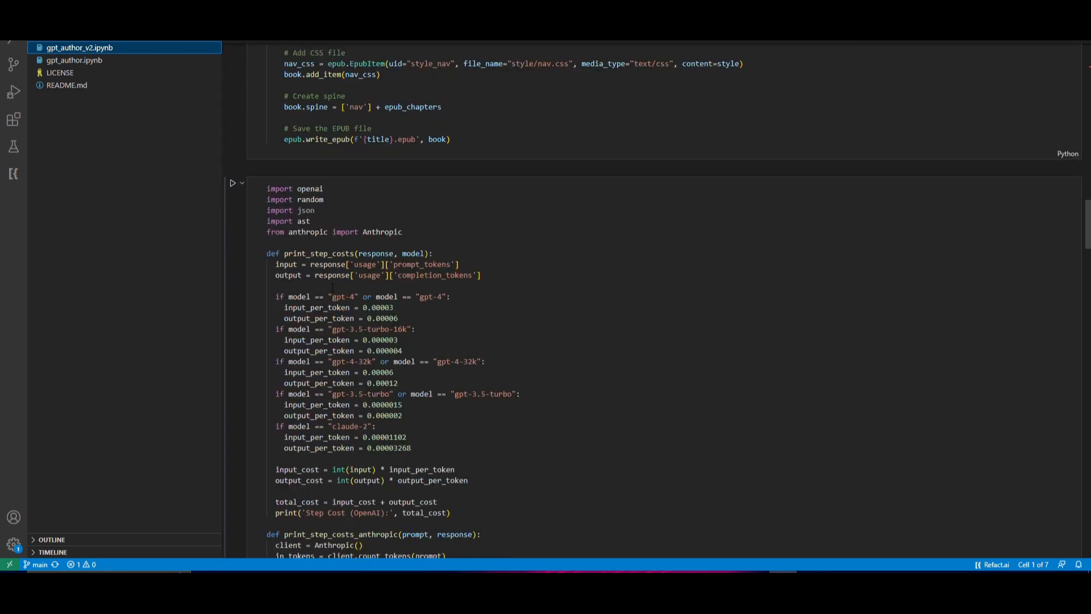
pyautogui.scroll(-3)
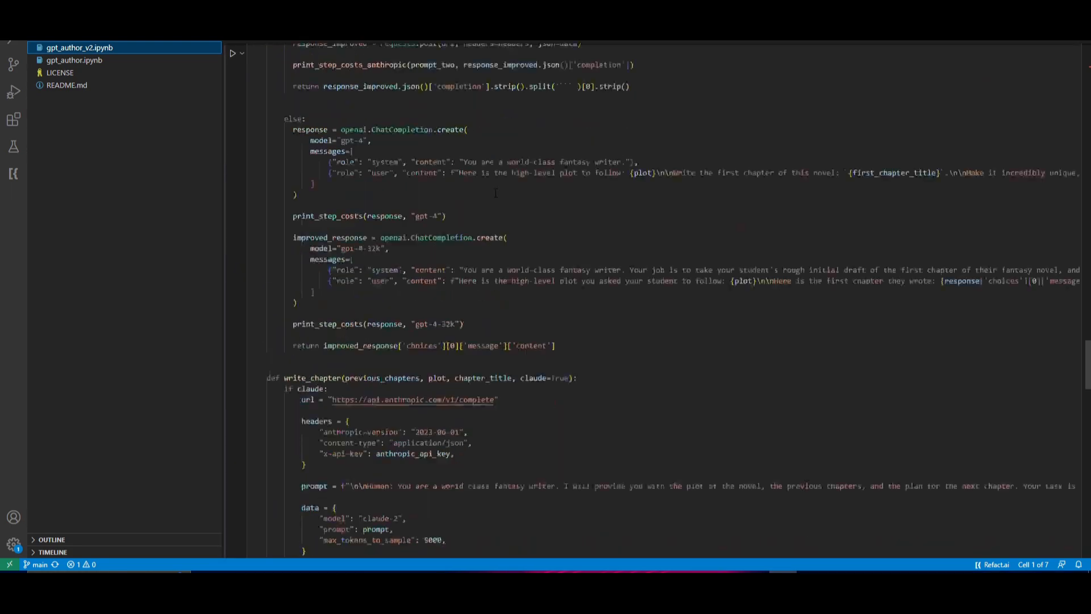
pyautogui.scroll(-3)
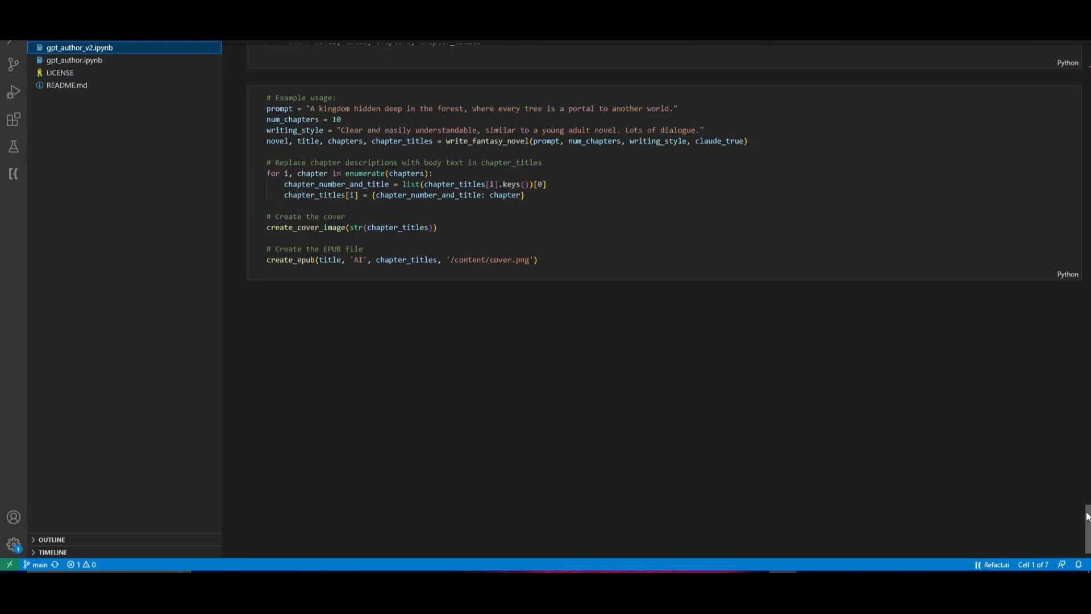
pyautogui.scroll(3)
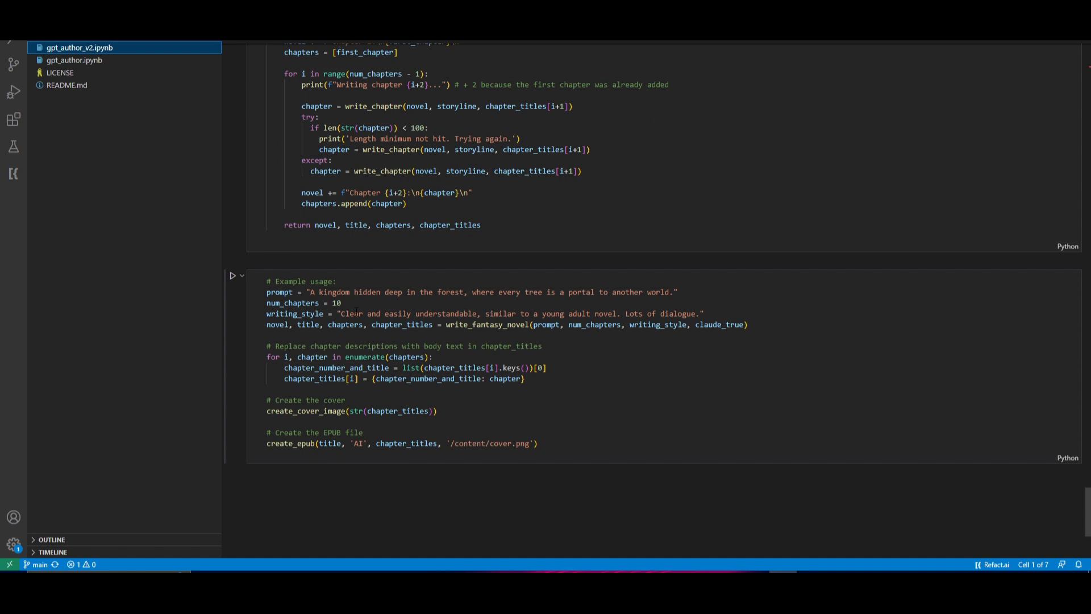
pyautogui.moveTo(295, 314)
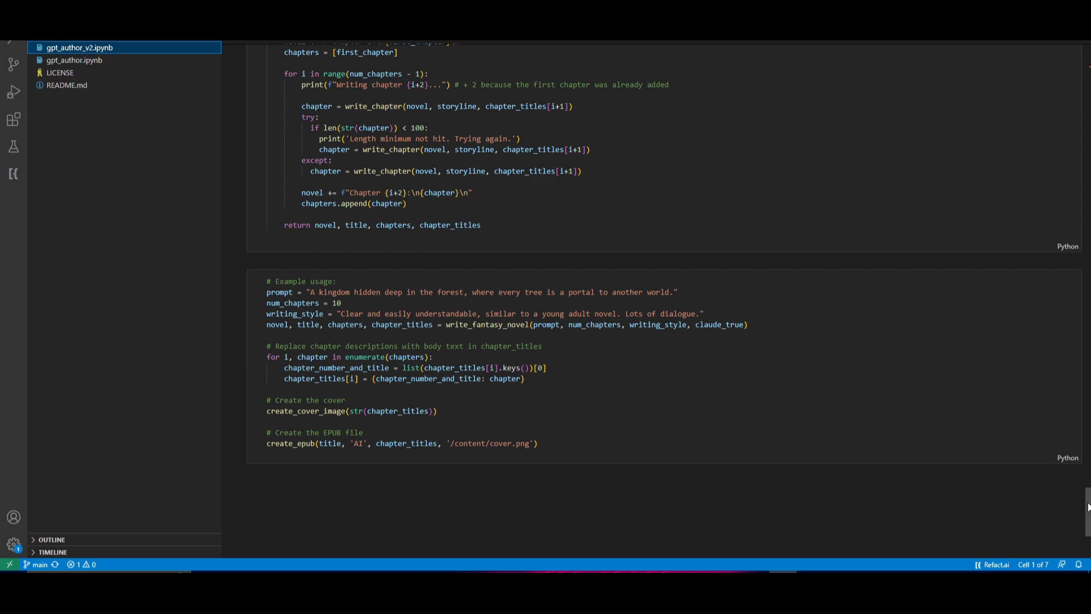
pyautogui.scroll(3)
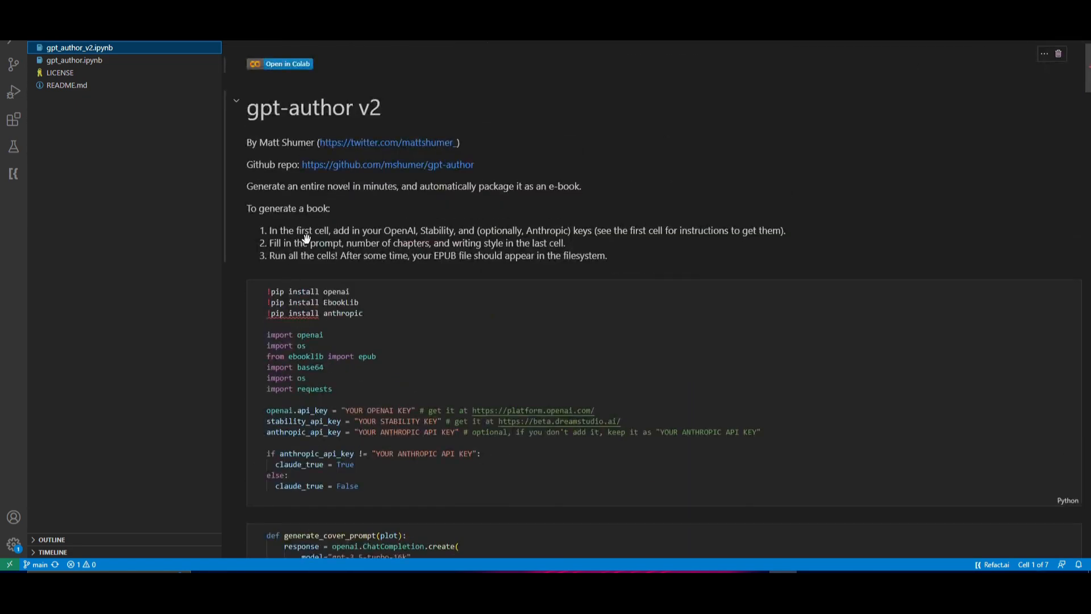
pyautogui.moveTo(407, 249)
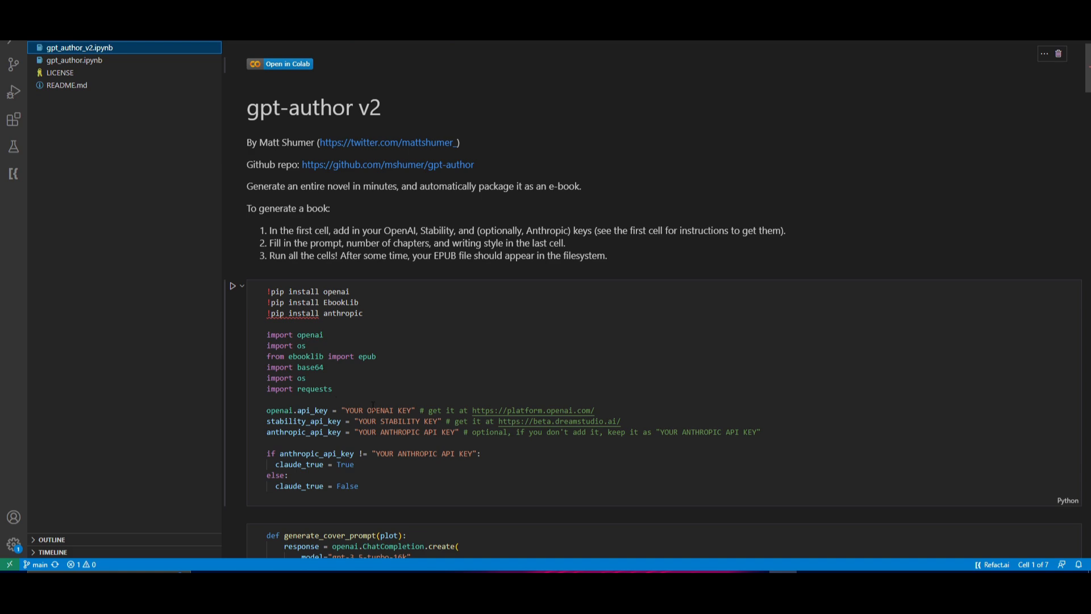
pyautogui.scroll(-3)
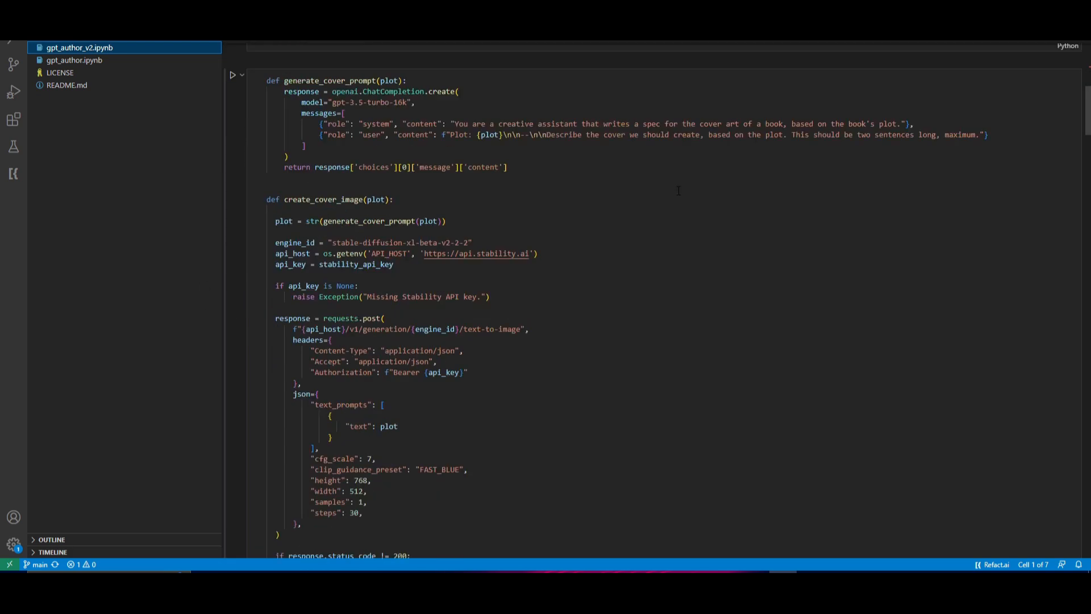
pyautogui.scroll(-3)
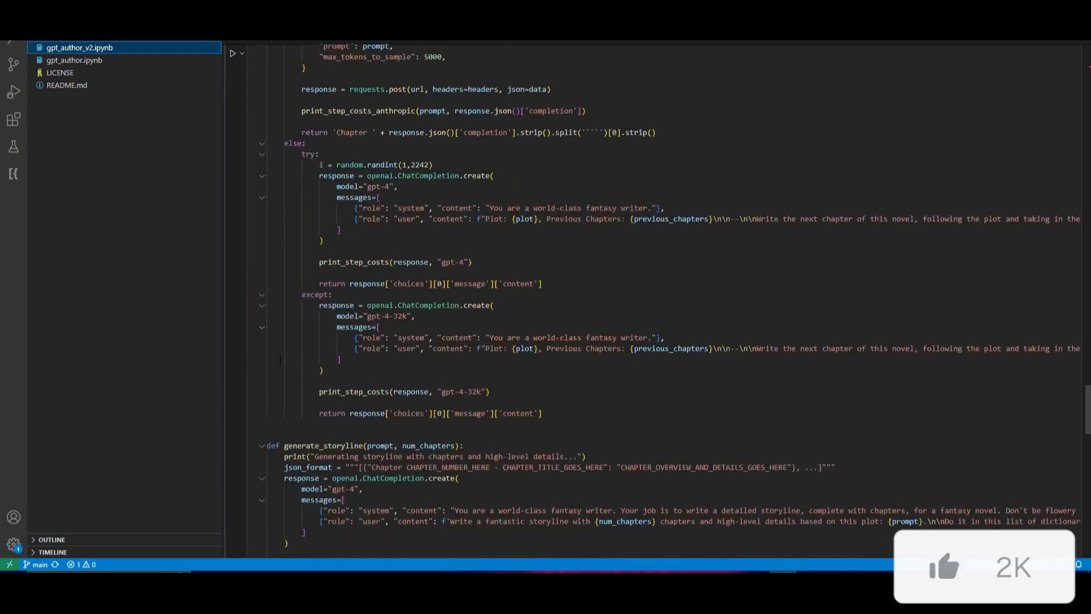
pyautogui.scroll(-3)
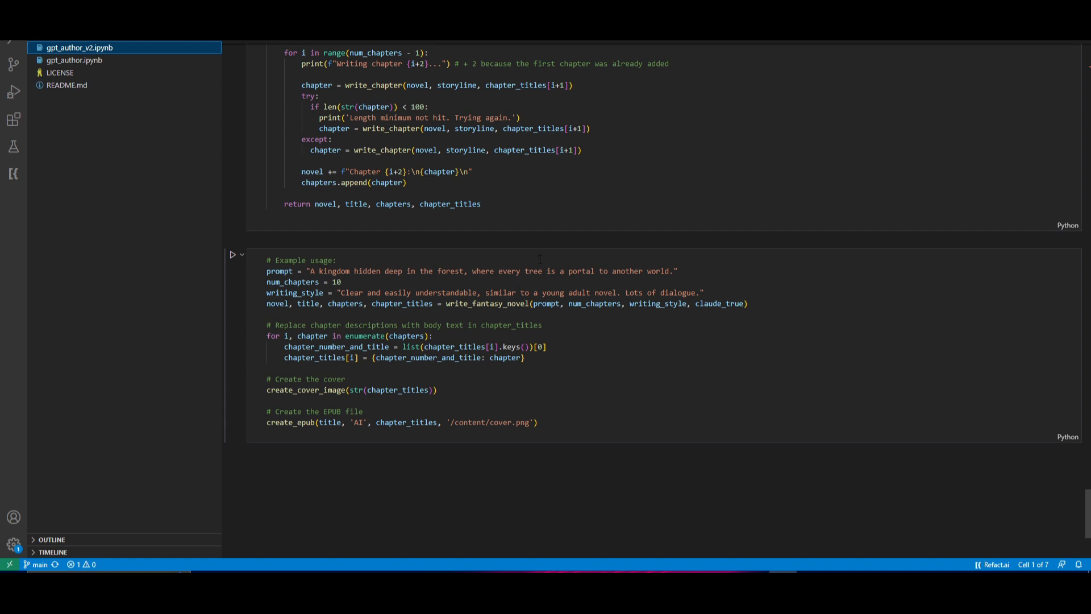
pyautogui.moveTo(293, 292)
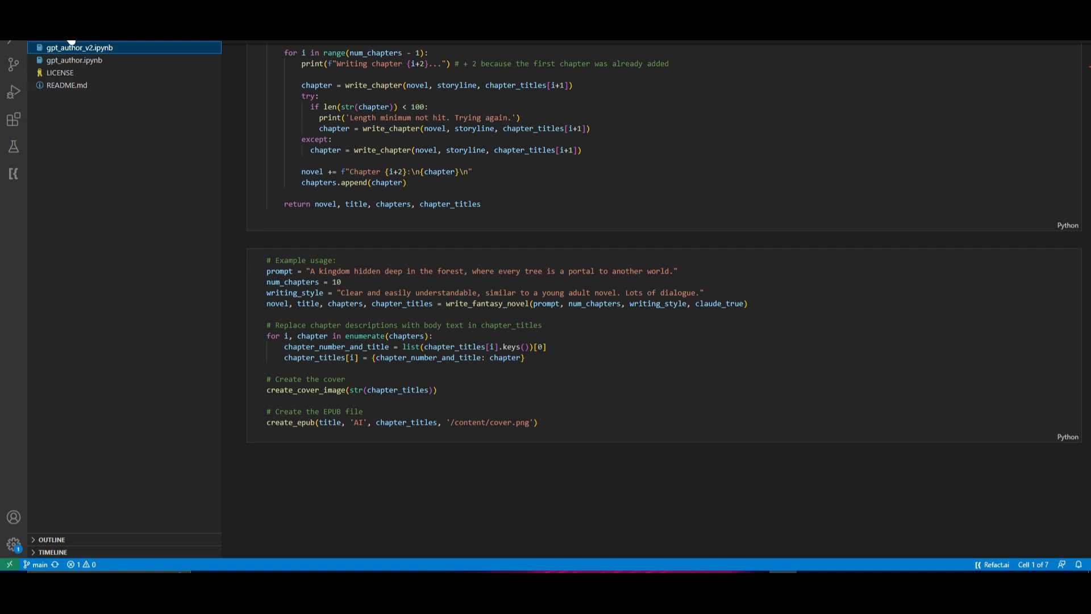
# Step: Expand v2_outputs and open the Woodland Gateways and Eldoria's Last Legend EPUB files
pyautogui.click(78, 48)
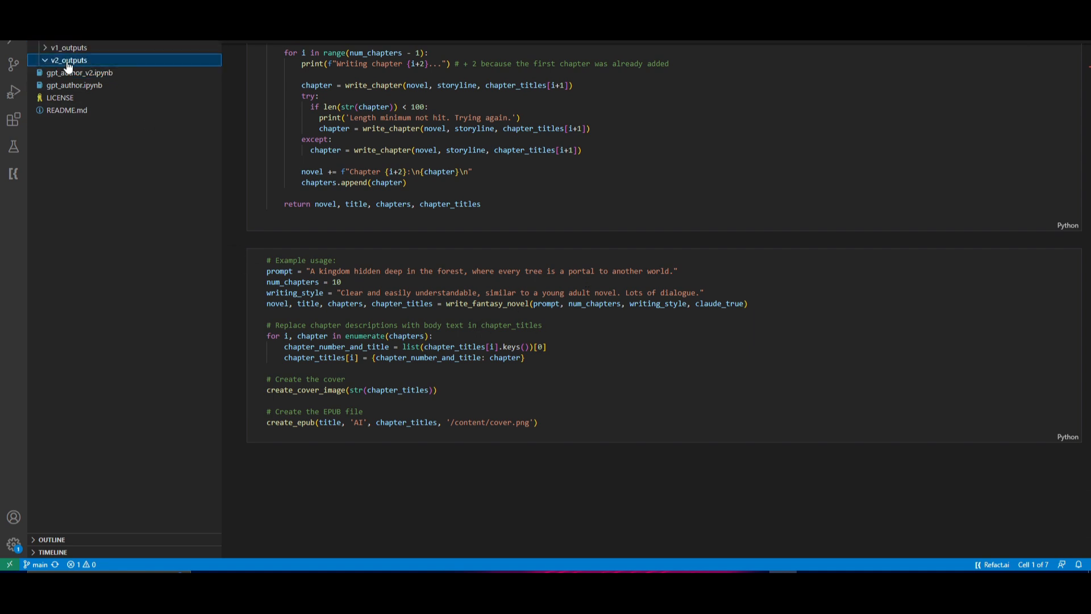
pyautogui.click(68, 60)
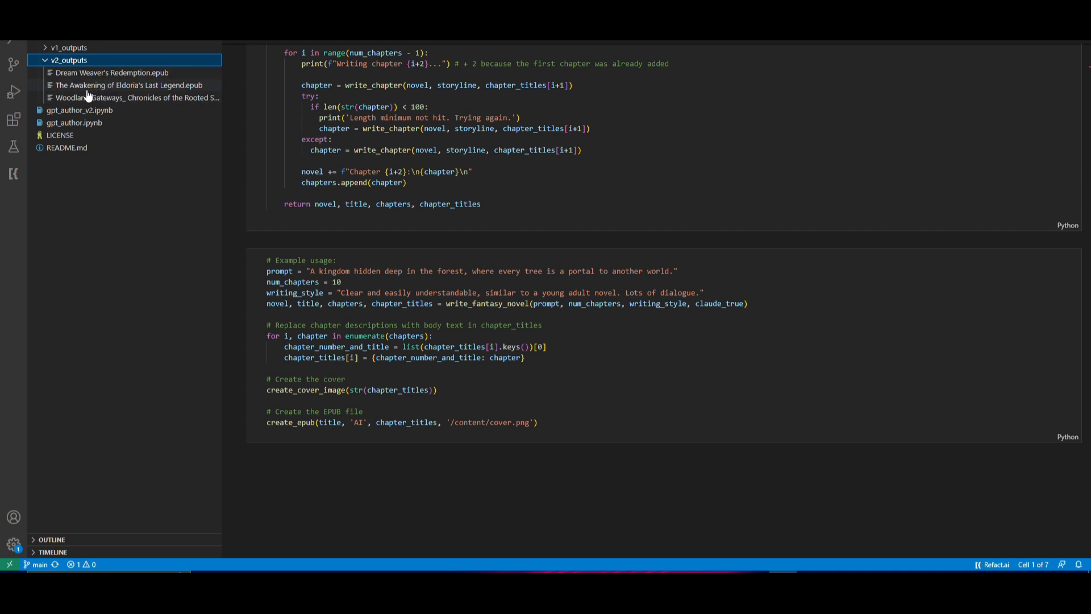
pyautogui.moveTo(95, 101)
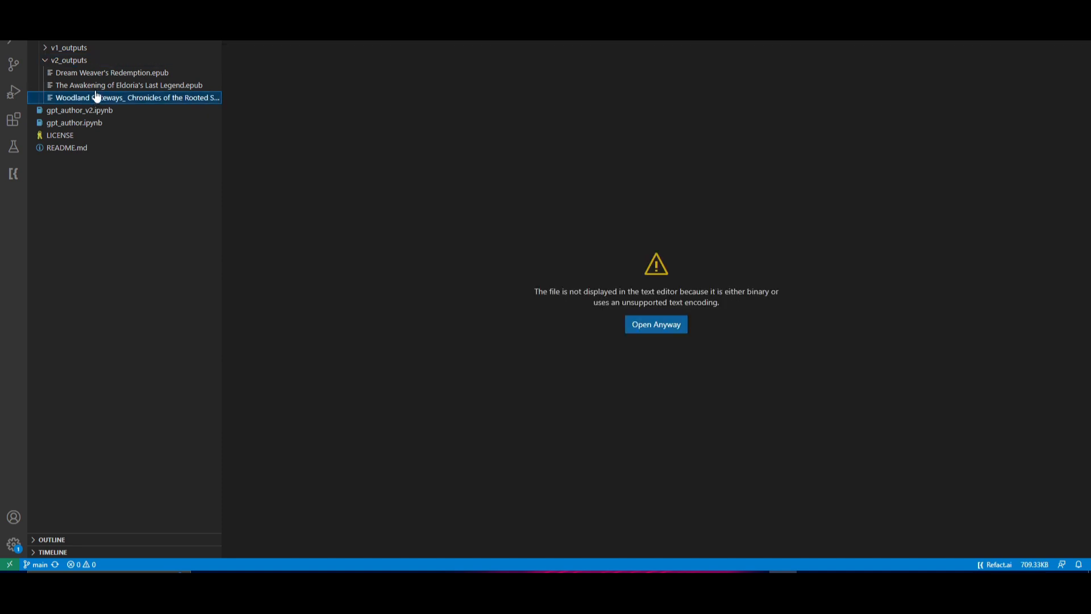
pyautogui.click(128, 85)
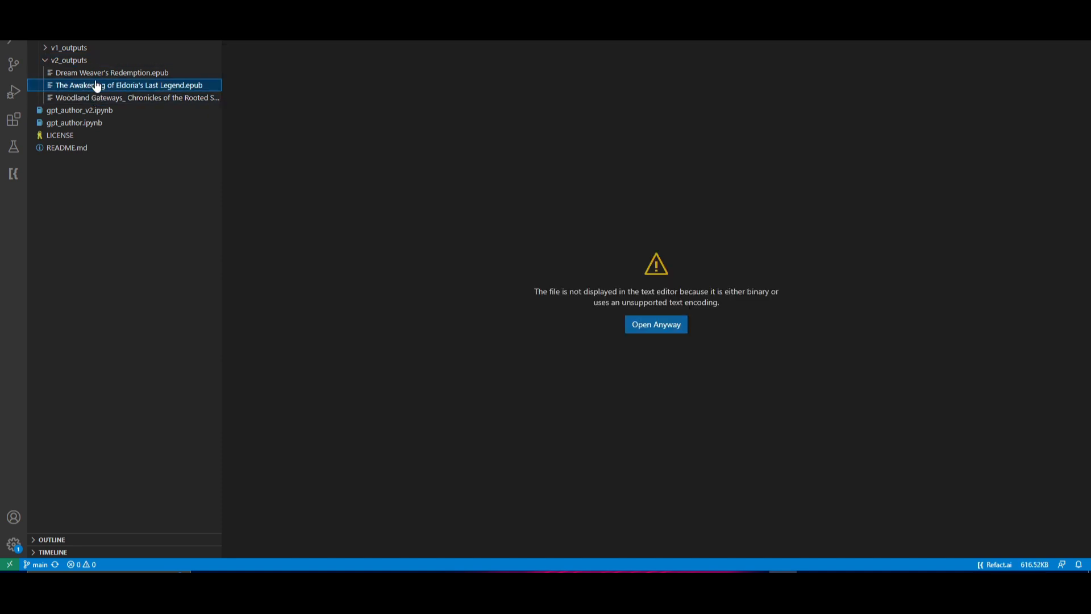
pyautogui.click(112, 73)
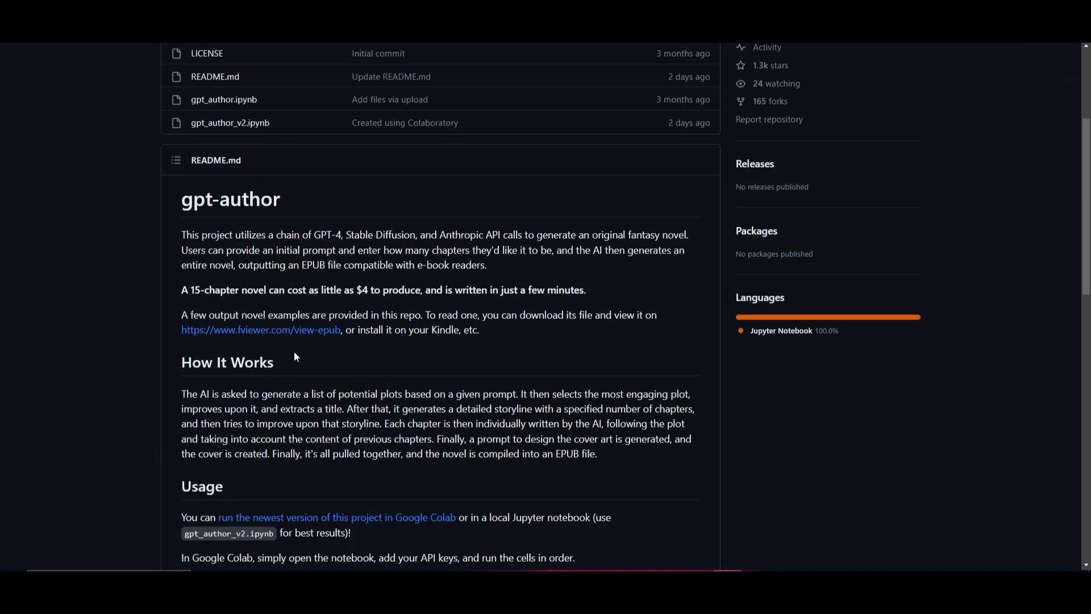
pyautogui.moveTo(456, 342)
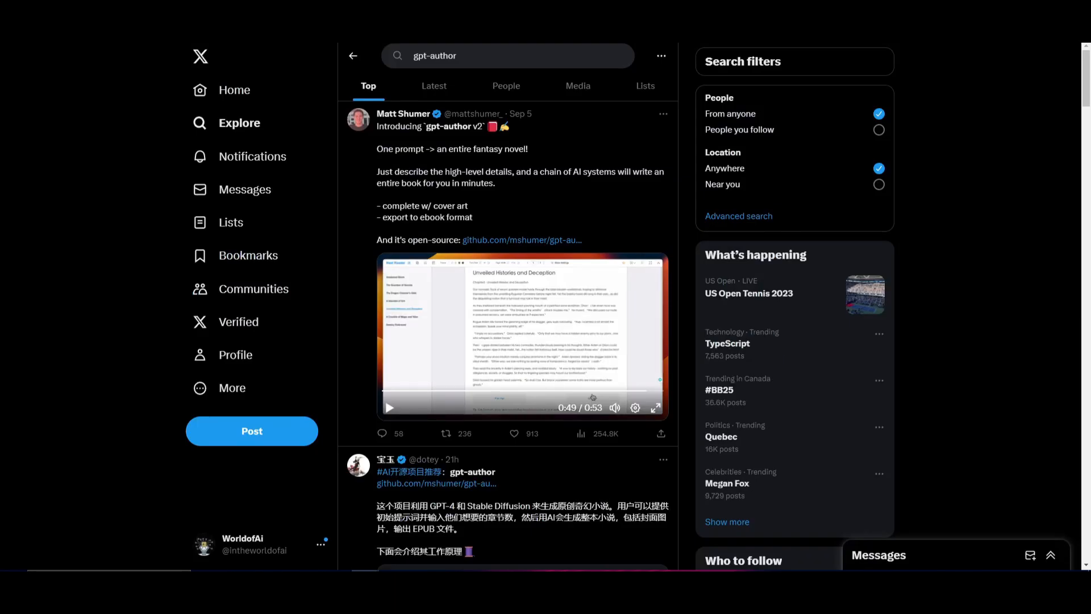
# Step: Return to The Awakening of Eldoria's Last Legend.epub page in the GitHub repository
pyautogui.click(521, 240)
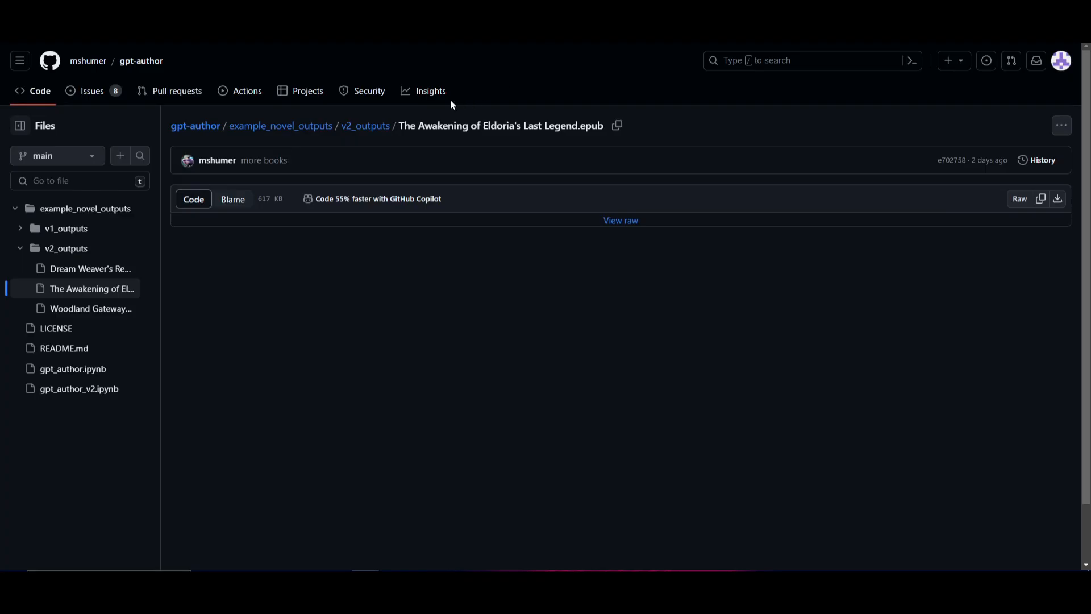
pyautogui.moveTo(380, 166)
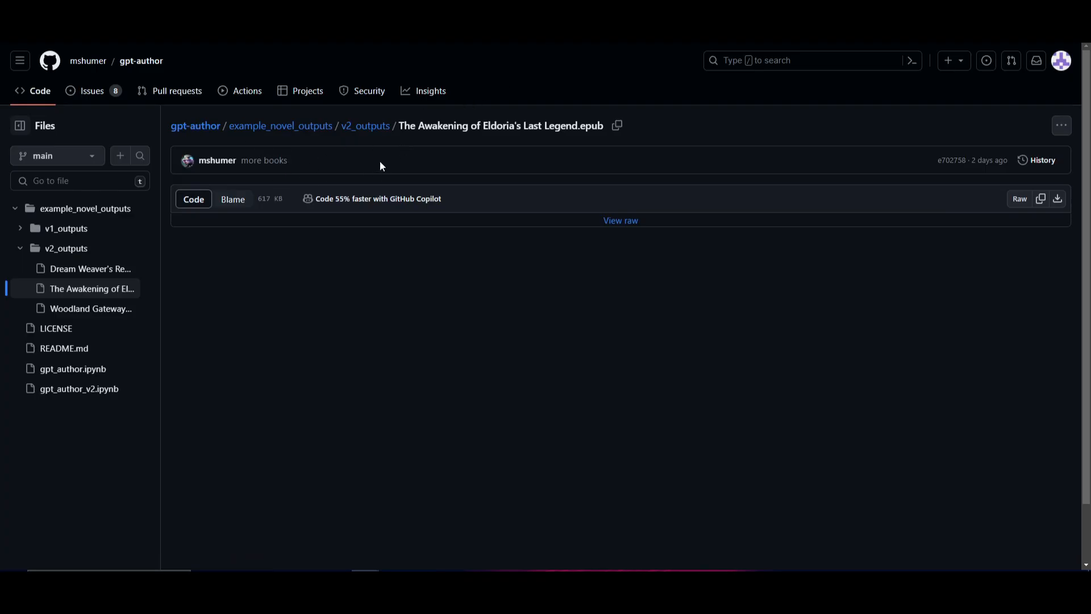
pyautogui.moveTo(374, 189)
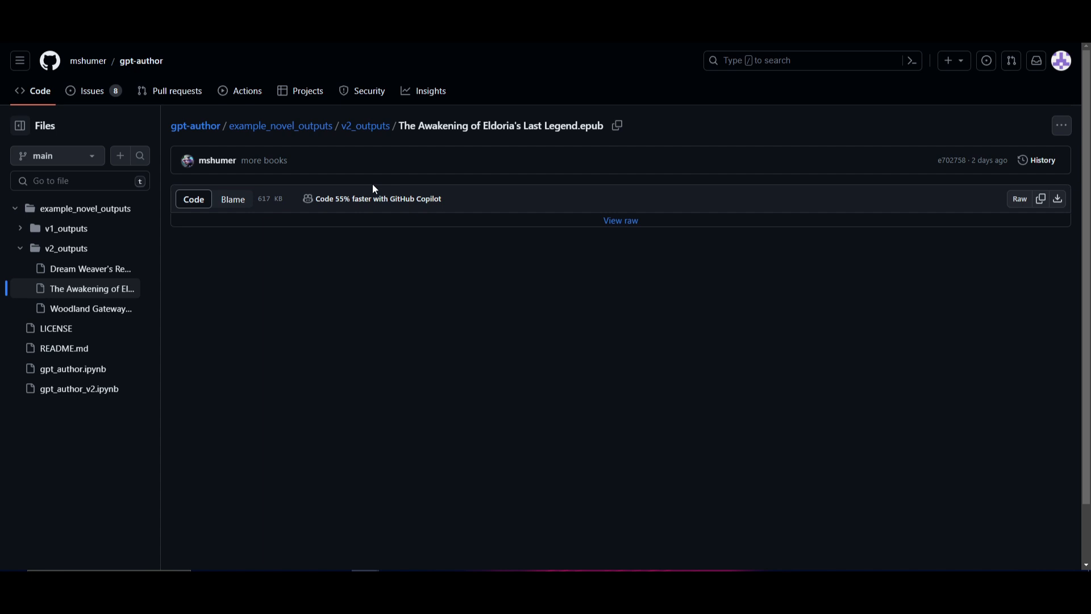
pyautogui.moveTo(79, 269)
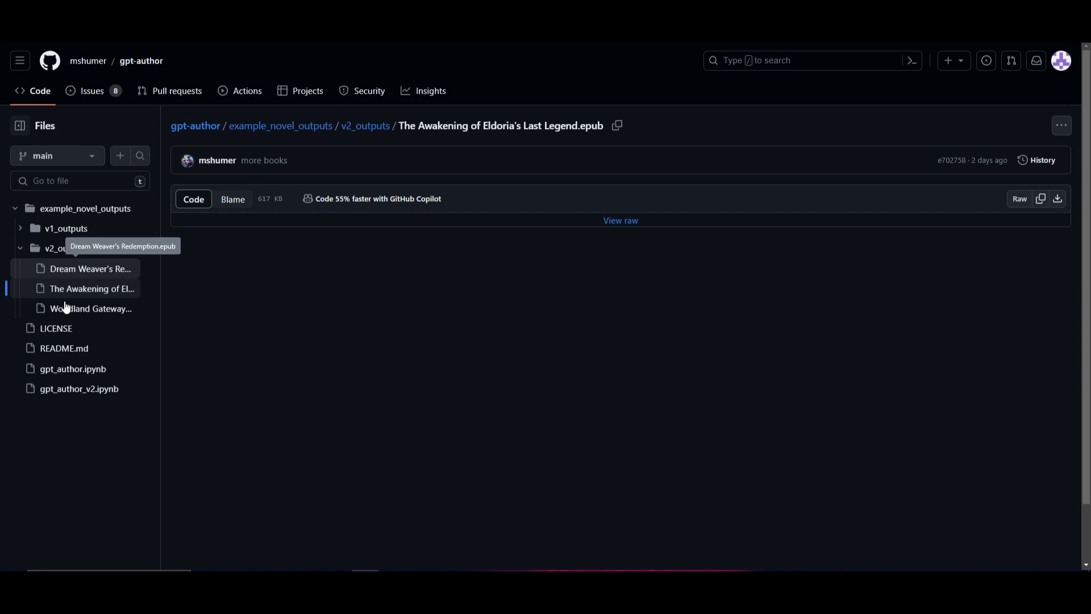
# Step: Show Dream Weaver's Redemption.epub from the v2_outputs files tree
pyautogui.click(90, 269)
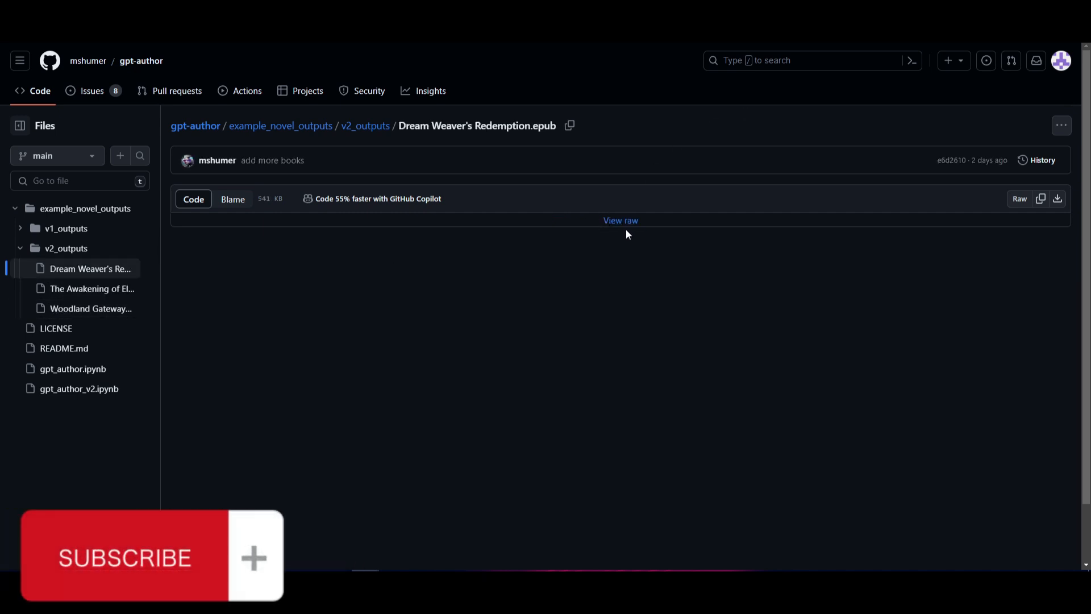
pyautogui.moveTo(470, 108)
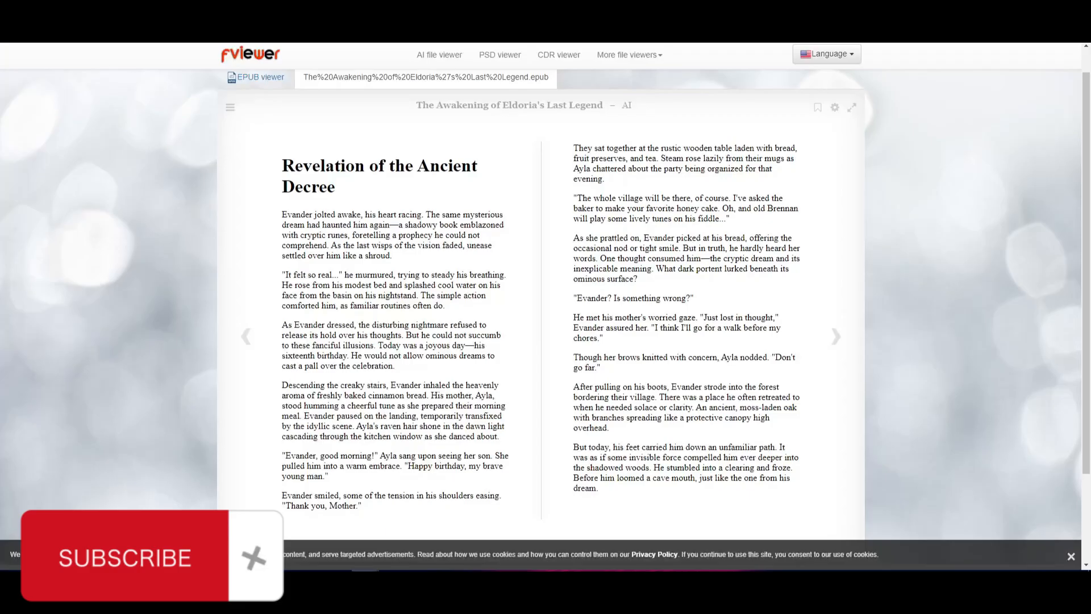
# Step: Page through the book in fviewer to Chapter 9, Ascendancy of the Last Arcanum
pyautogui.click(252, 557)
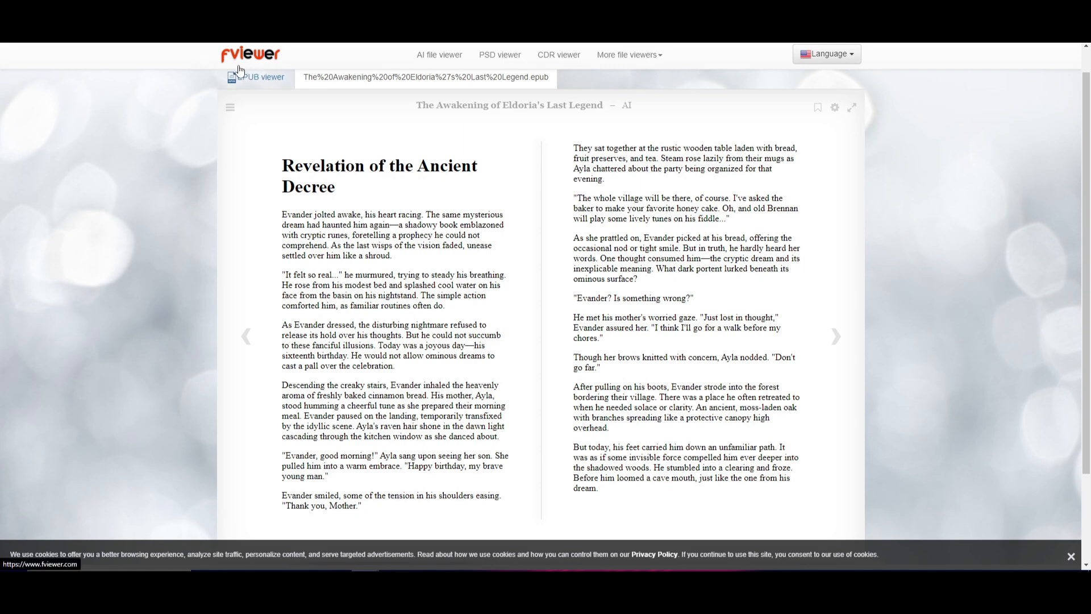
pyautogui.moveTo(836, 336)
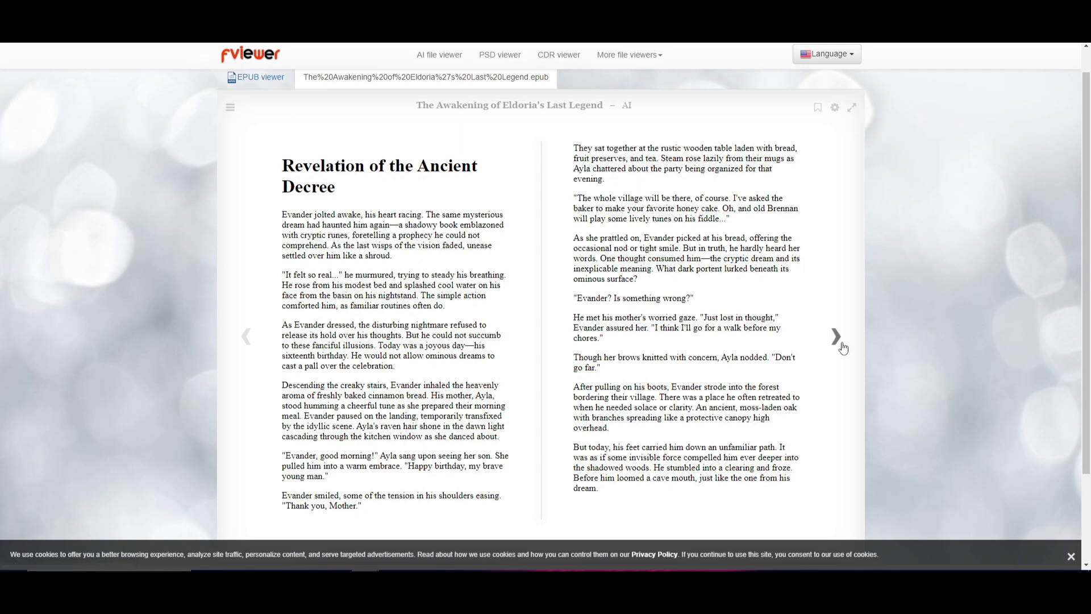
pyautogui.click(835, 336)
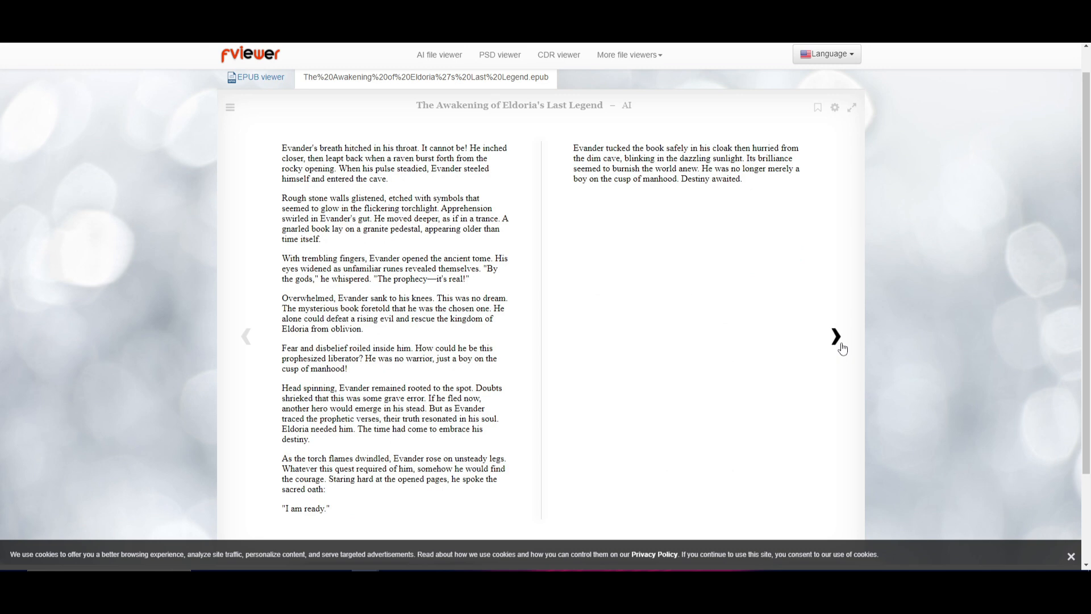
pyautogui.click(835, 337)
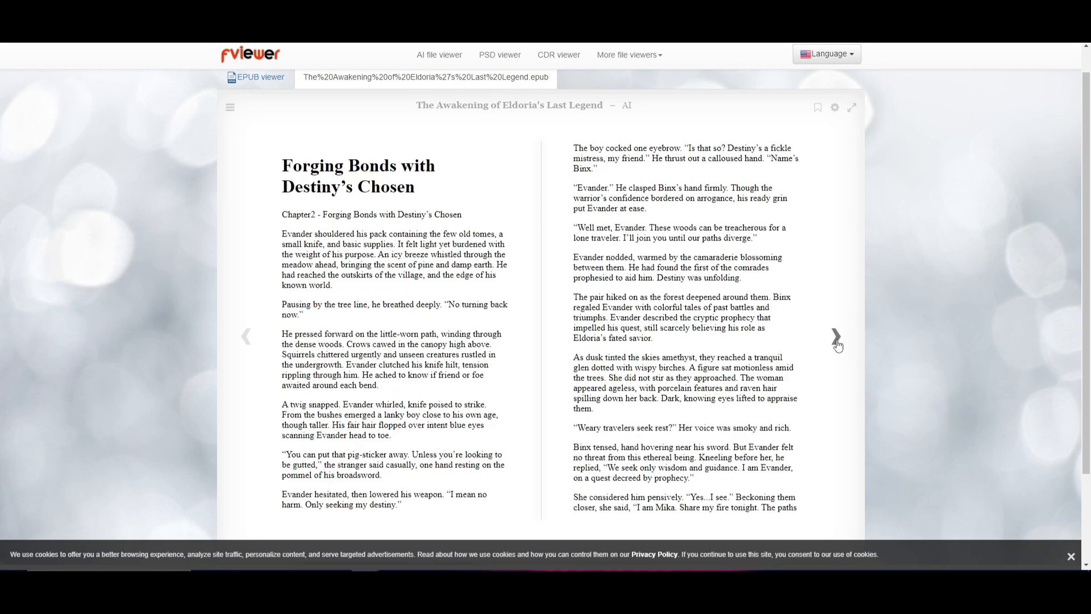
pyautogui.click(836, 337)
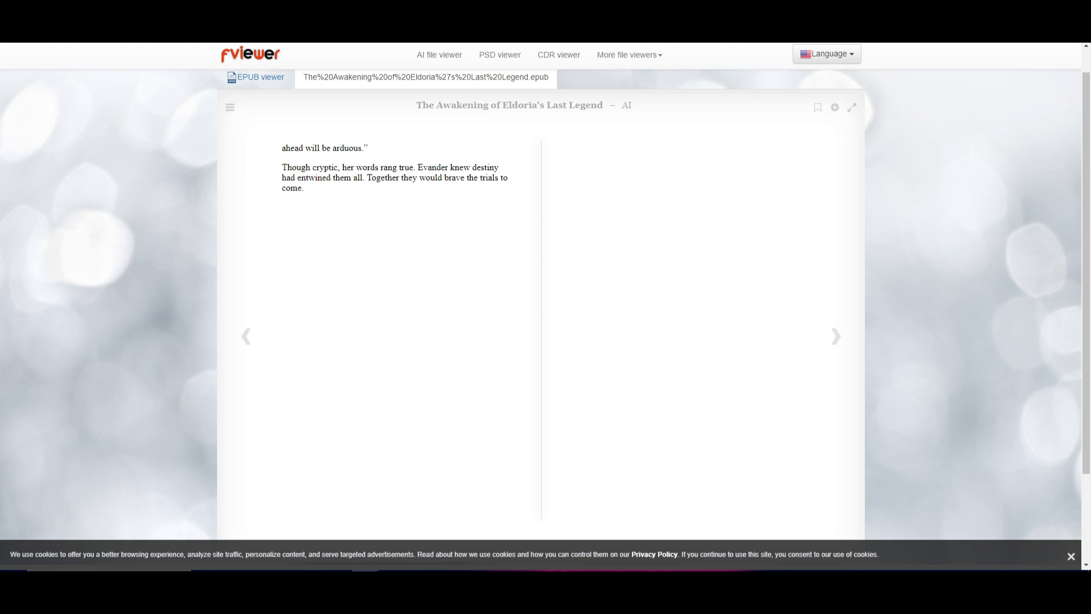
pyautogui.click(835, 336)
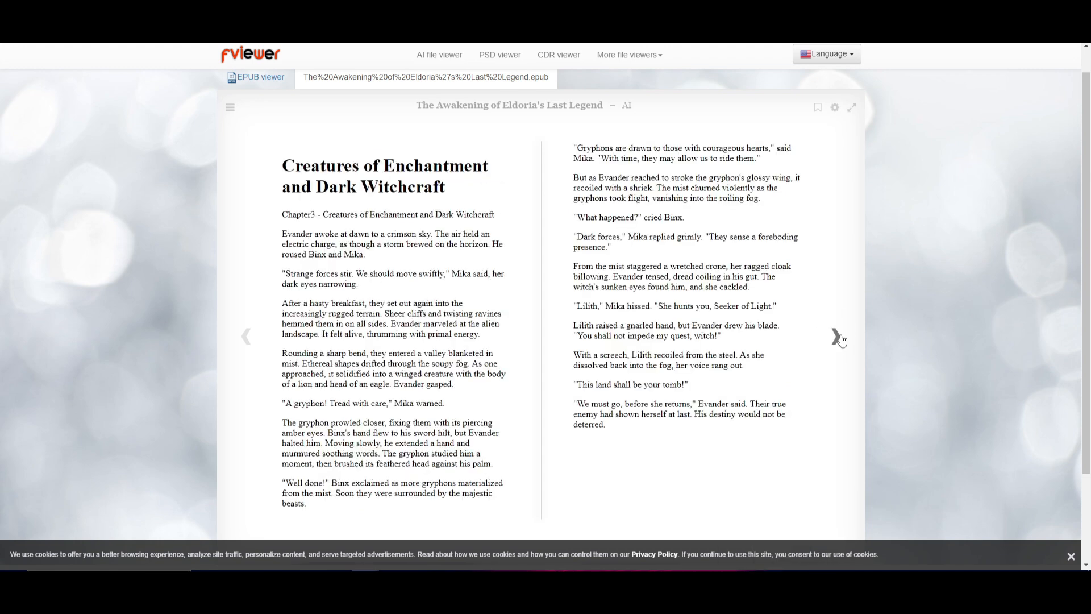
pyautogui.click(839, 337)
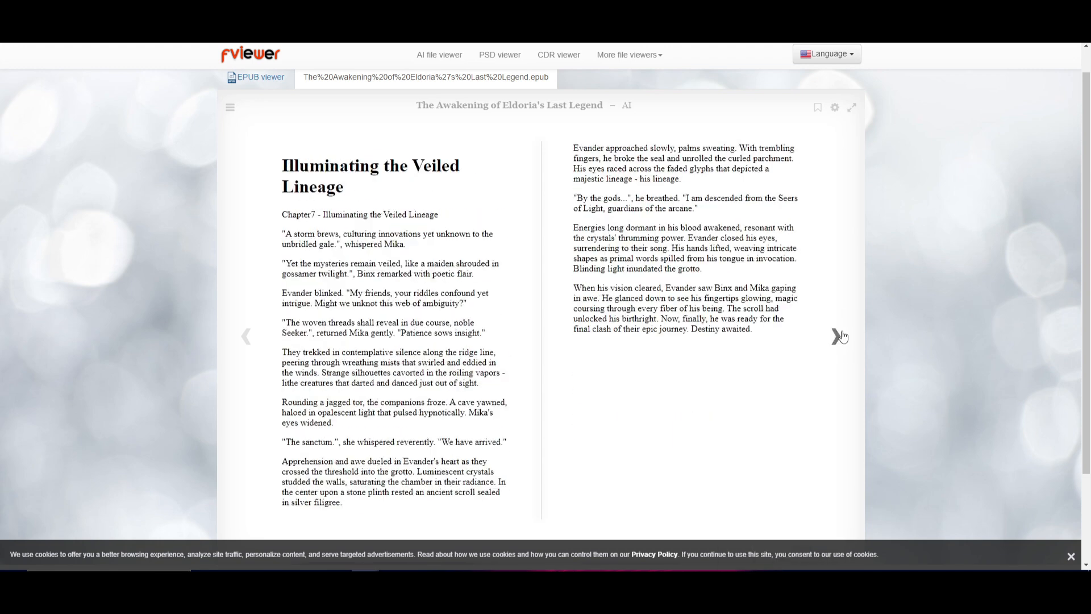
pyautogui.click(835, 336)
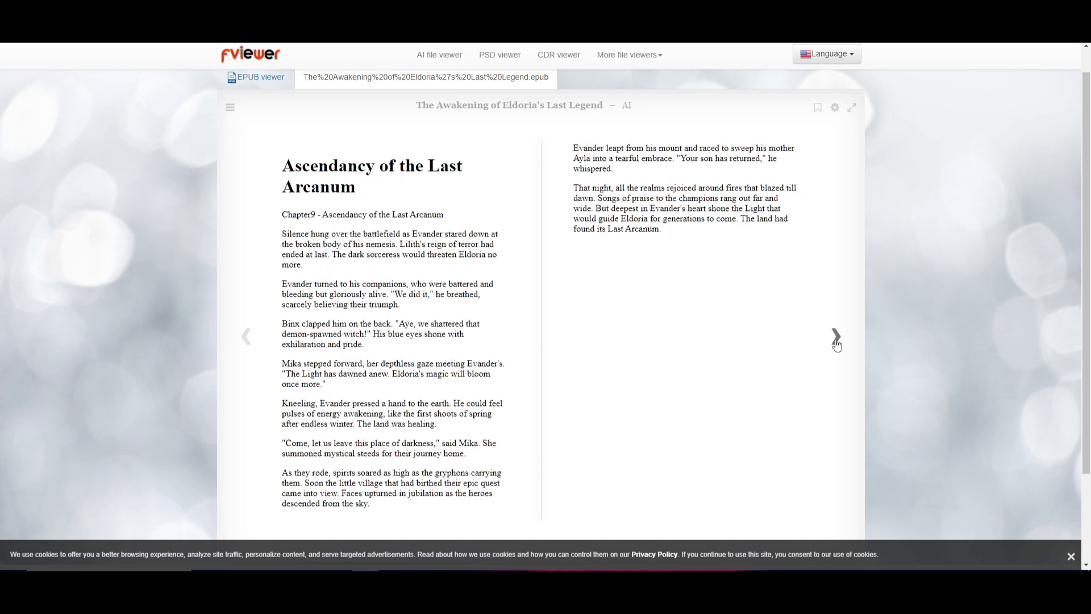
pyautogui.moveTo(804, 360)
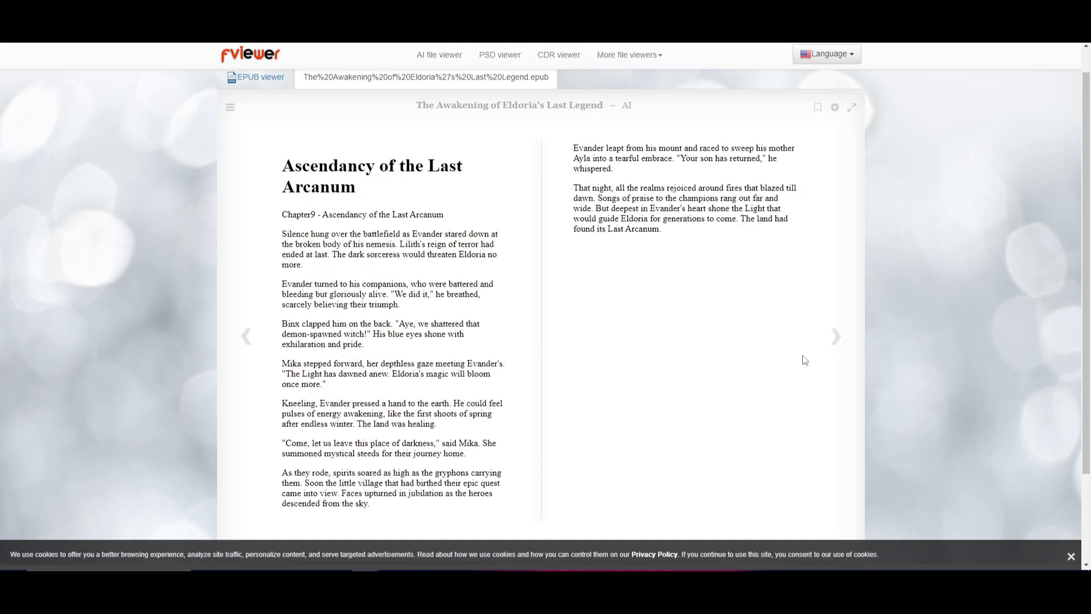
pyautogui.moveTo(796, 356)
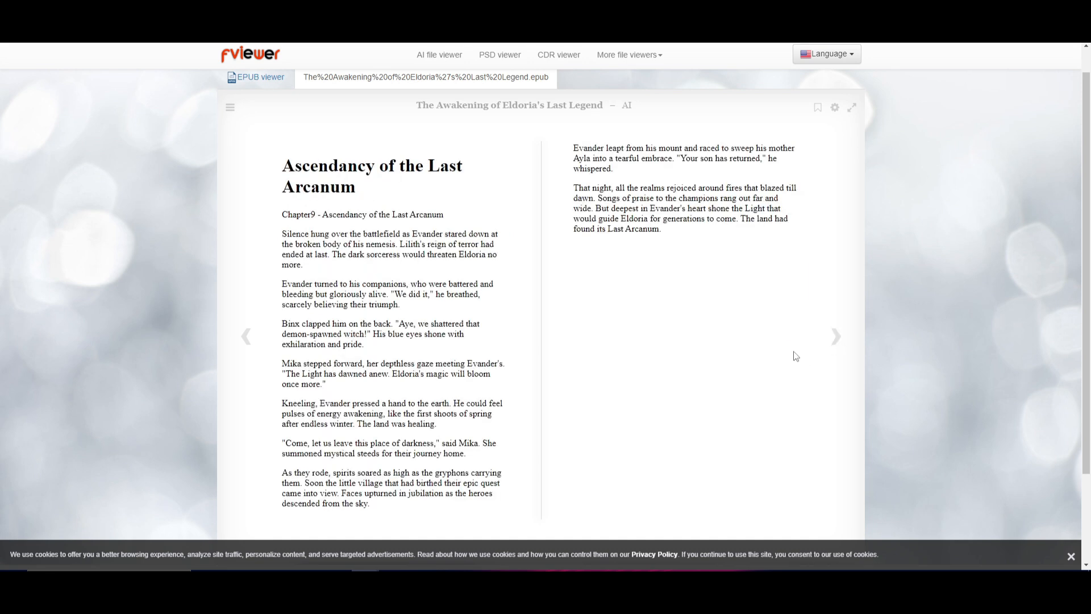
pyautogui.moveTo(837, 337)
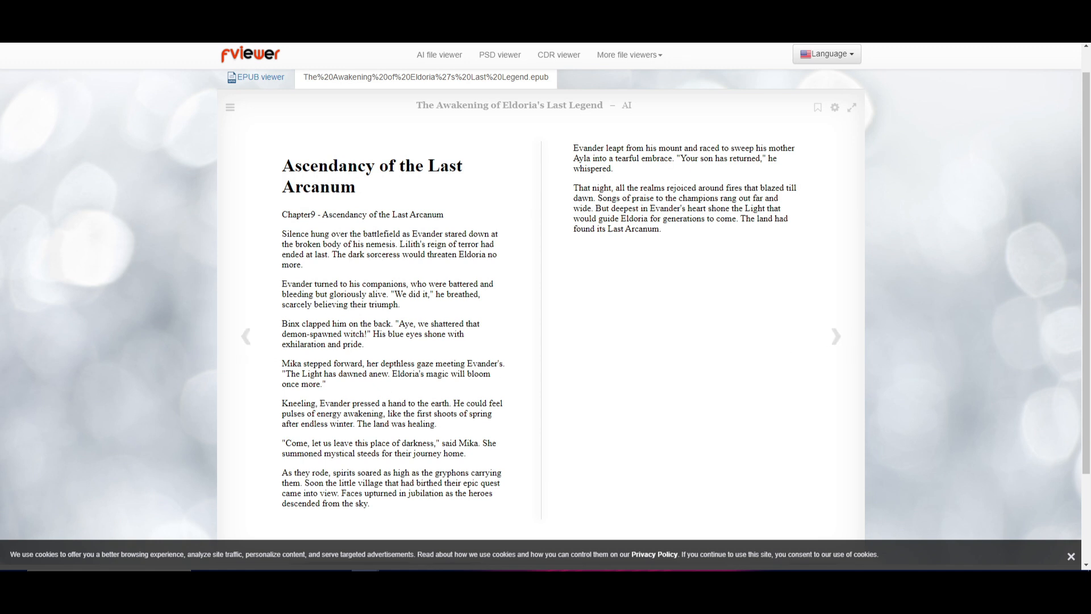
pyautogui.moveTo(531, 169)
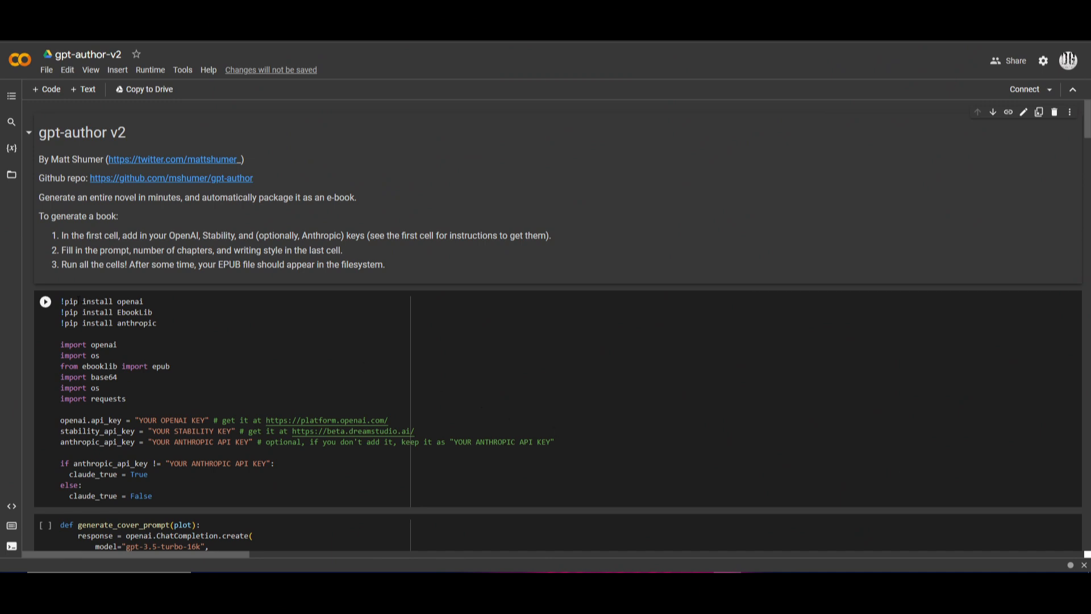
# Step: Scroll through the gpt-author-v2 code cells and show the table of contents
pyautogui.scroll(-3)
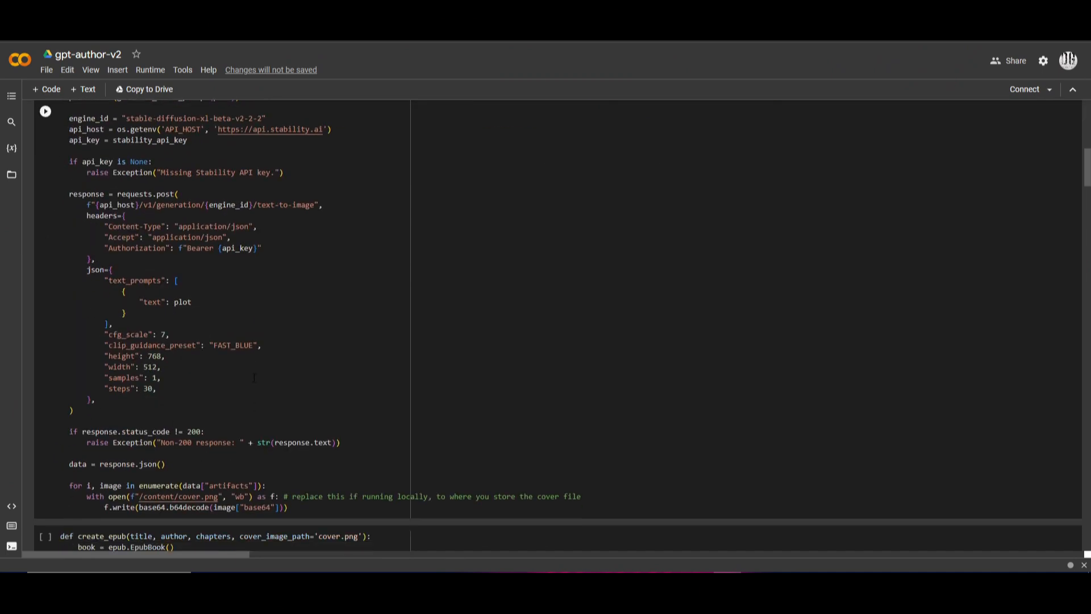
pyautogui.scroll(-3)
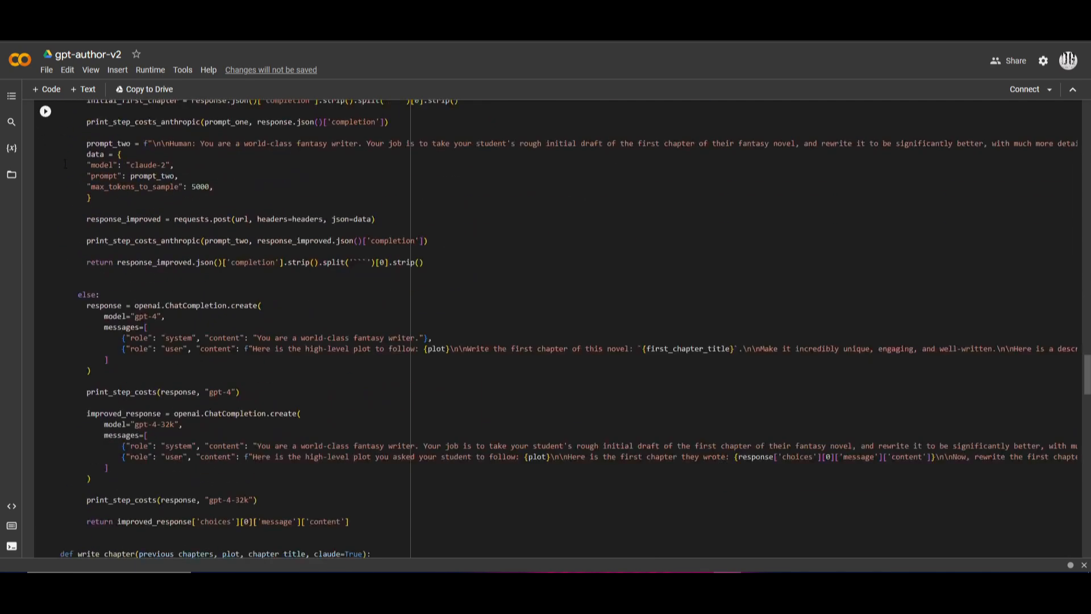
pyautogui.scroll(-3)
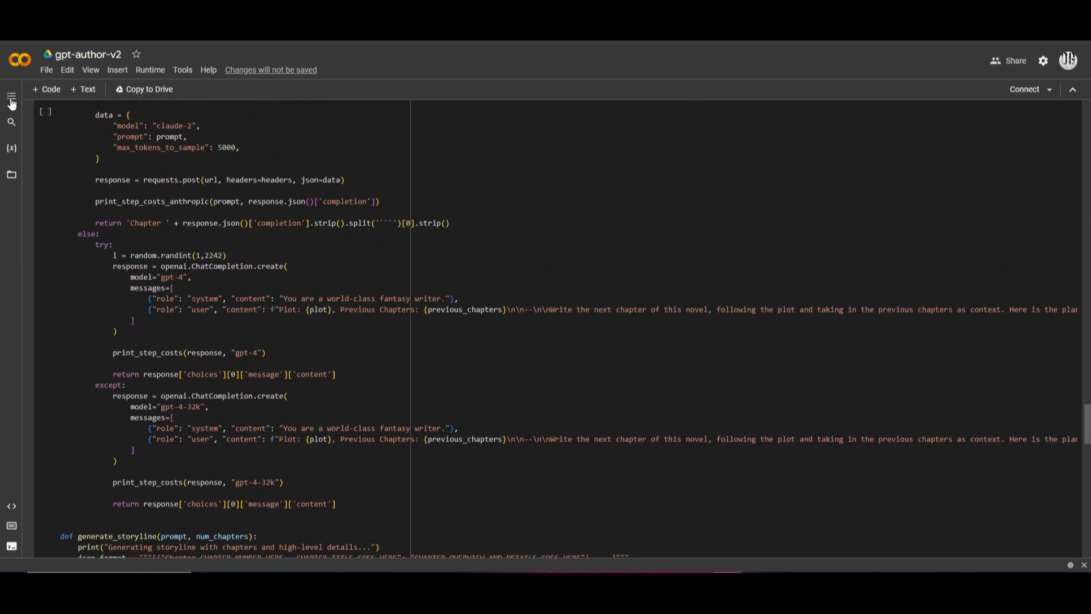
pyautogui.click(12, 98)
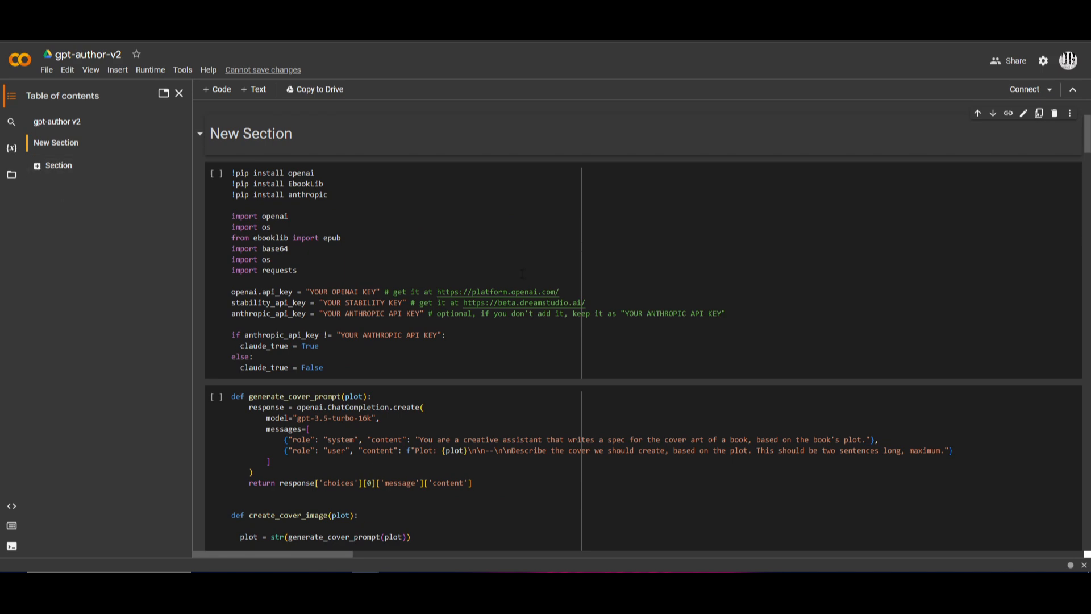
# Step: Scroll back to the notebook title and close the table of contents panel
pyautogui.scroll(-3)
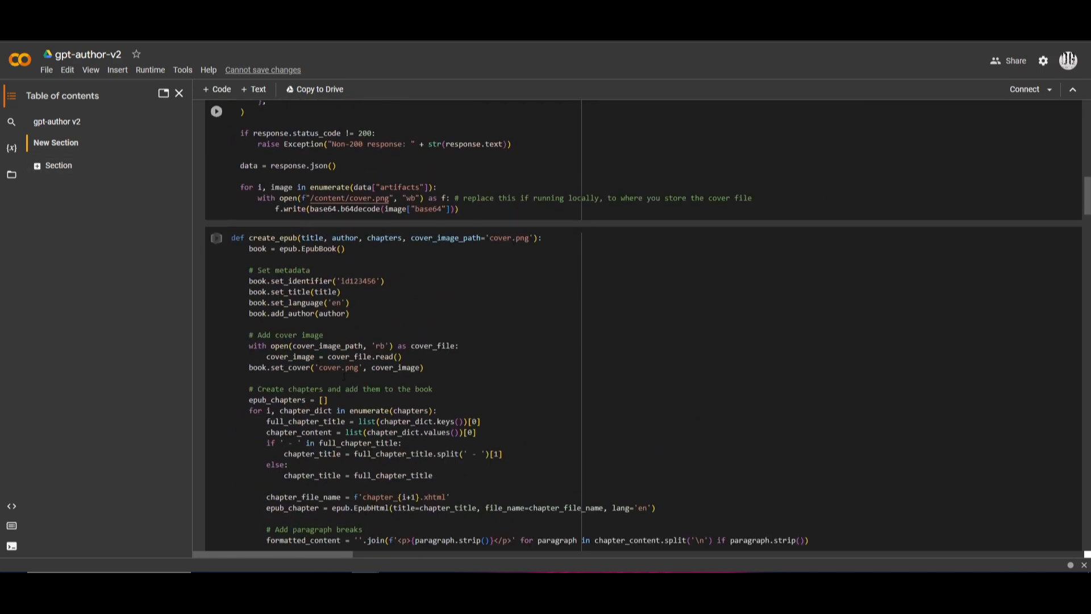
pyautogui.scroll(3)
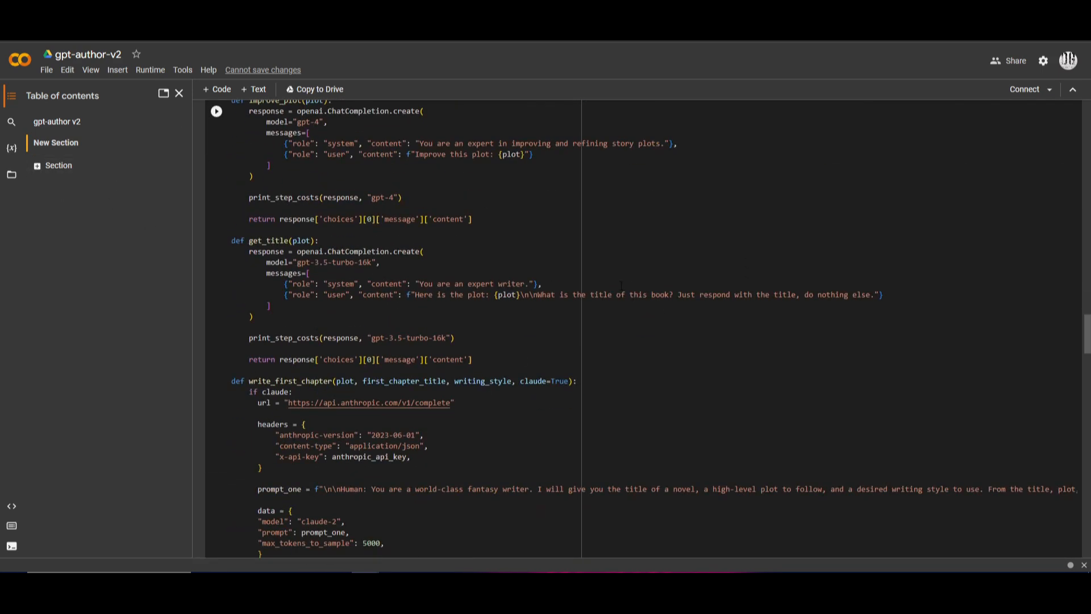
pyautogui.scroll(3)
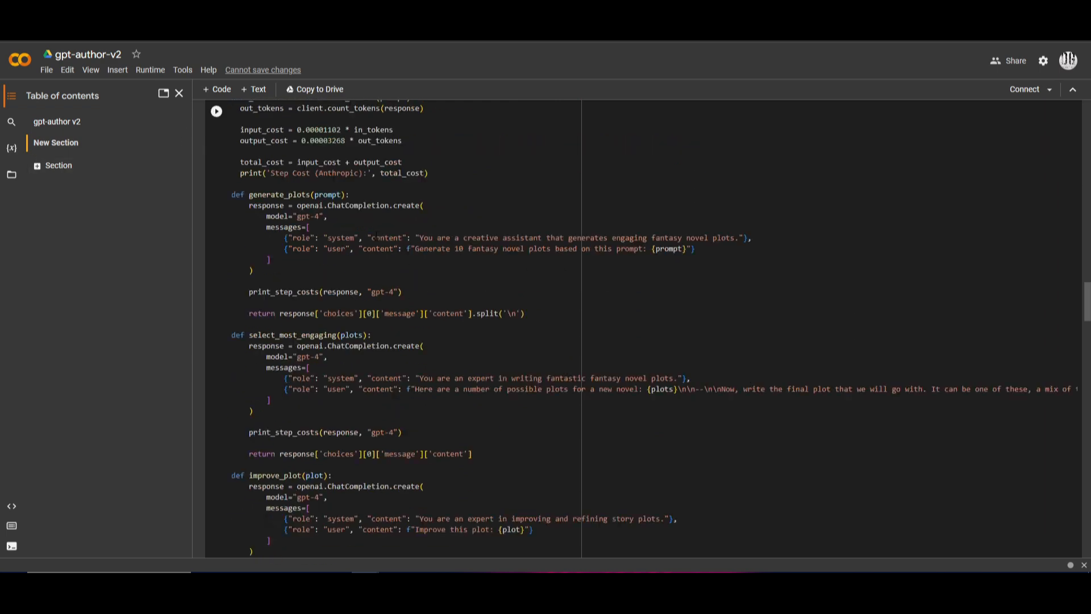
pyautogui.scroll(3)
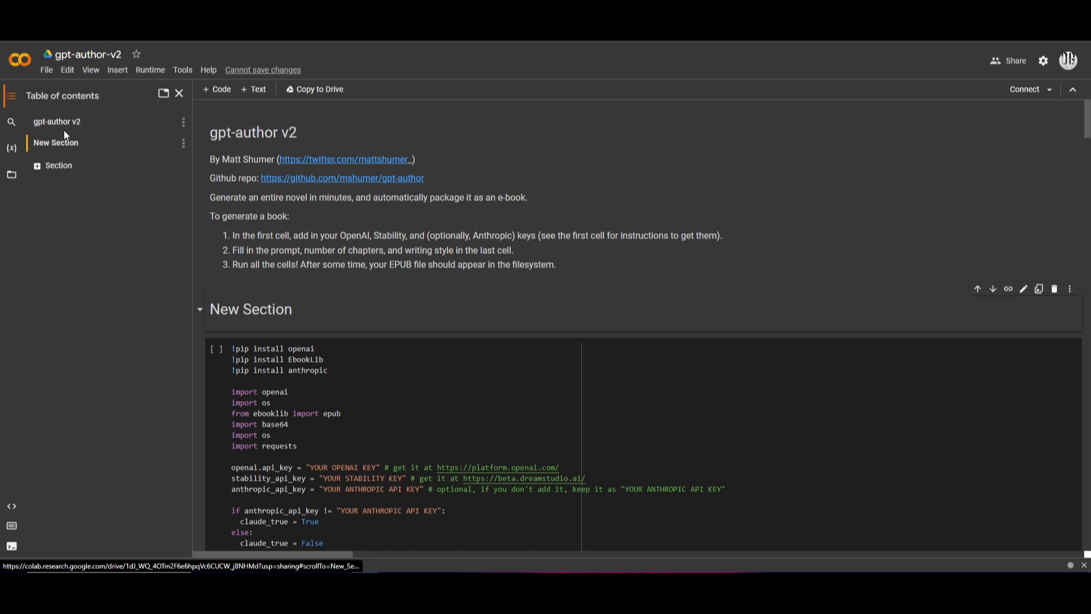
pyautogui.moveTo(187, 116)
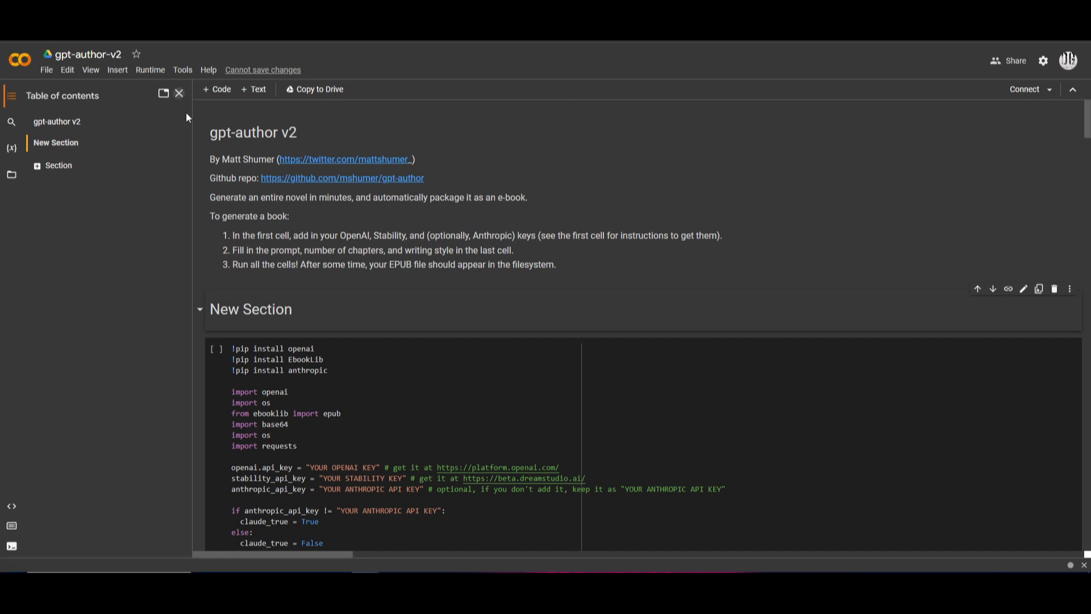
pyautogui.click(314, 88)
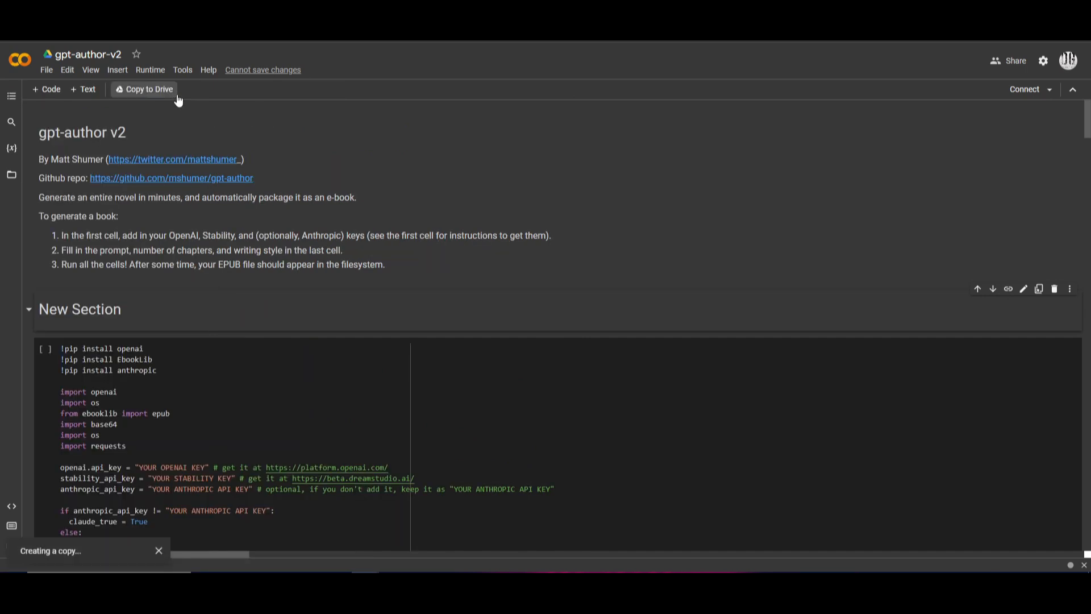
# Step: Save a Drive copy so 'Copy of gpt-author-v2' opens in Colab
pyautogui.click(150, 68)
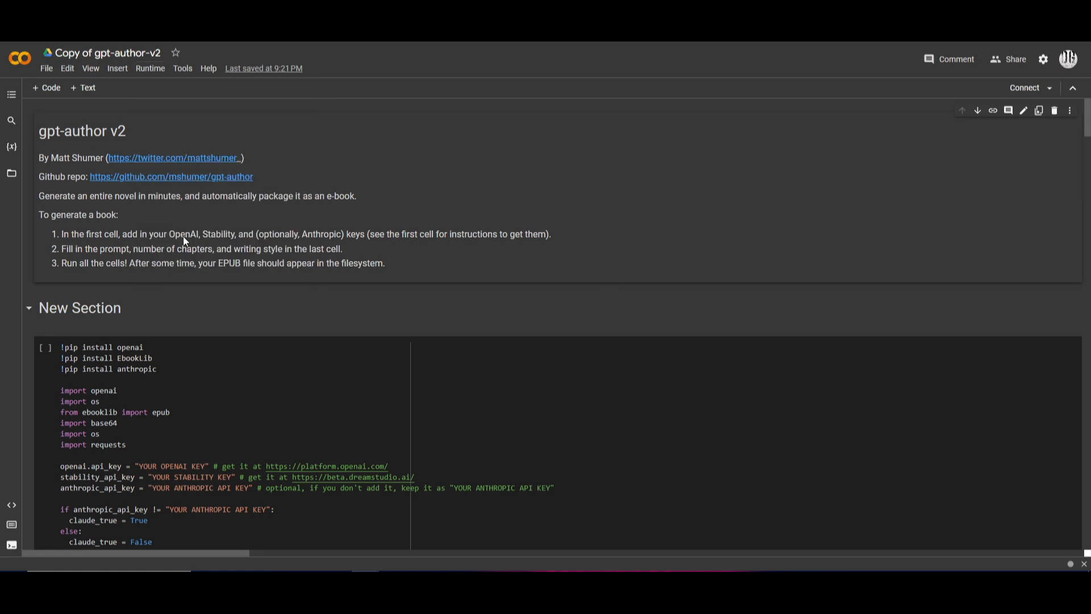
pyautogui.click(150, 68)
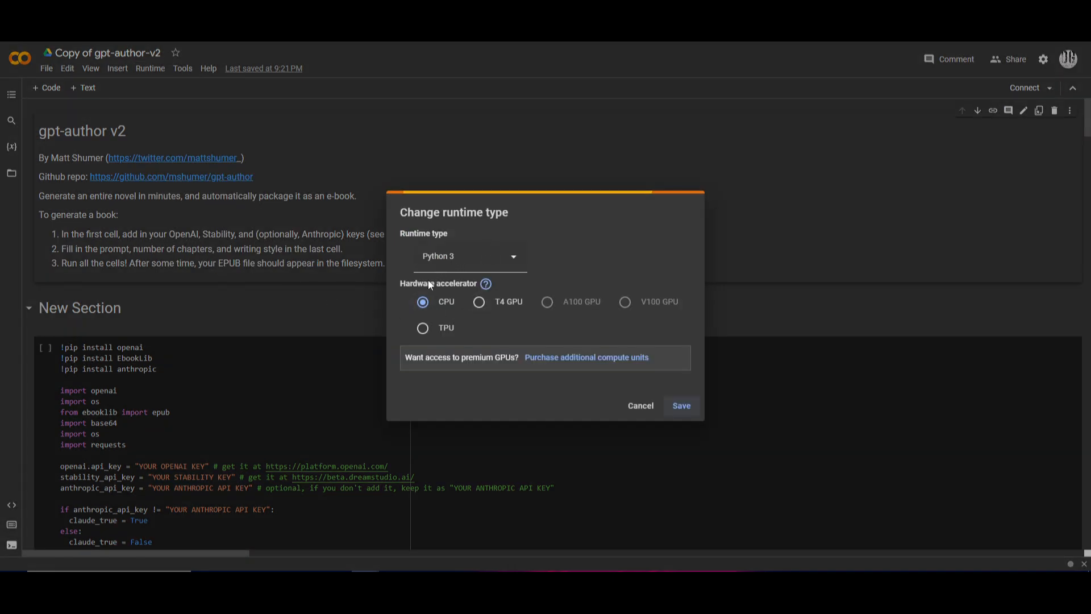
pyautogui.moveTo(624, 348)
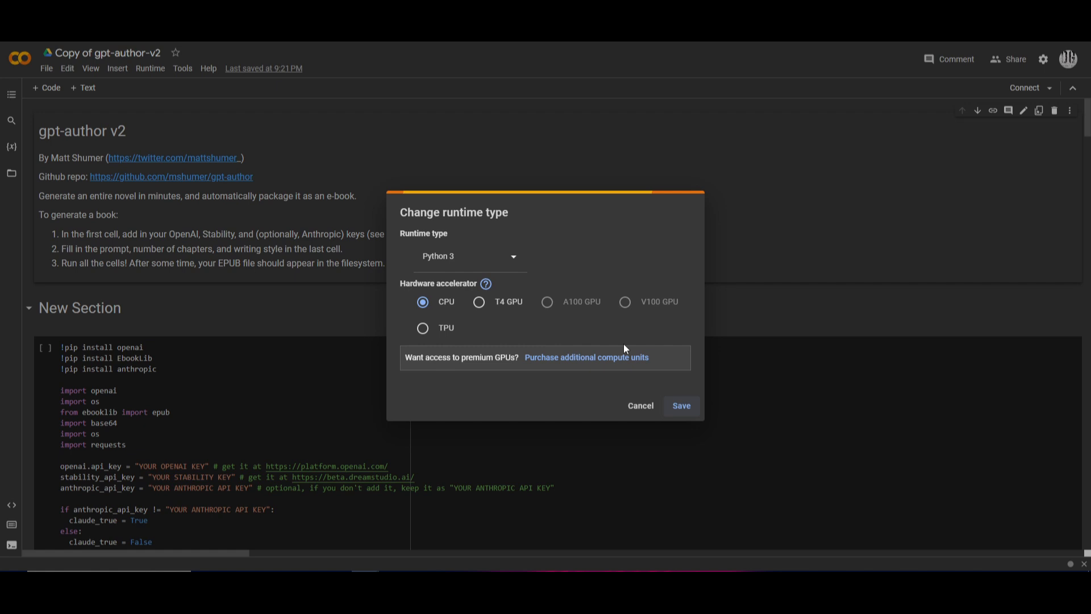
pyautogui.moveTo(516, 296)
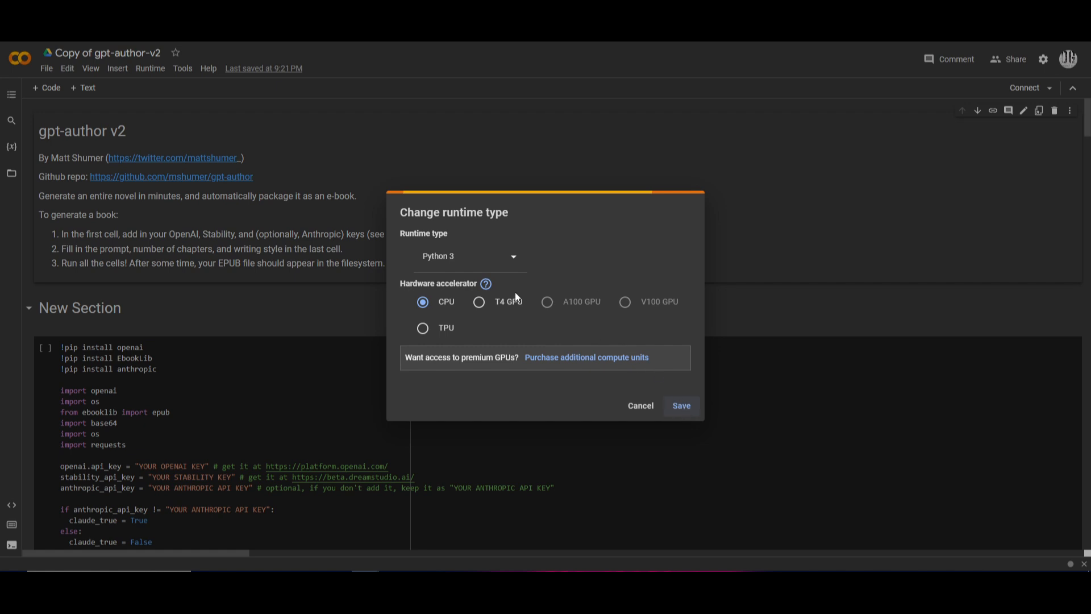
pyautogui.click(639, 405)
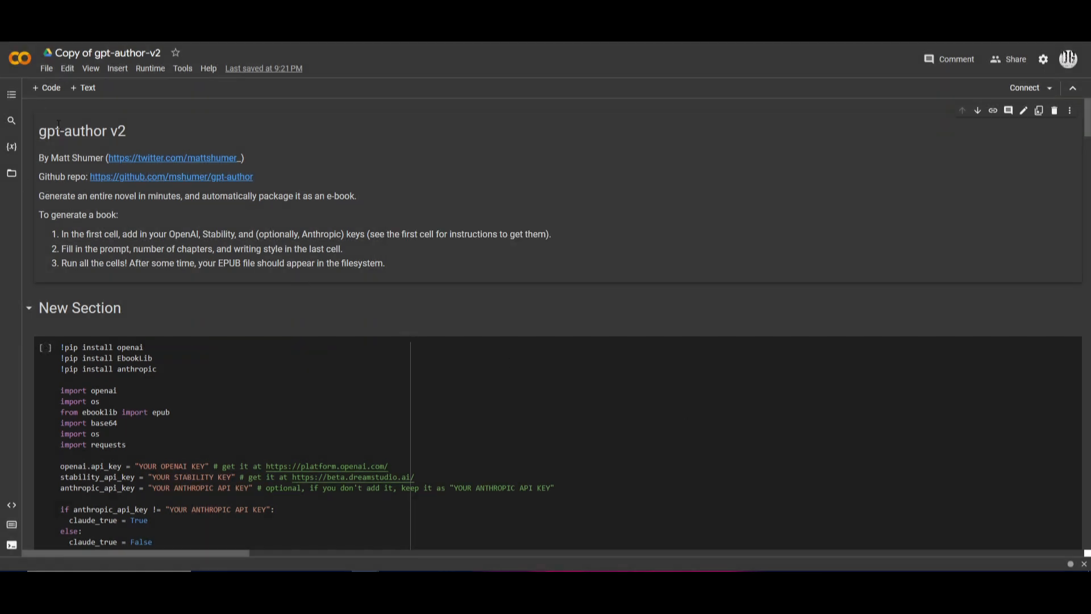
pyautogui.scroll(-3)
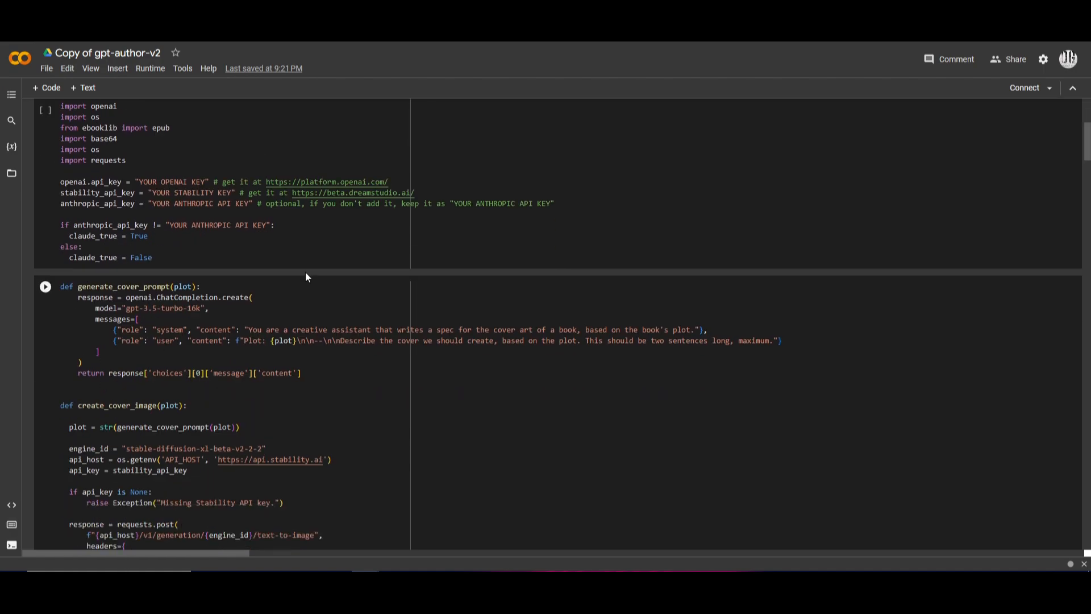
pyautogui.scroll(-3)
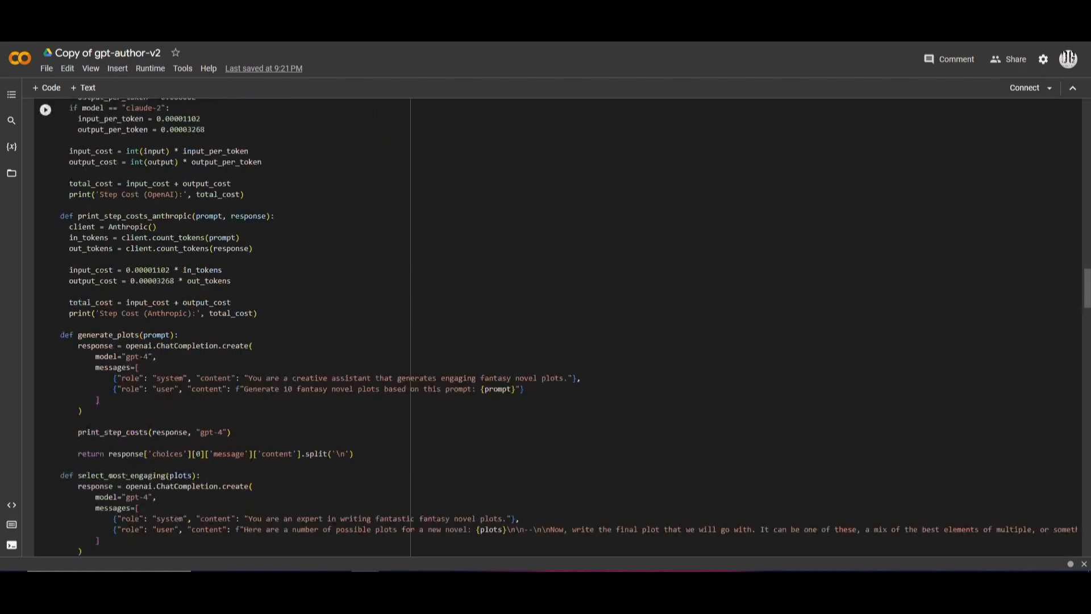
pyautogui.scroll(-3)
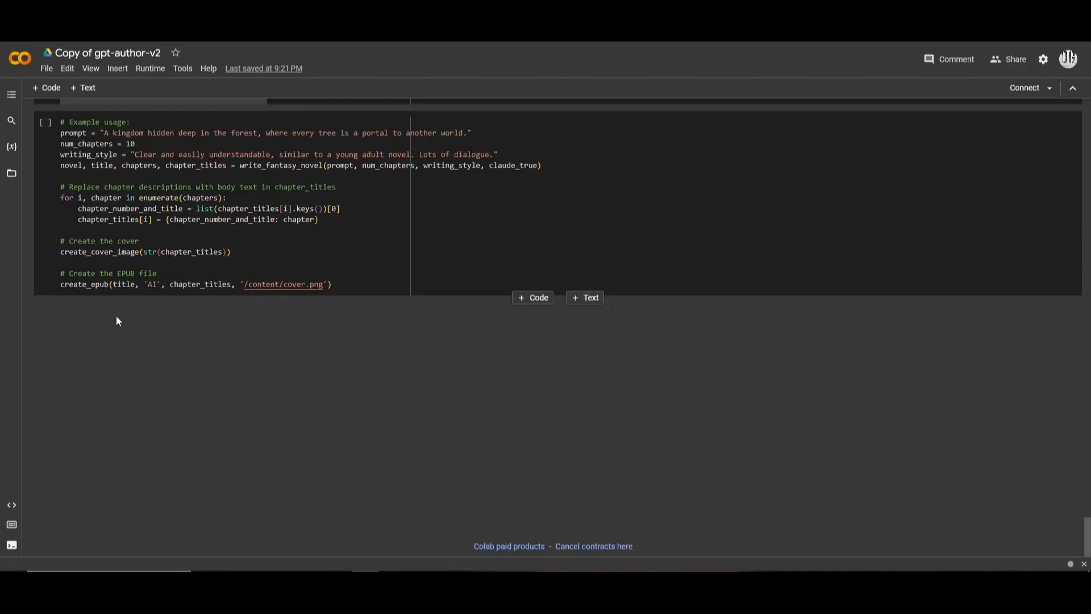
pyautogui.scroll(3)
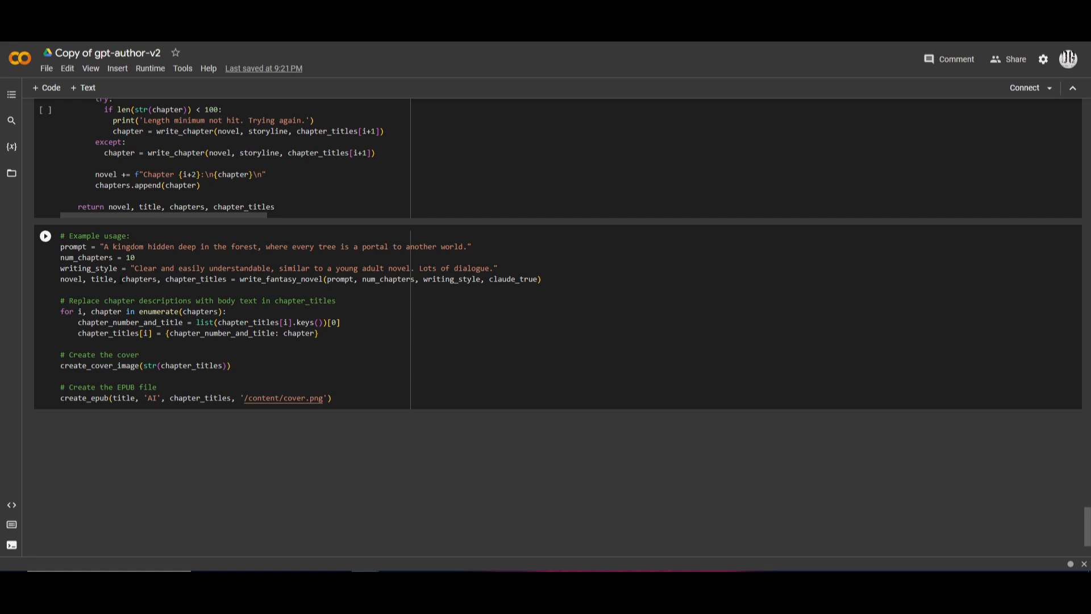
pyautogui.scroll(3)
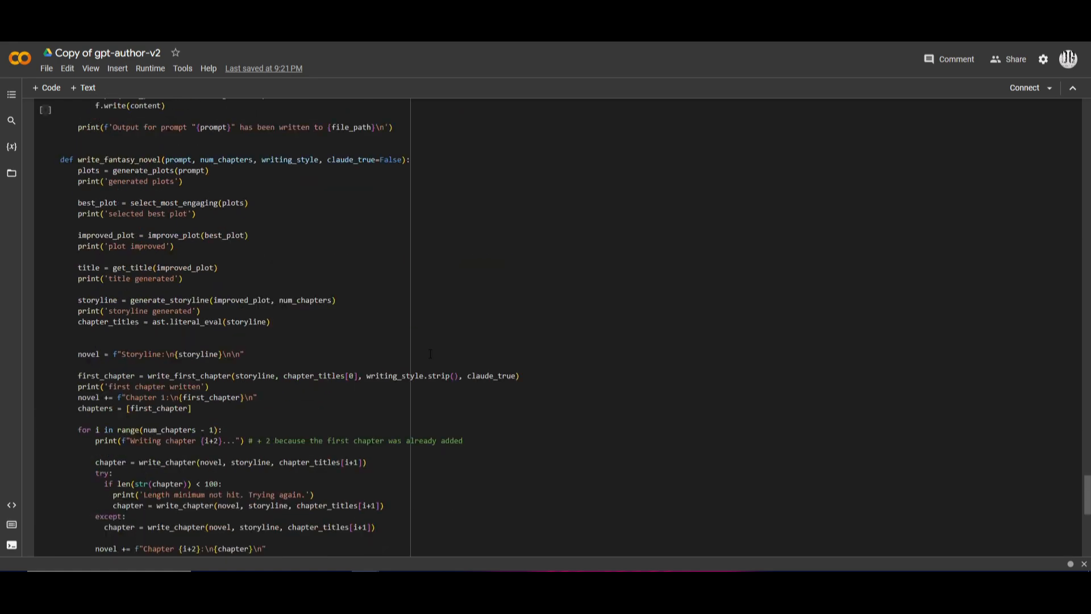
pyautogui.scroll(3)
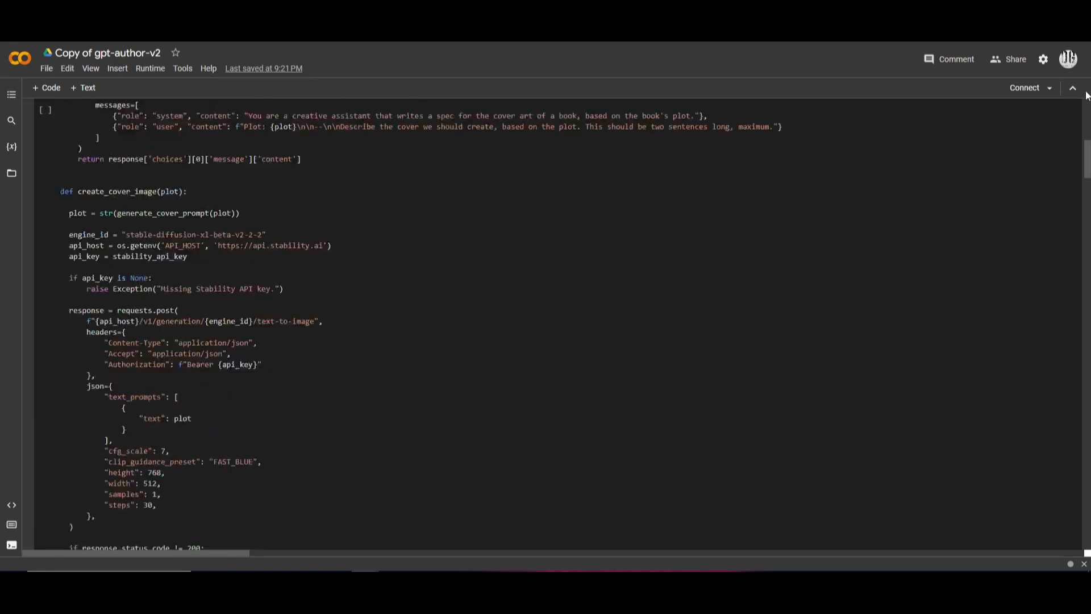
pyautogui.scroll(3)
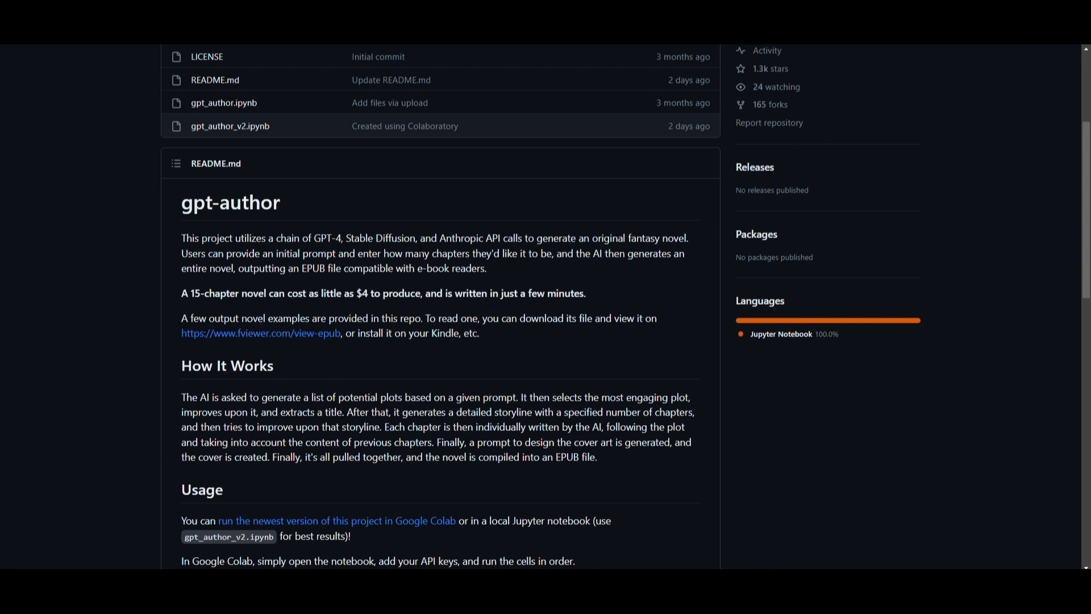
pyautogui.scroll(-3)
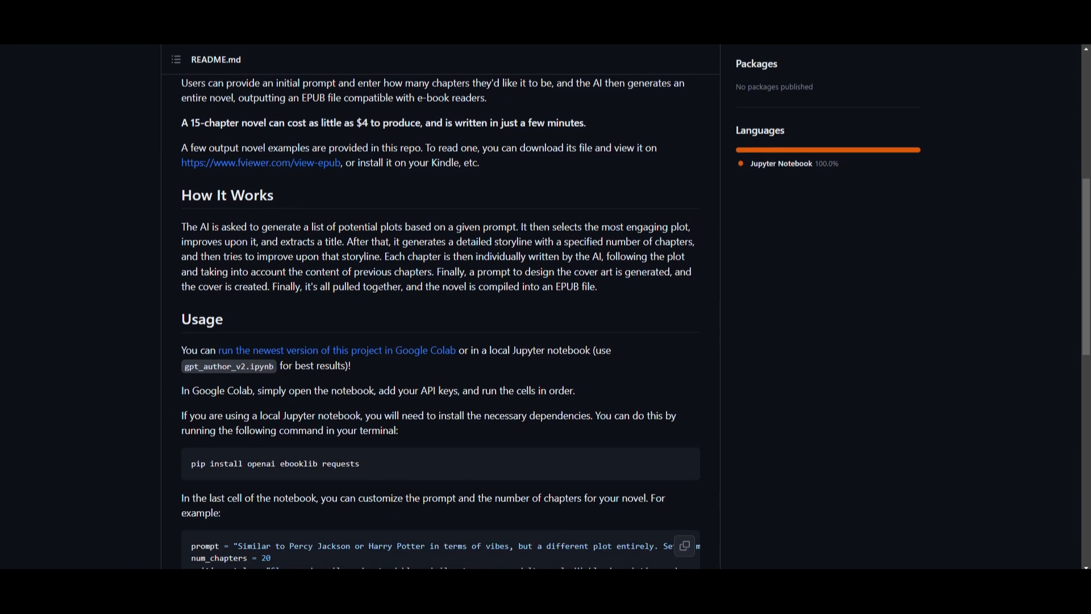
pyautogui.moveTo(366, 185)
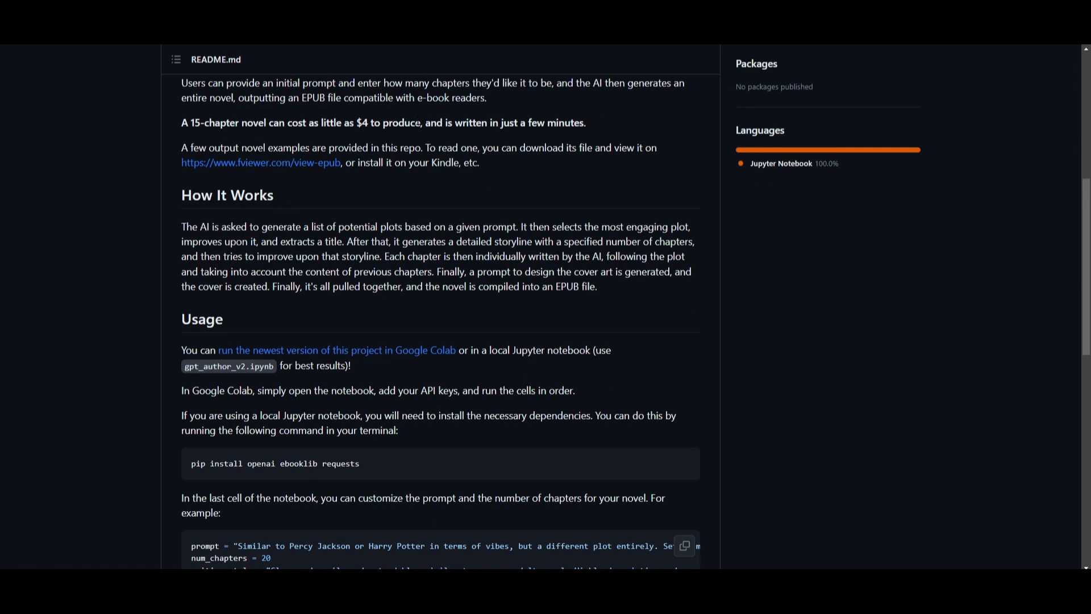
pyautogui.moveTo(357, 303)
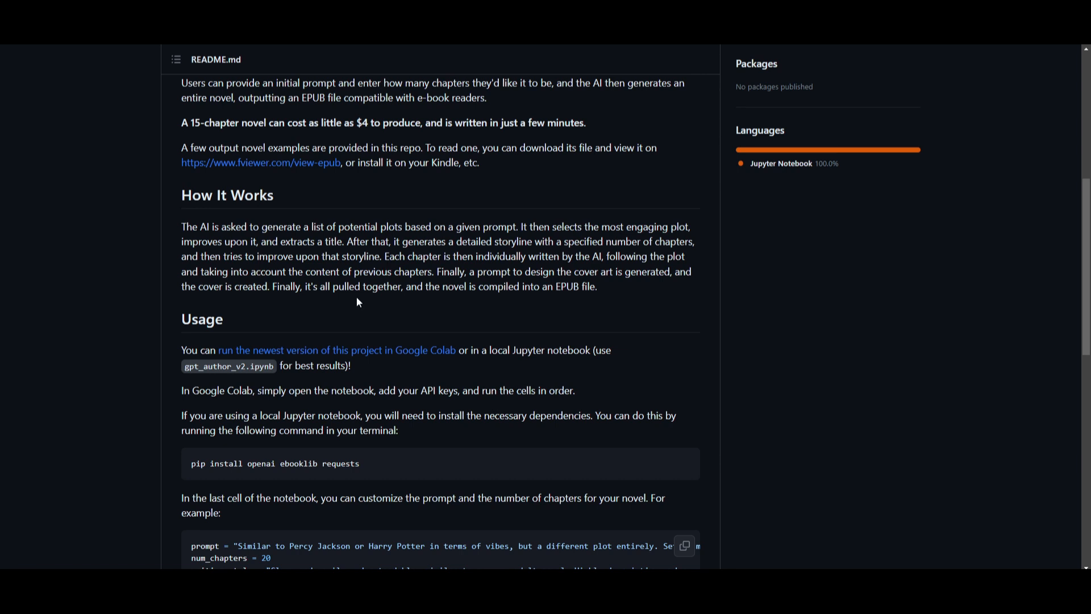
pyautogui.scroll(-3)
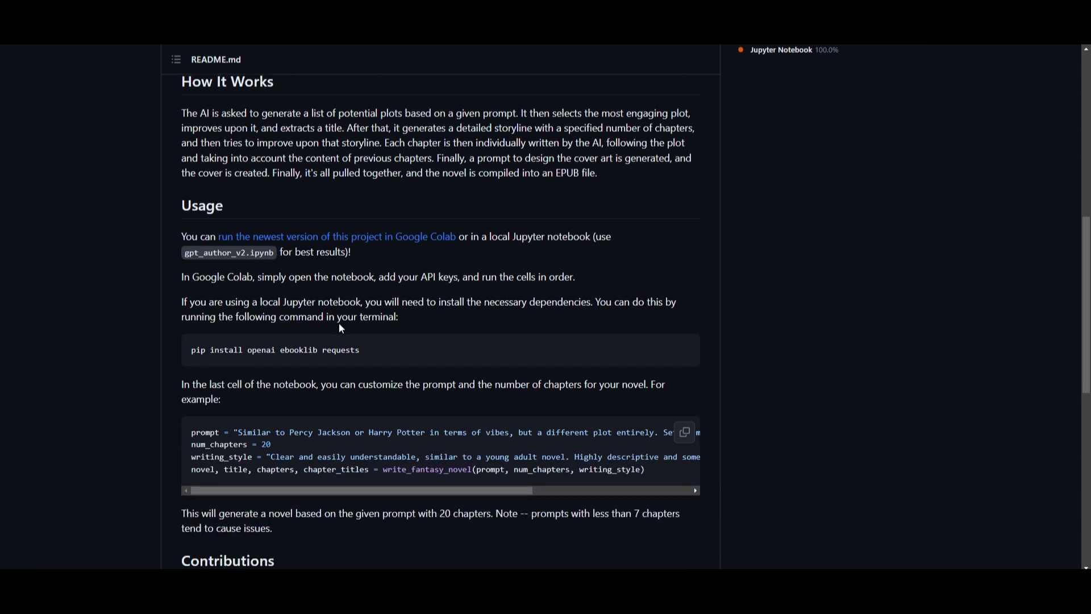
pyautogui.scroll(-3)
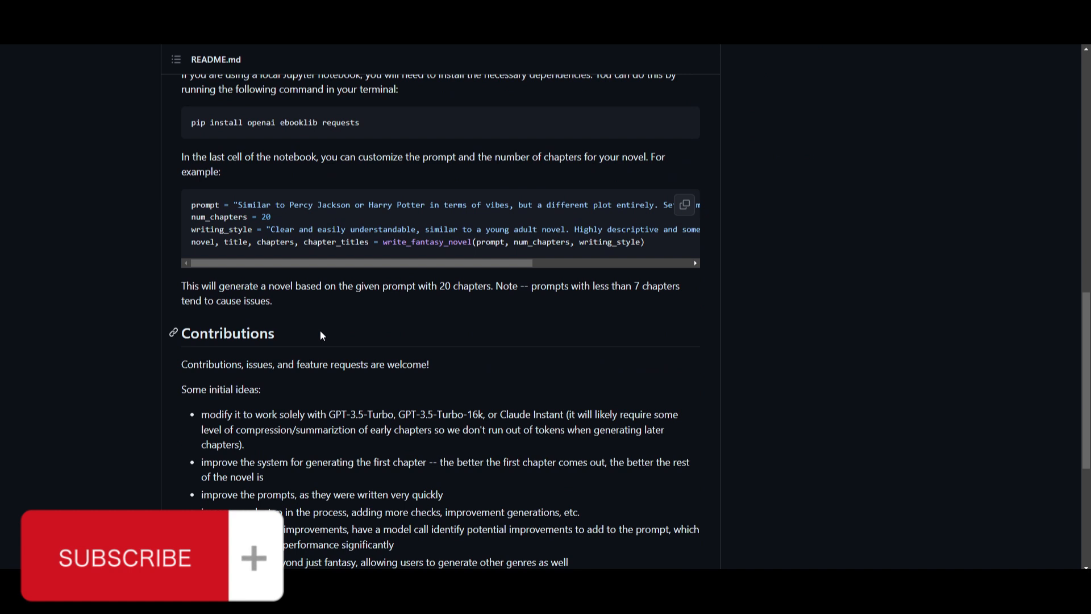
pyautogui.moveTo(838, 367)
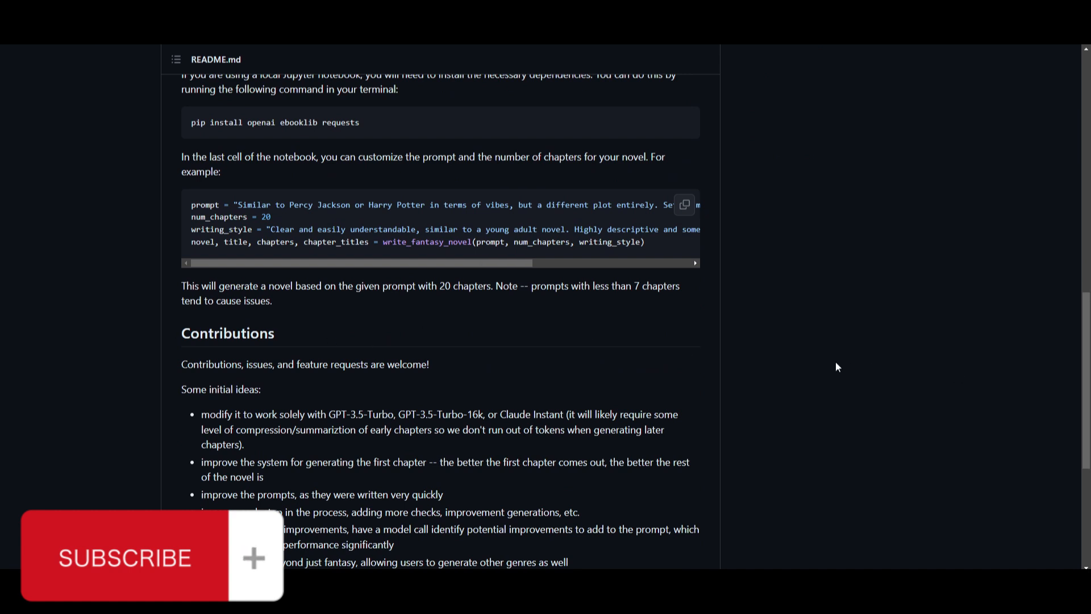
pyautogui.scroll(-3)
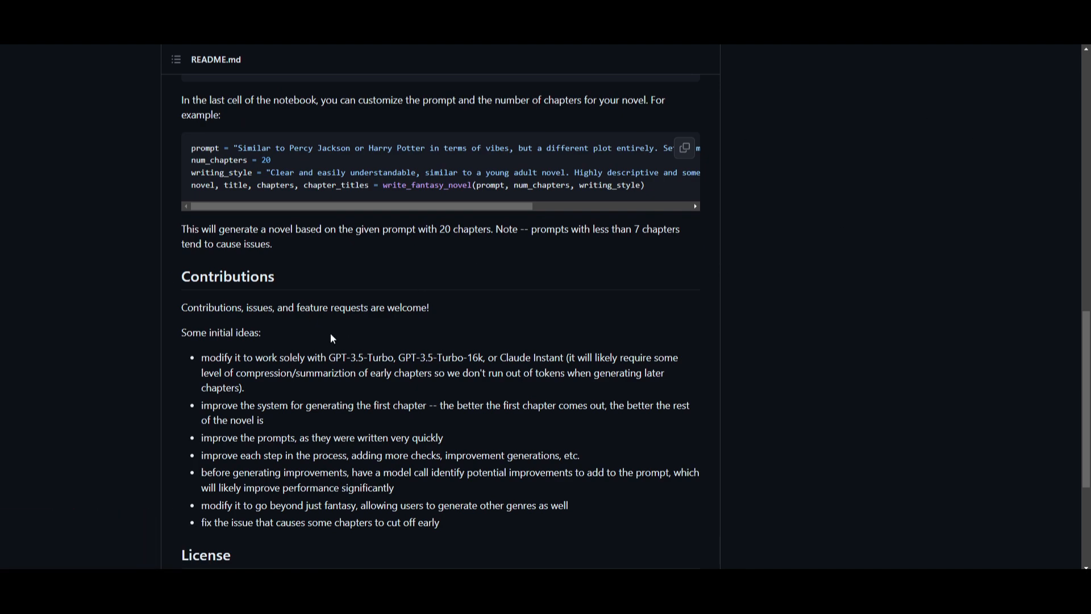
pyautogui.scroll(-3)
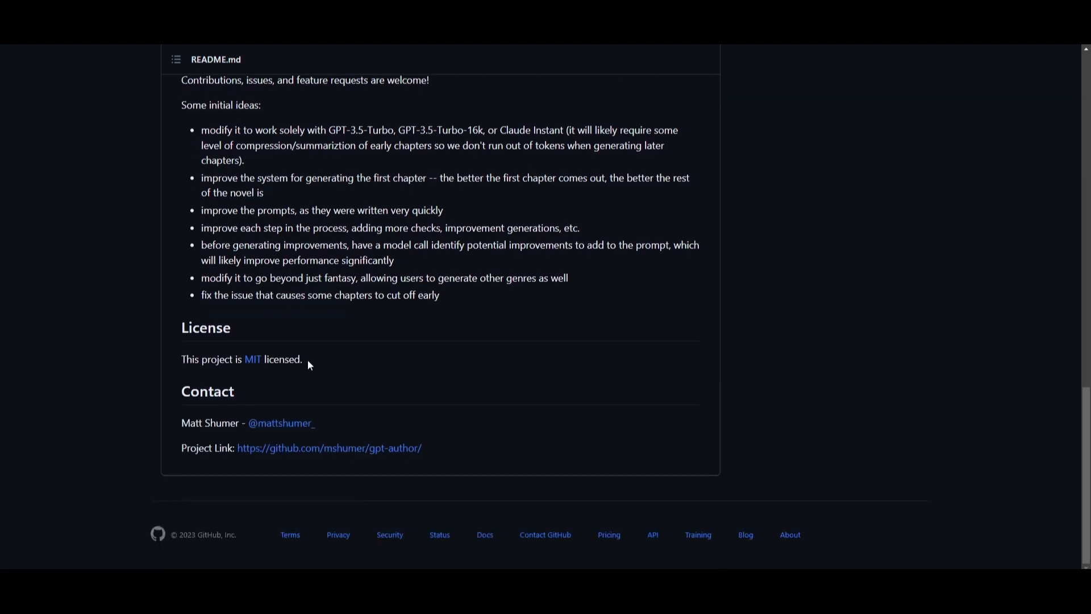
pyautogui.scroll(3)
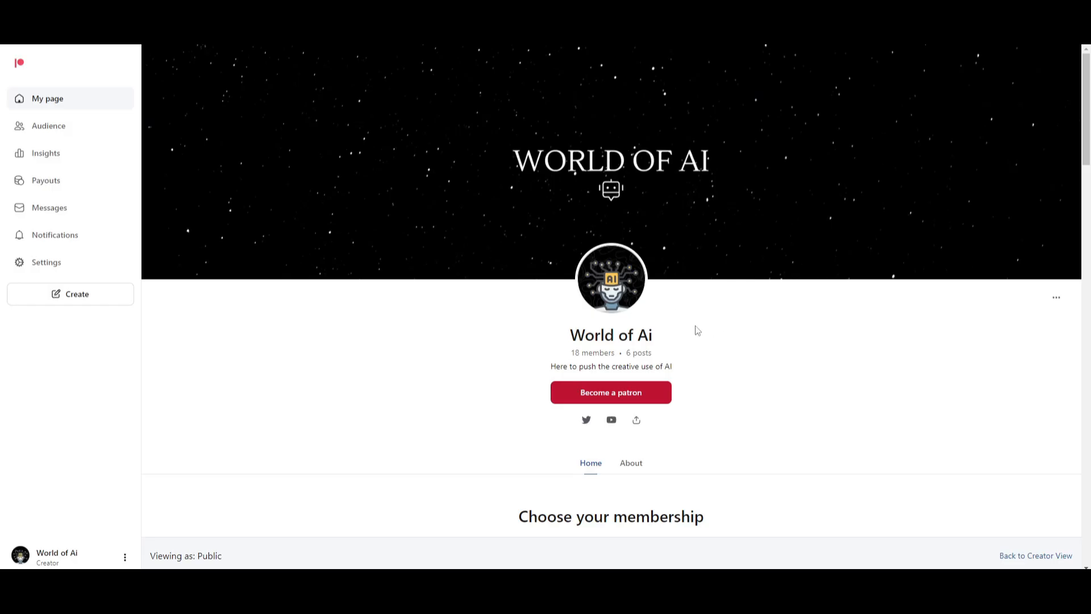
pyautogui.scroll(-3)
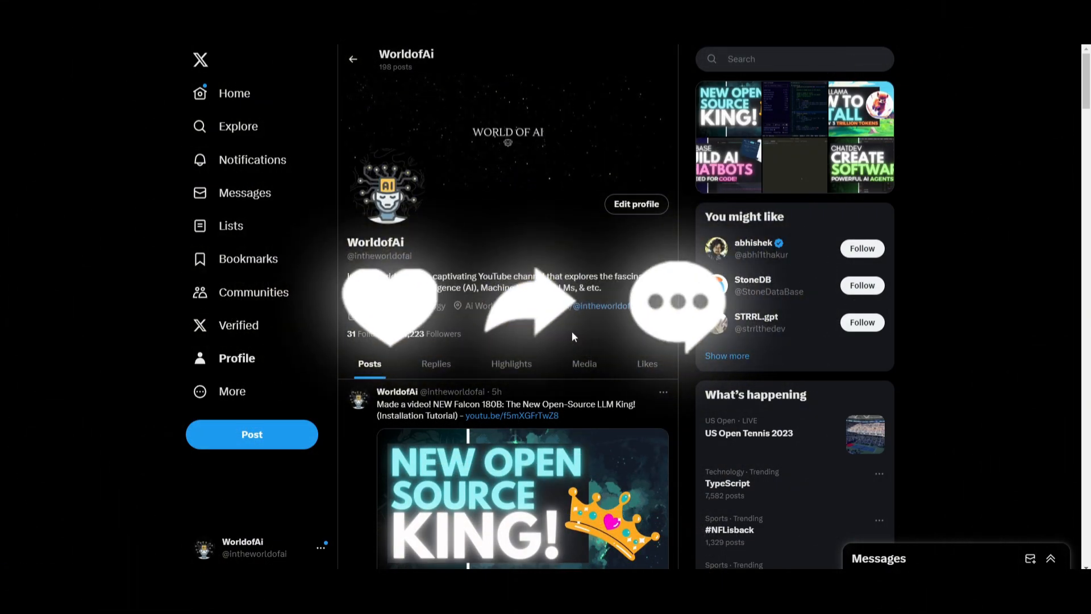
pyautogui.scroll(-3)
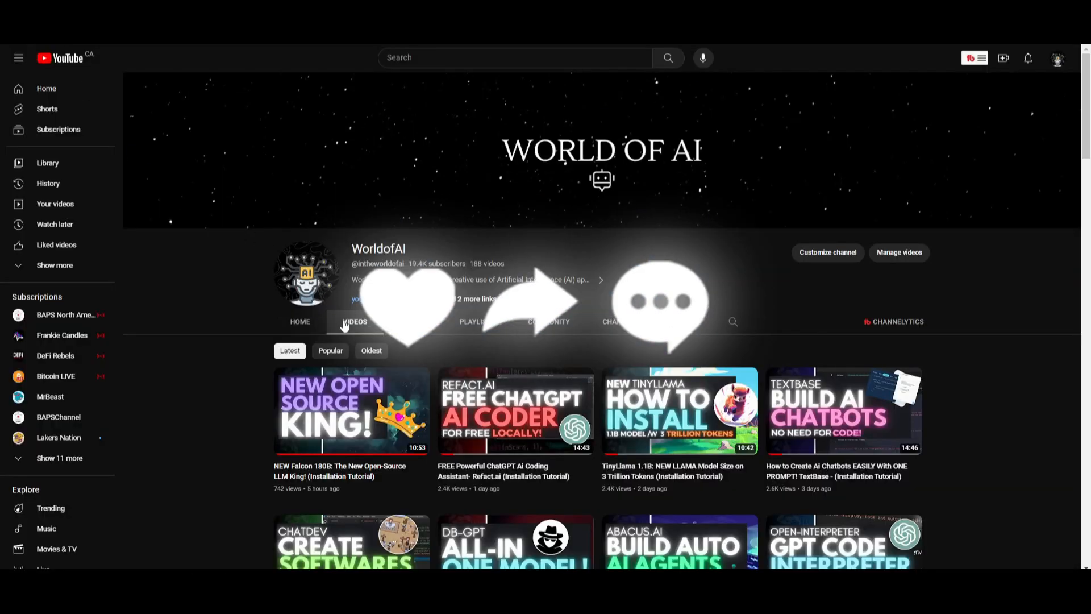
pyautogui.scroll(-3)
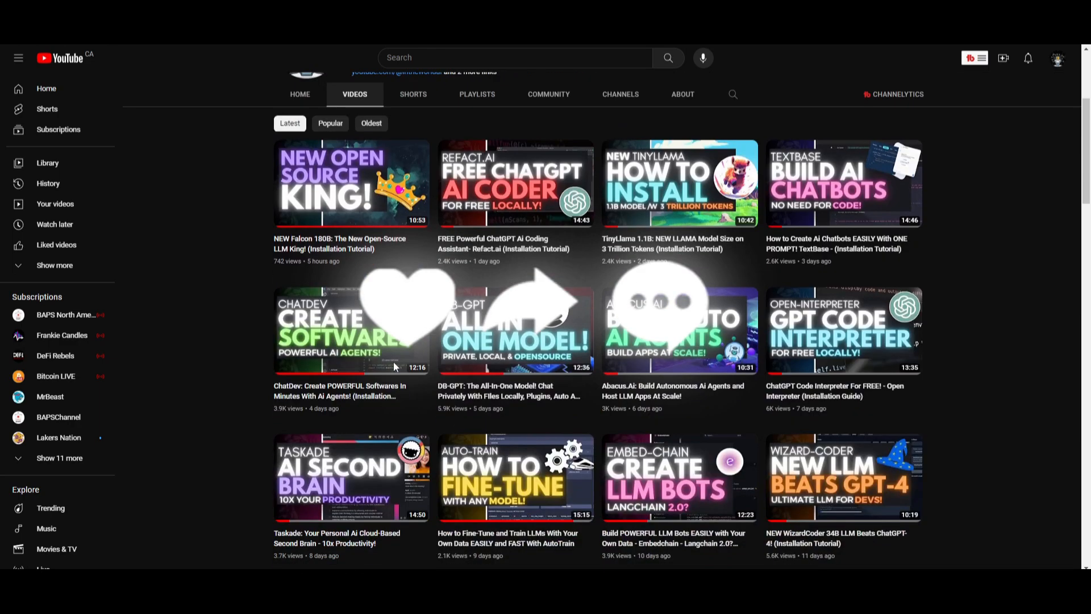
pyautogui.scroll(-3)
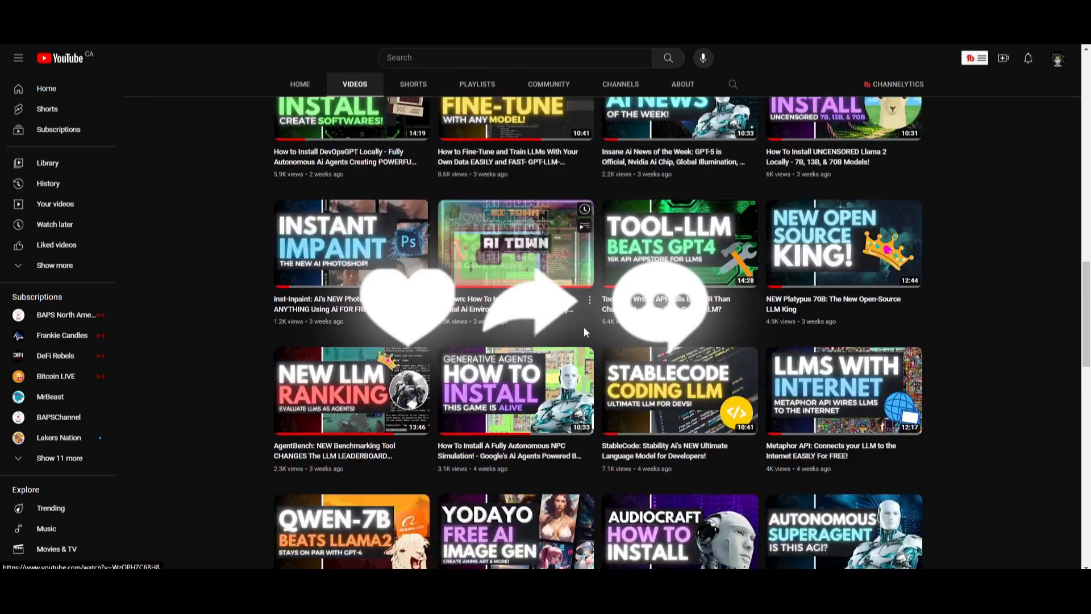
pyautogui.scroll(-3)
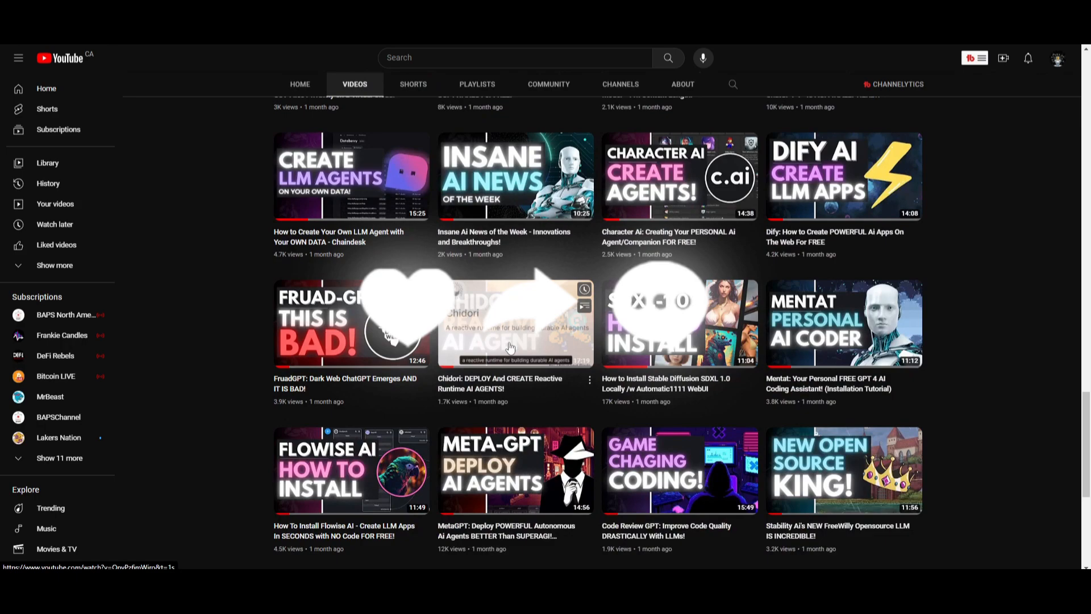
pyautogui.scroll(-3)
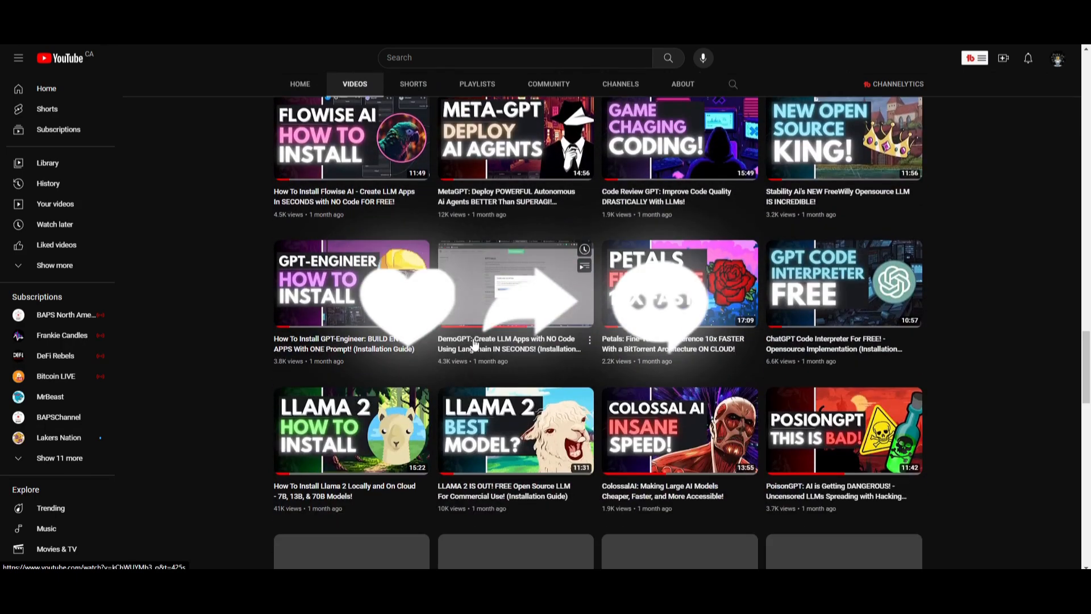
pyautogui.scroll(-3)
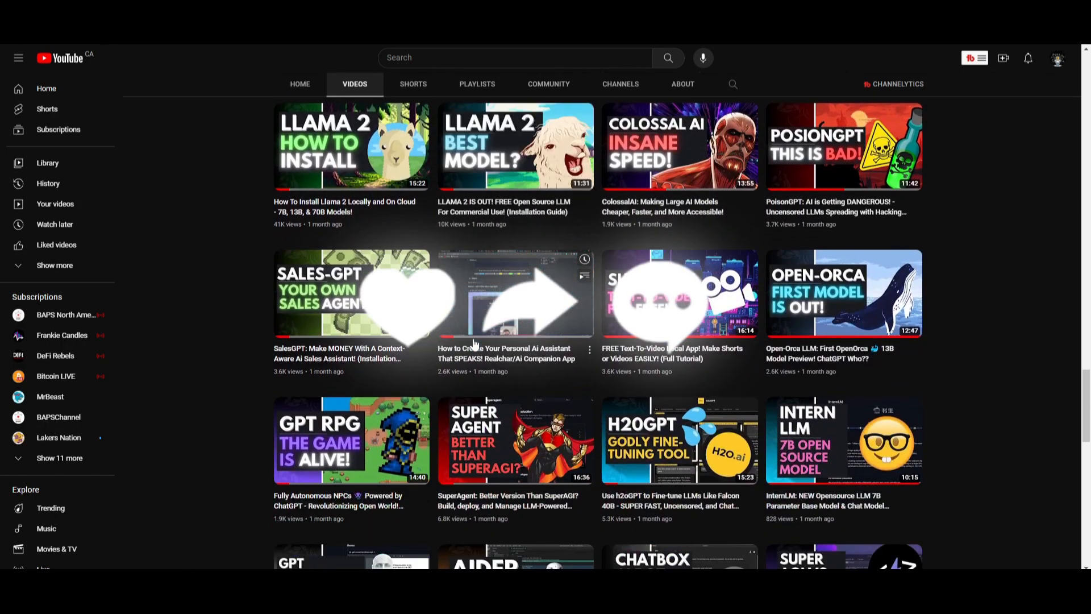